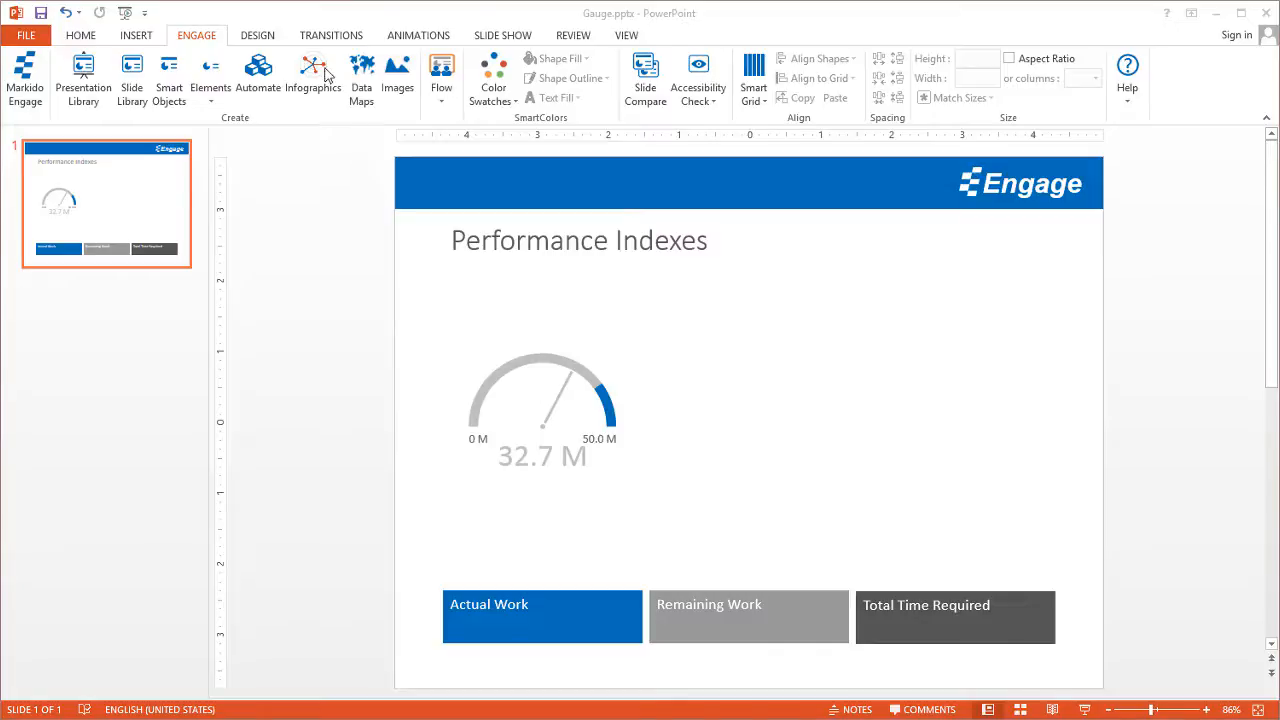
Insert a second Gauge infographic from the Engage gallery and switch it to the dial design
{"action": "left_click", "coordinate": [312, 76]}
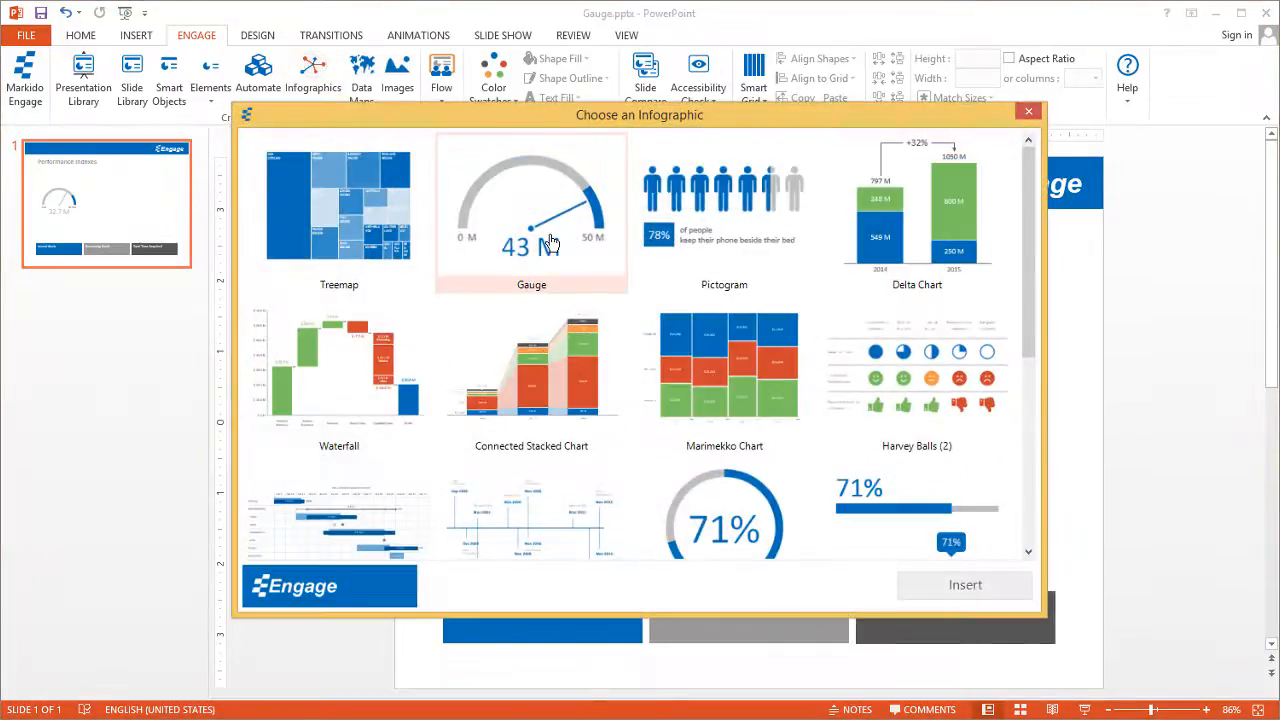
{"action": "mouse_move", "coordinate": [548, 248]}
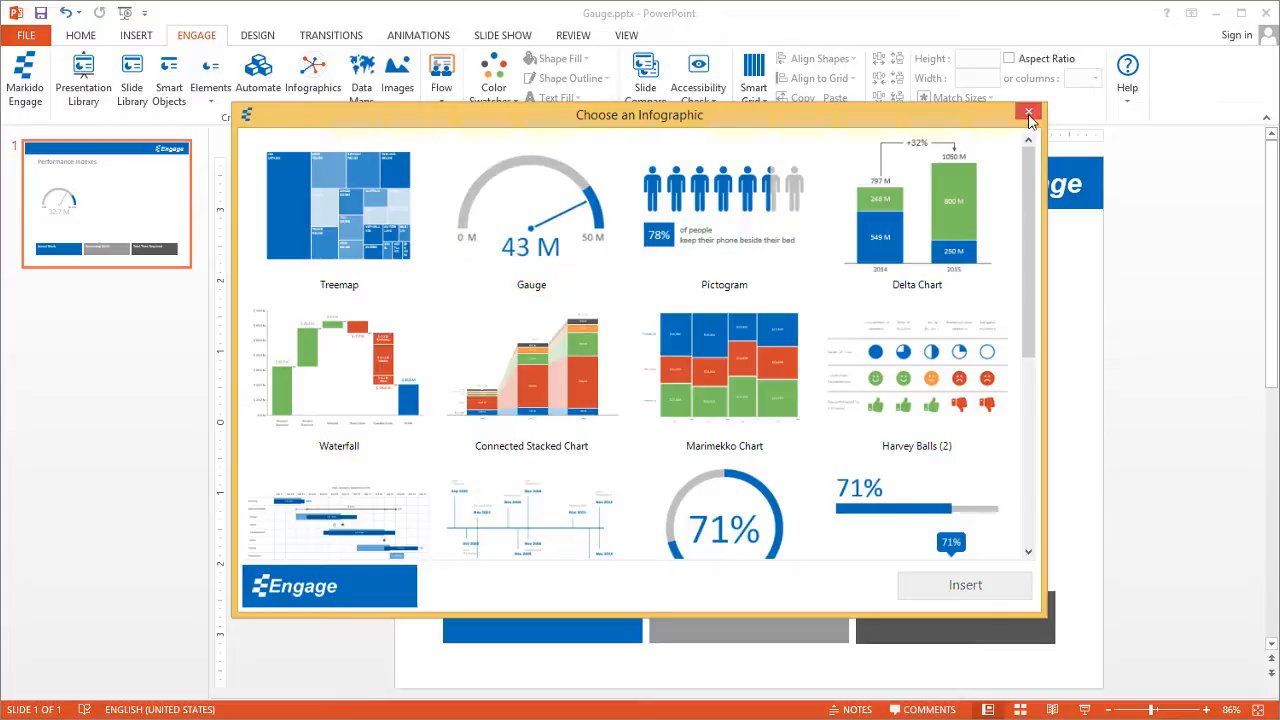
{"action": "left_click", "coordinate": [1028, 112]}
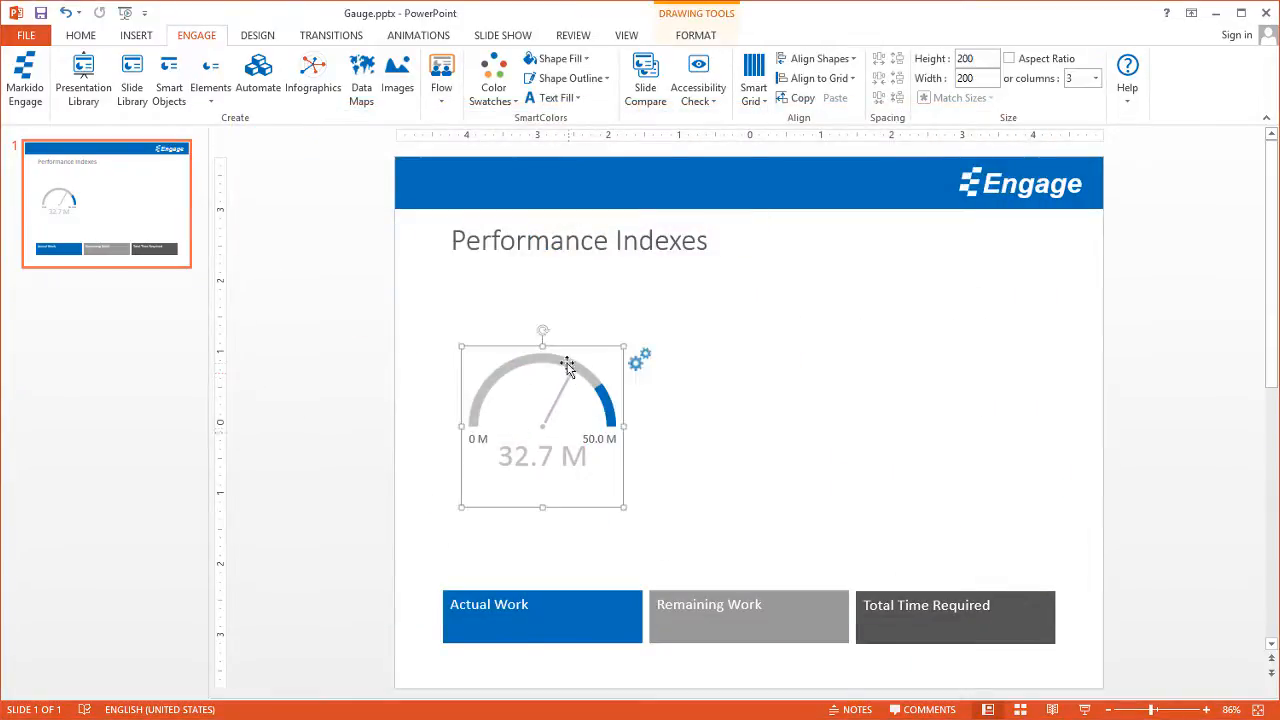
{"action": "left_click", "coordinate": [710, 434]}
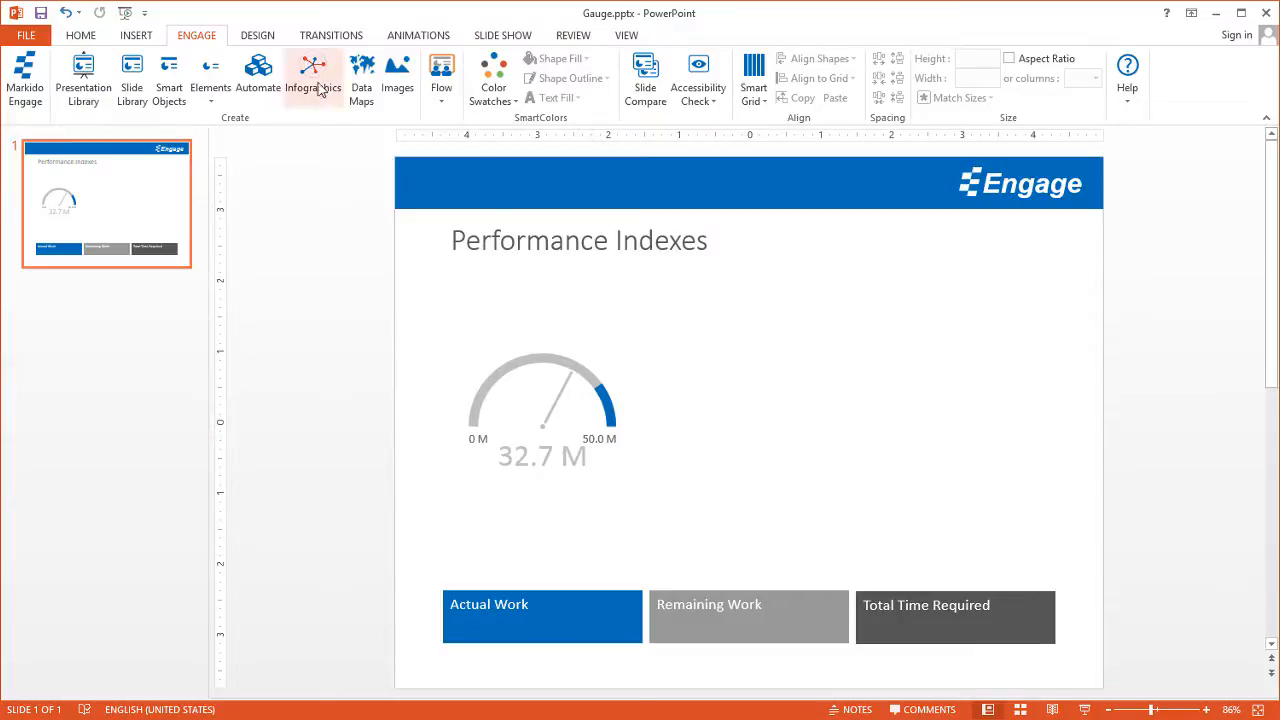
{"action": "left_click", "coordinate": [312, 80]}
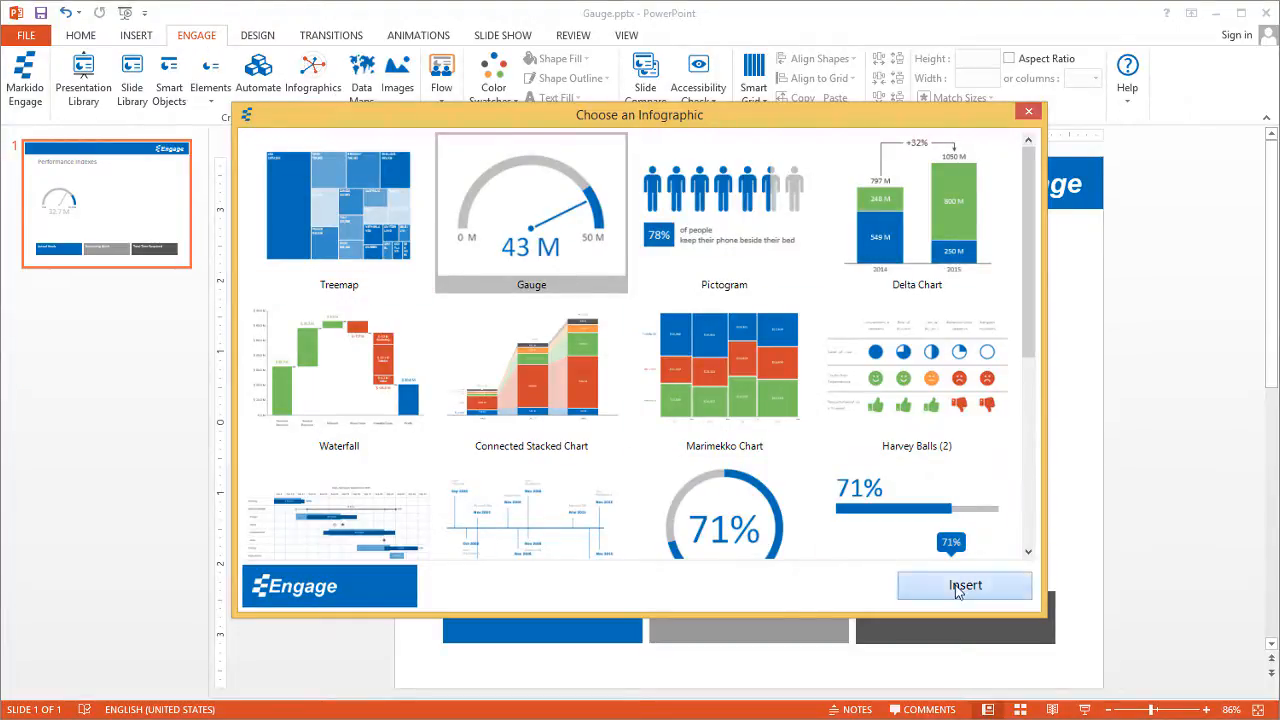
{"action": "left_click", "coordinate": [964, 584]}
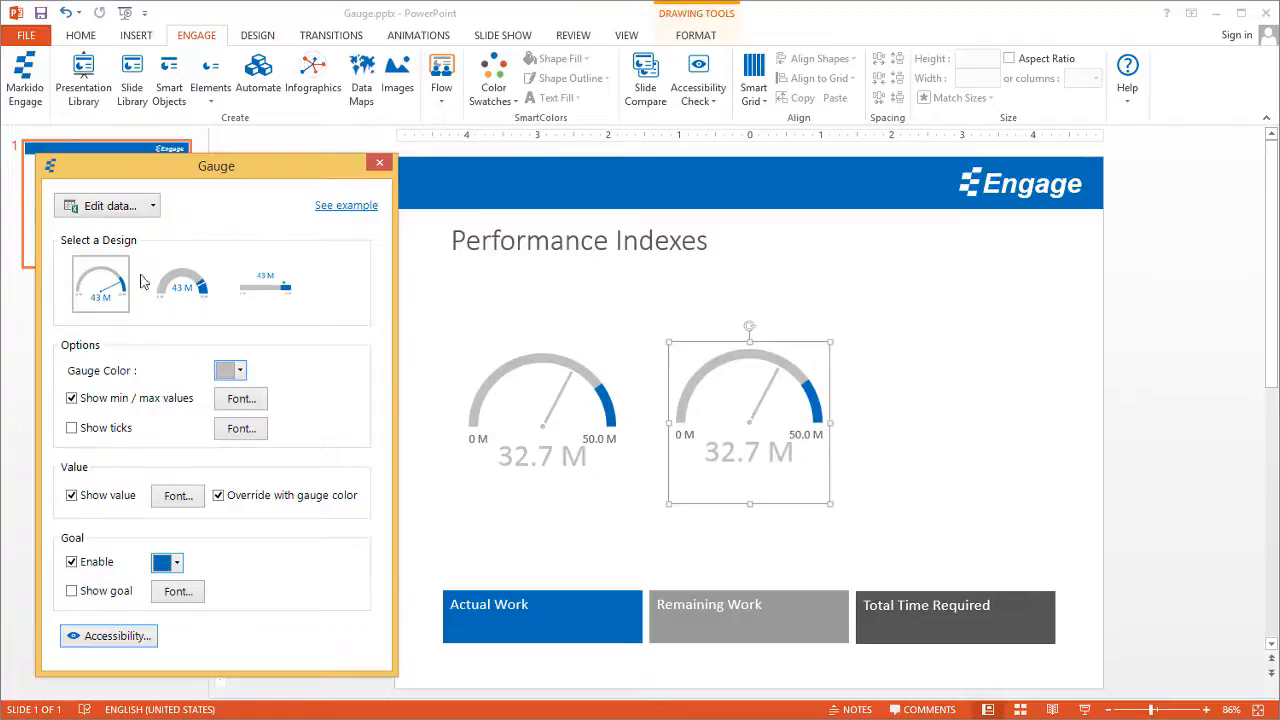
{"action": "left_click", "coordinate": [180, 284]}
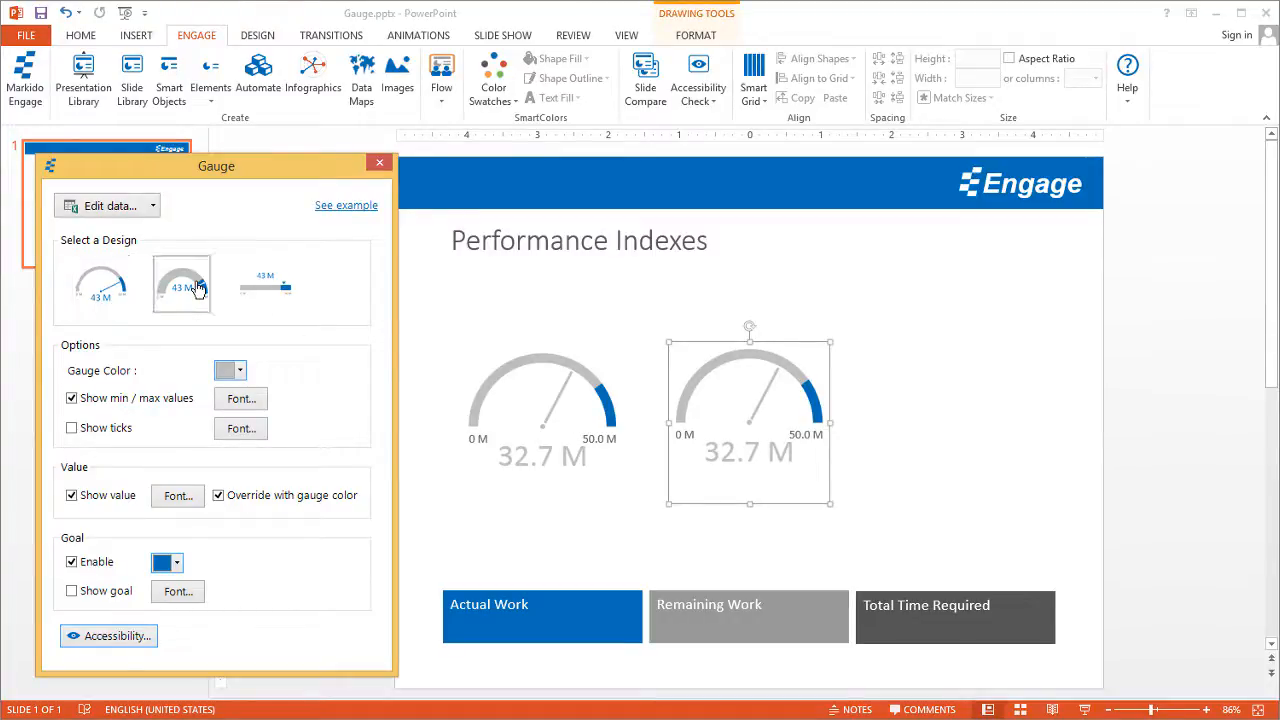
{"action": "left_click", "coordinate": [180, 284]}
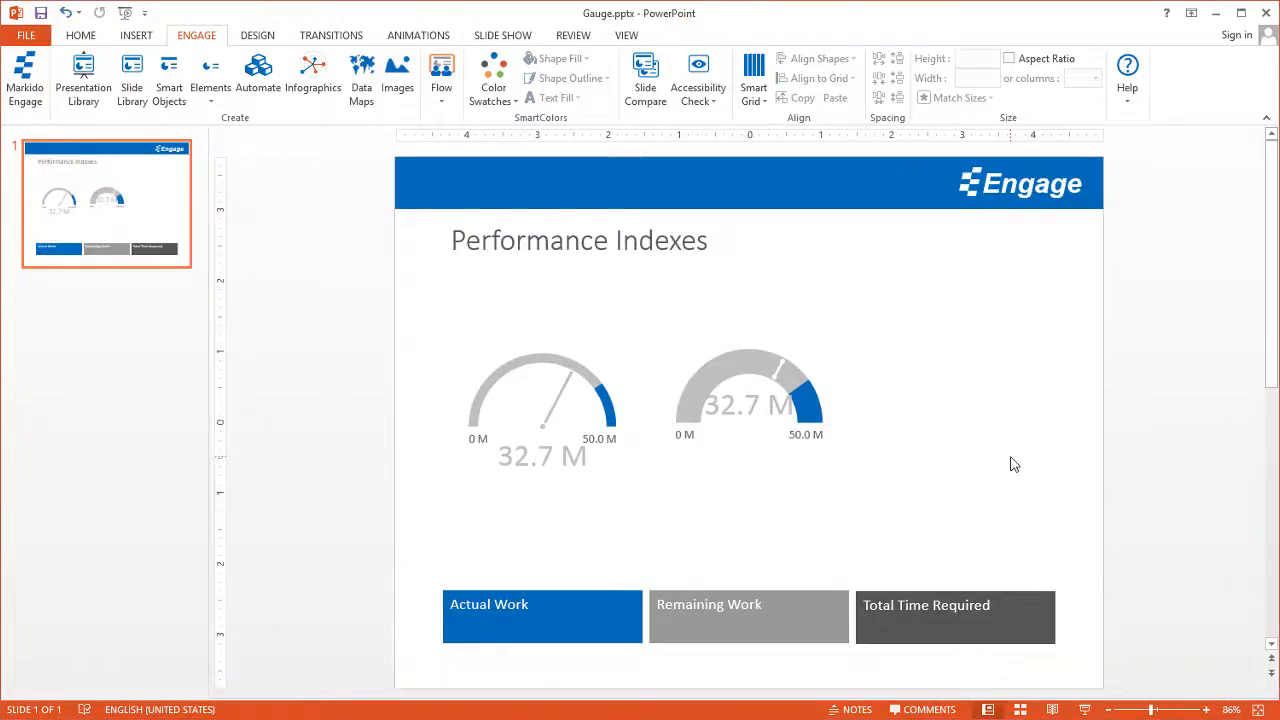
Insert a third Gauge infographic and switch it to the bar design
{"action": "left_click", "coordinate": [312, 76]}
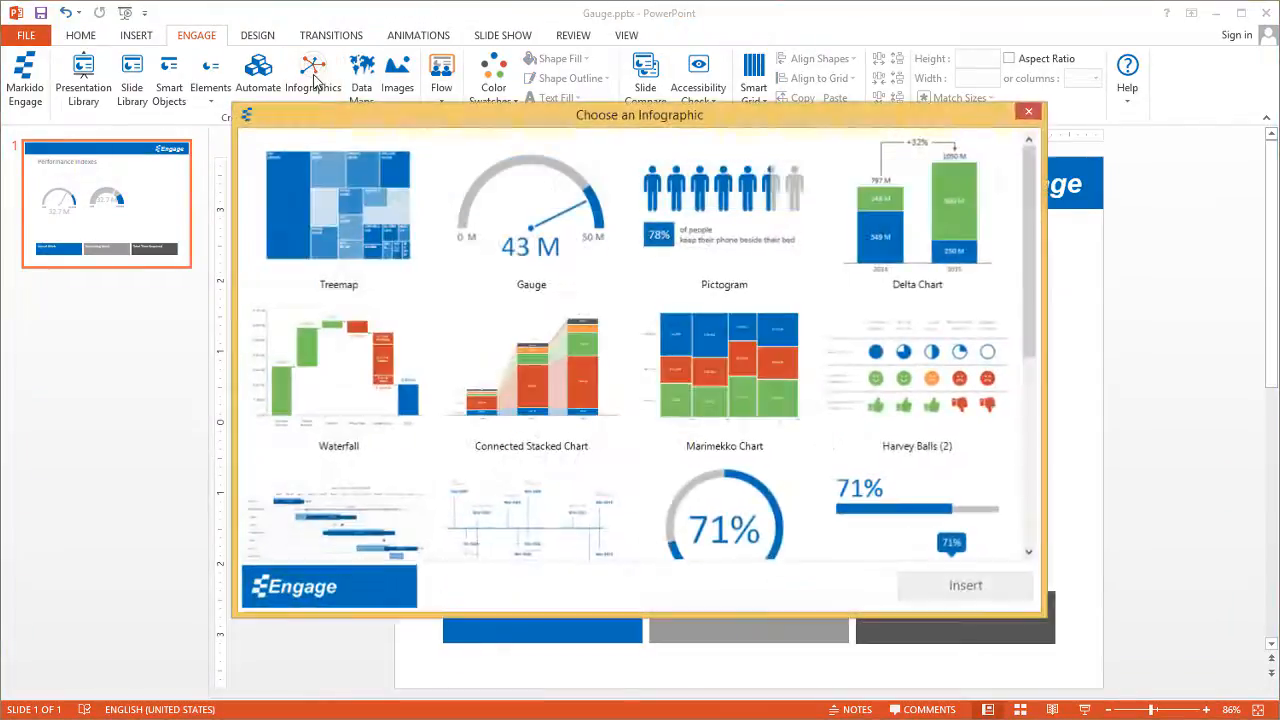
{"action": "left_click", "coordinate": [530, 204]}
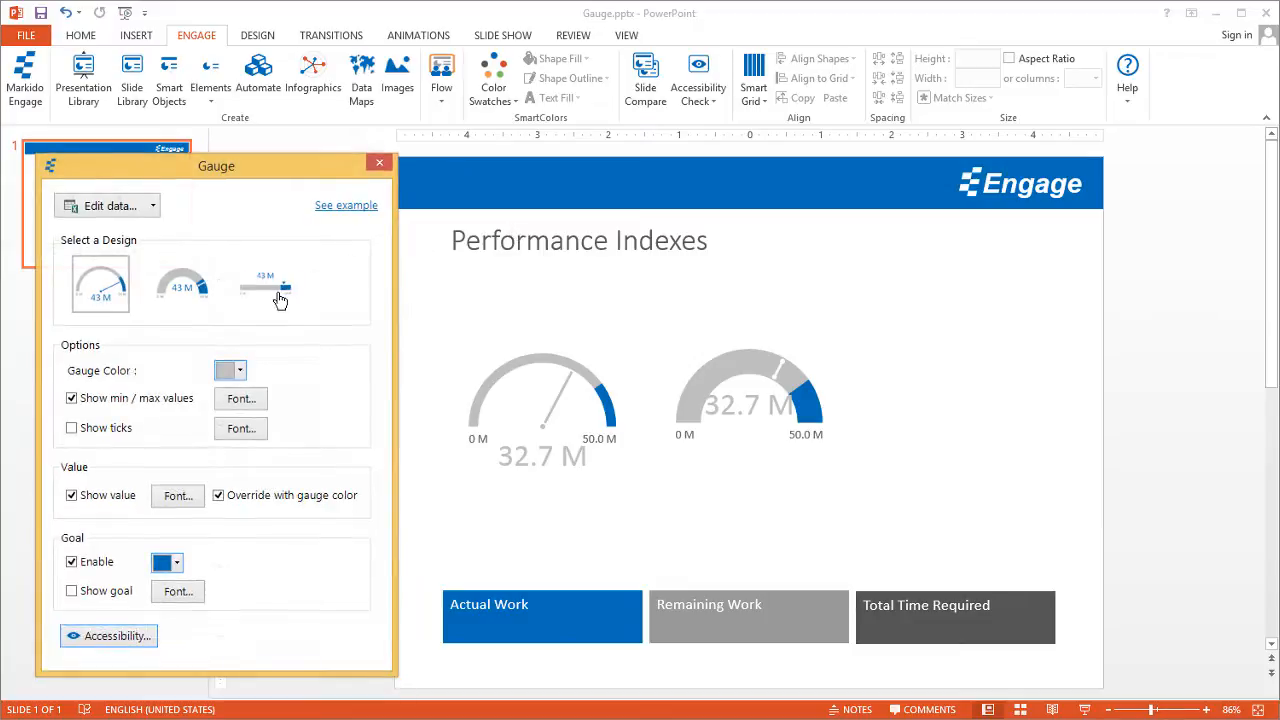
{"action": "left_click", "coordinate": [264, 284]}
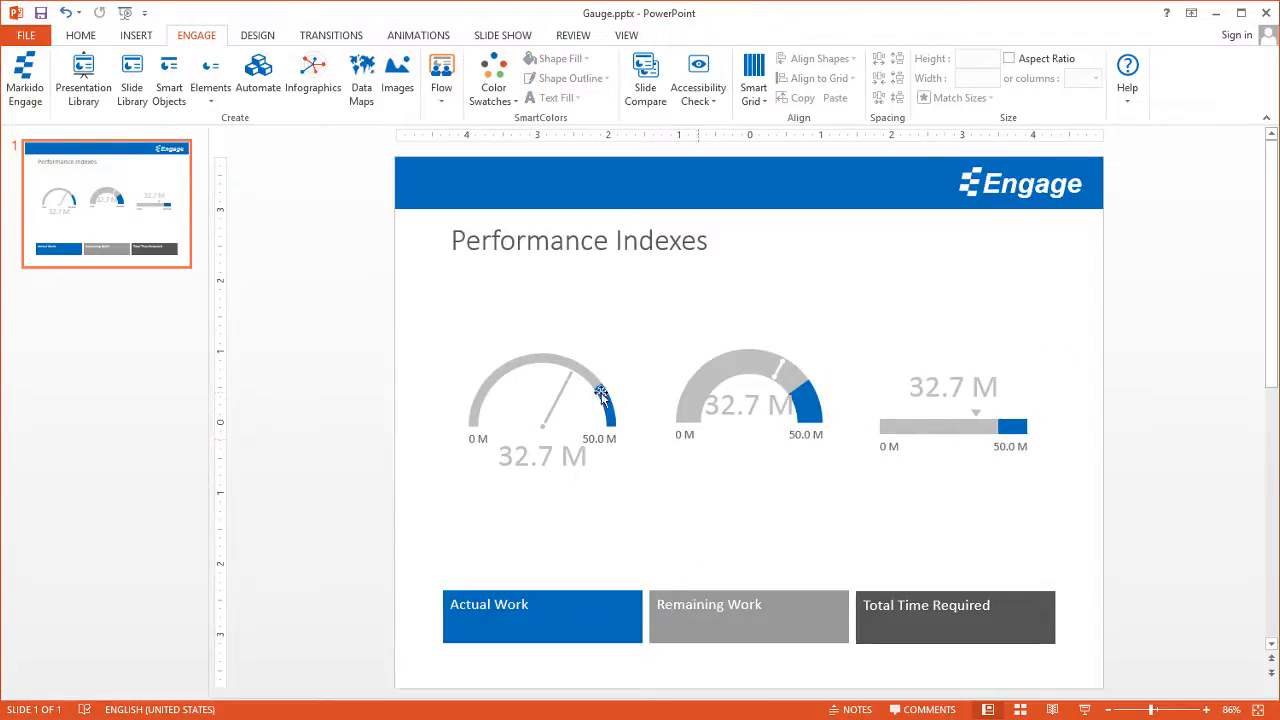
{"action": "mouse_move", "coordinate": [536, 436]}
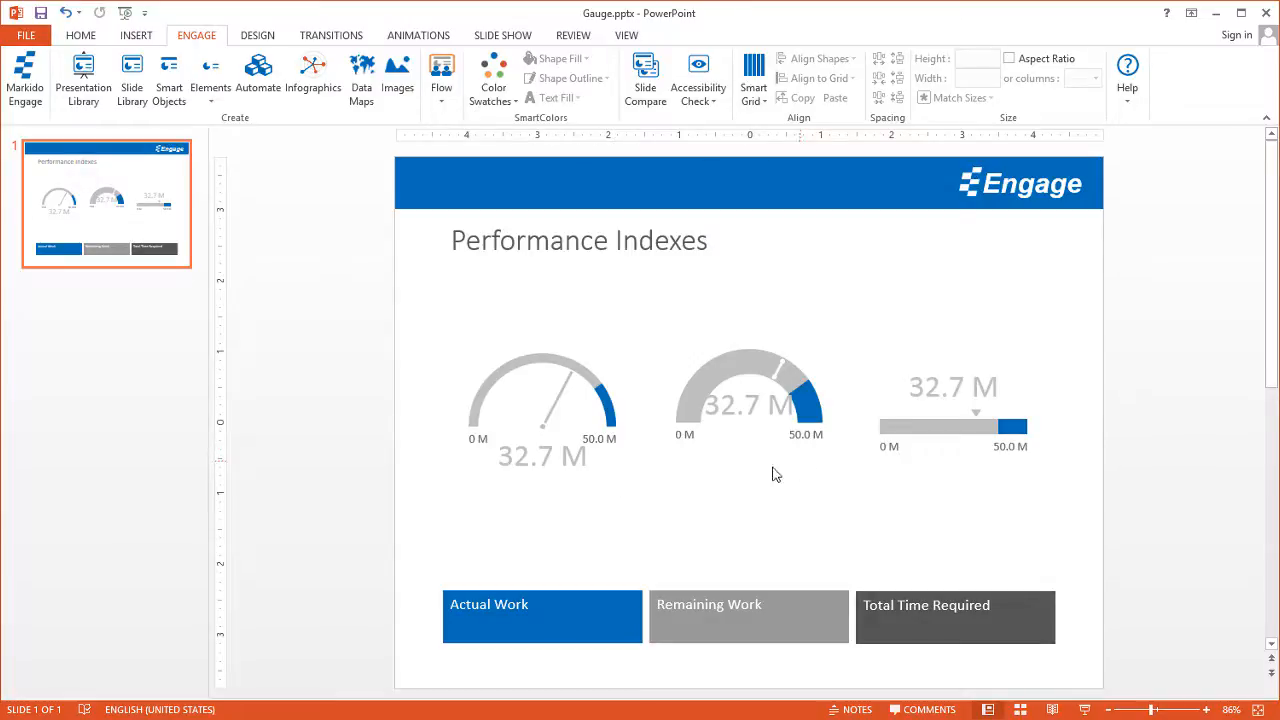
{"action": "mouse_move", "coordinate": [610, 396]}
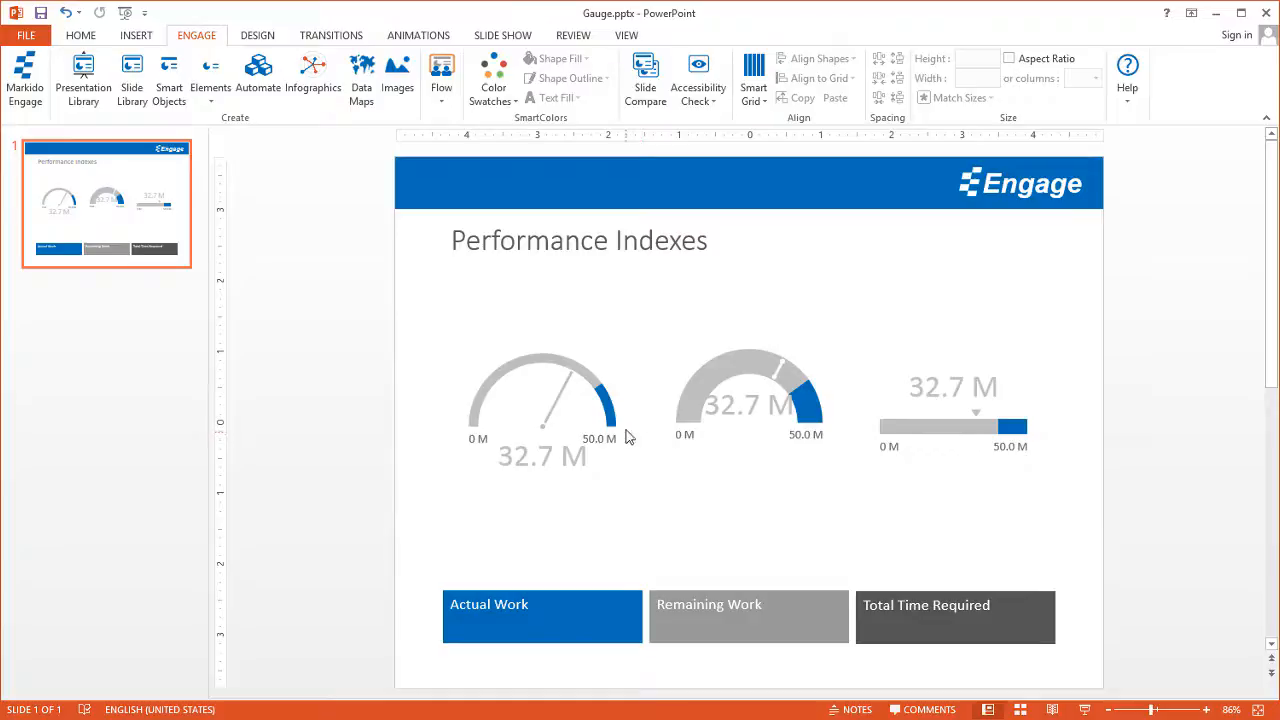
{"action": "mouse_move", "coordinate": [604, 400]}
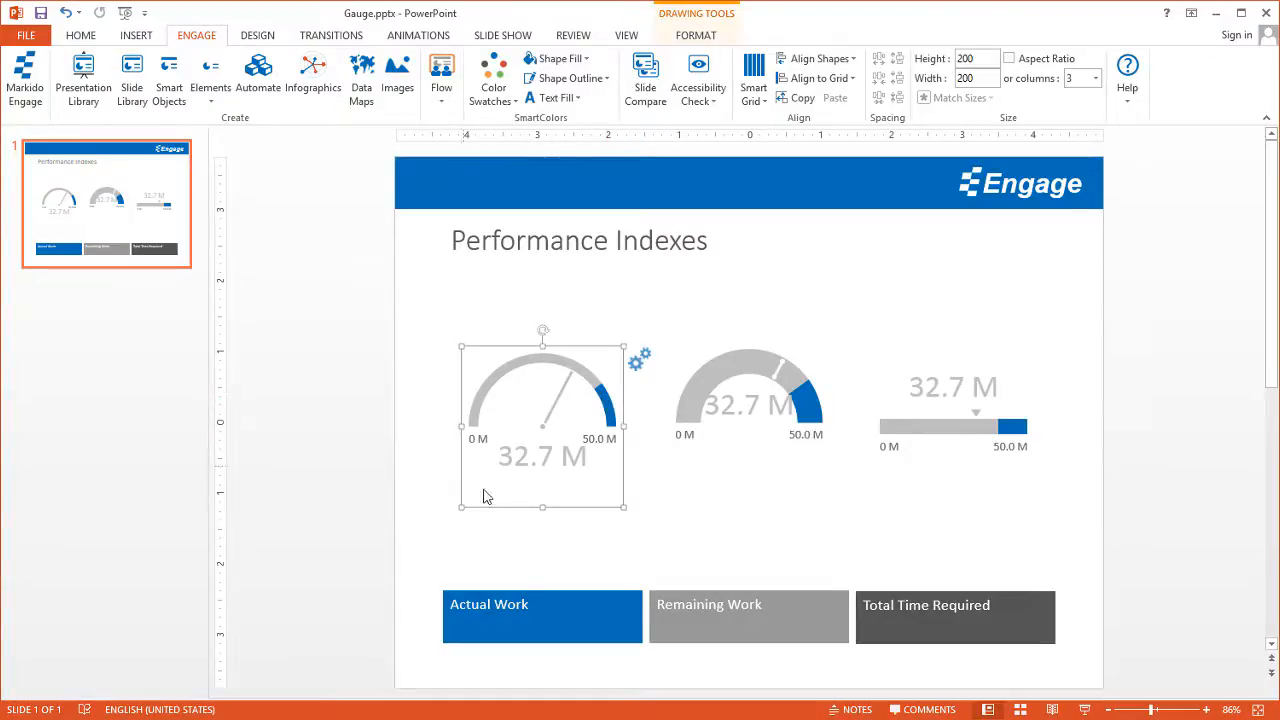
{"action": "mouse_move", "coordinate": [638, 364]}
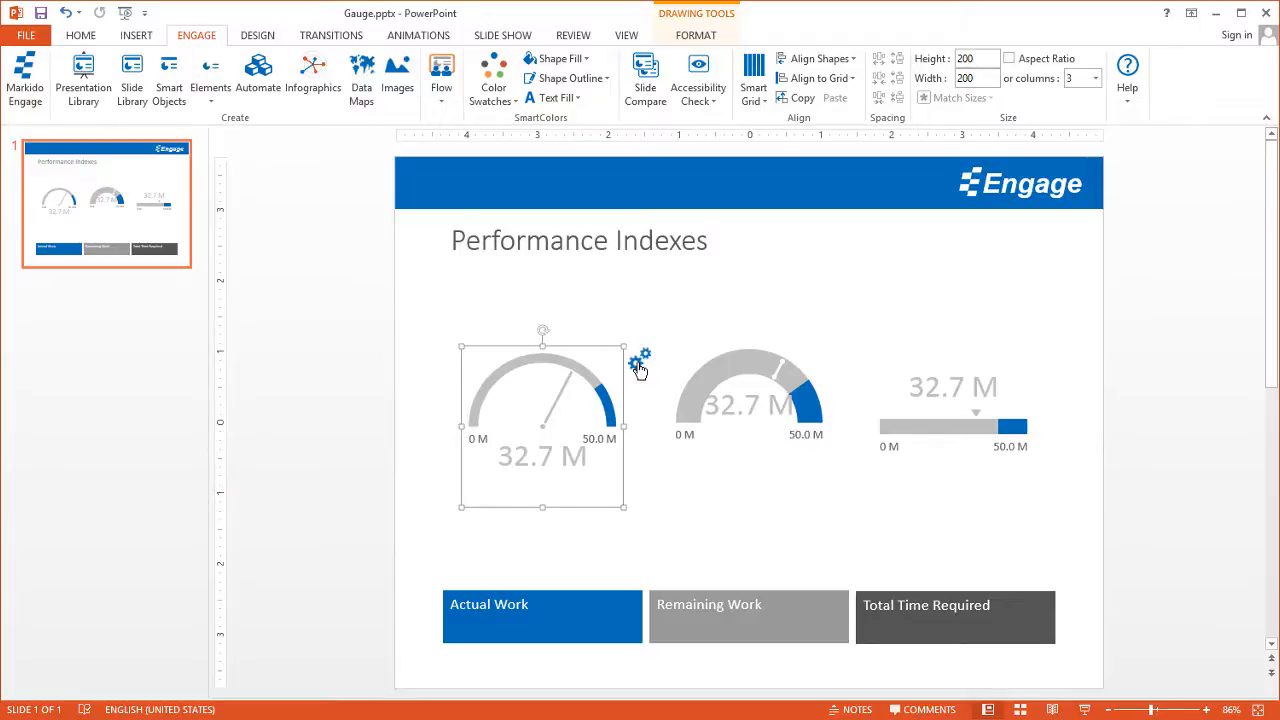
Bring up the Gauge settings pane for the first needle gauge
{"action": "left_click", "coordinate": [640, 360]}
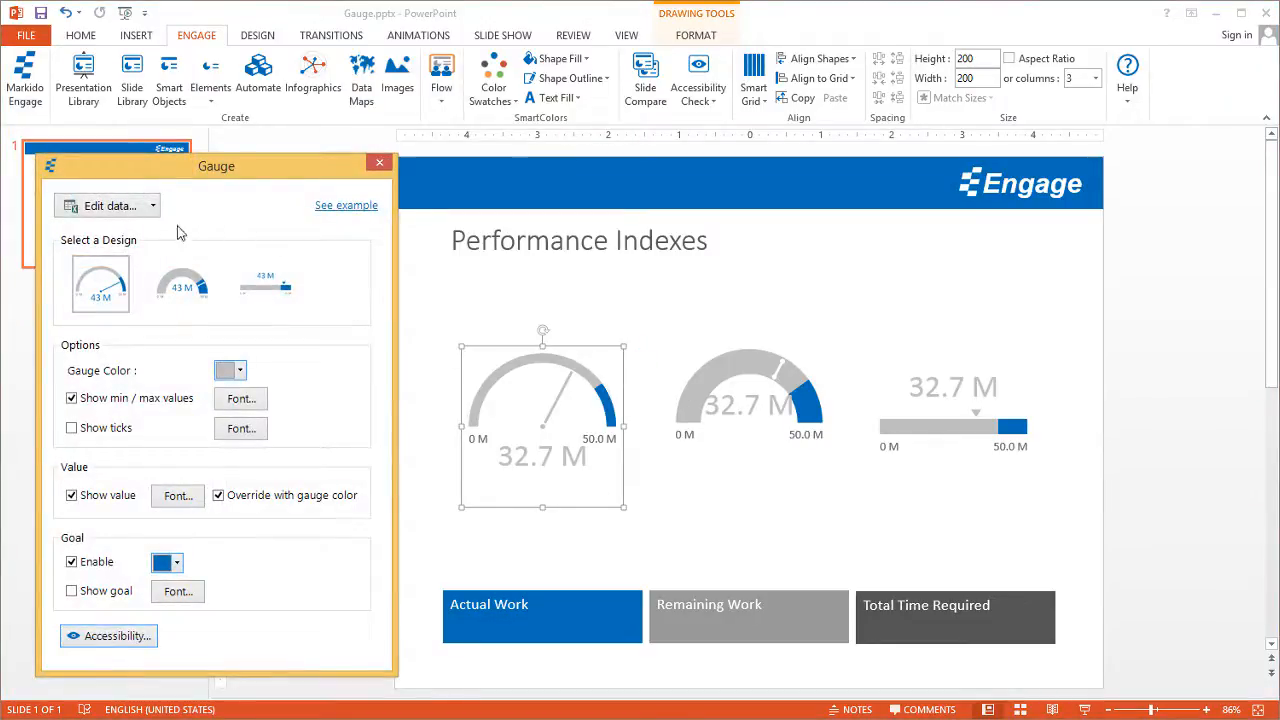
{"action": "mouse_move", "coordinate": [136, 452]}
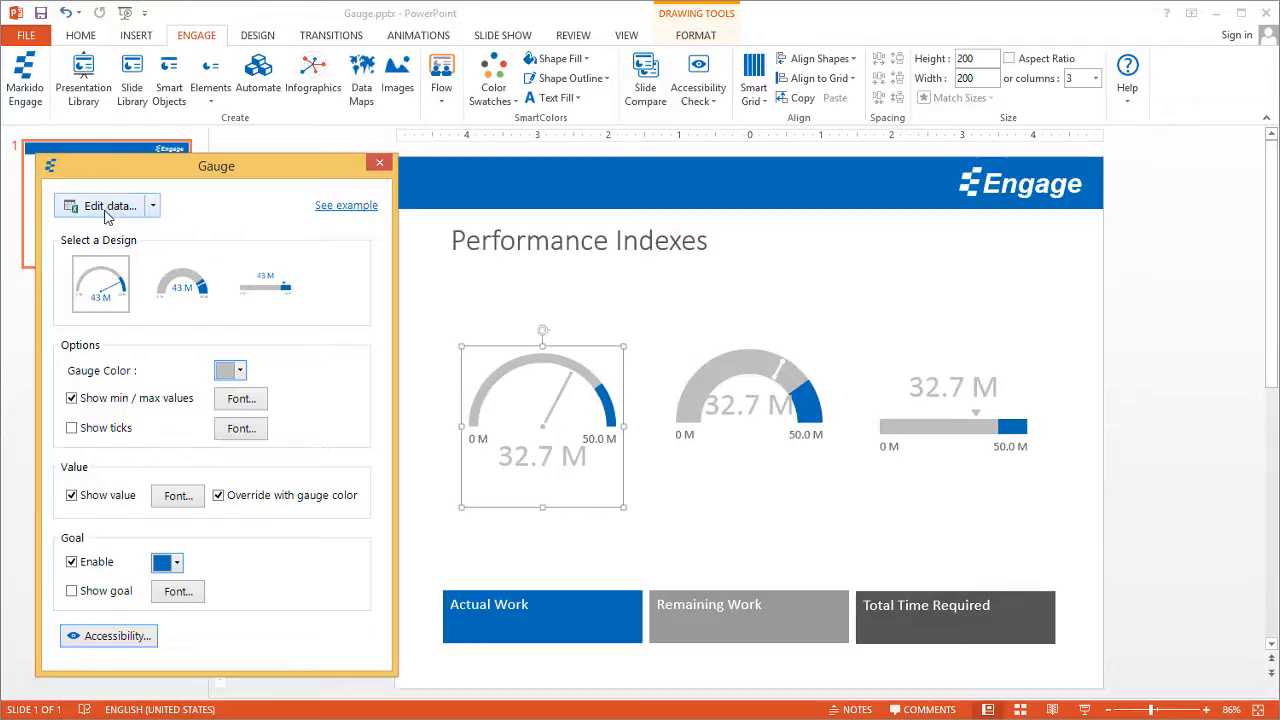
Edit the gauge's data sheet so Maximum is 60000000 and Value is 42700000
{"action": "left_click", "coordinate": [110, 204]}
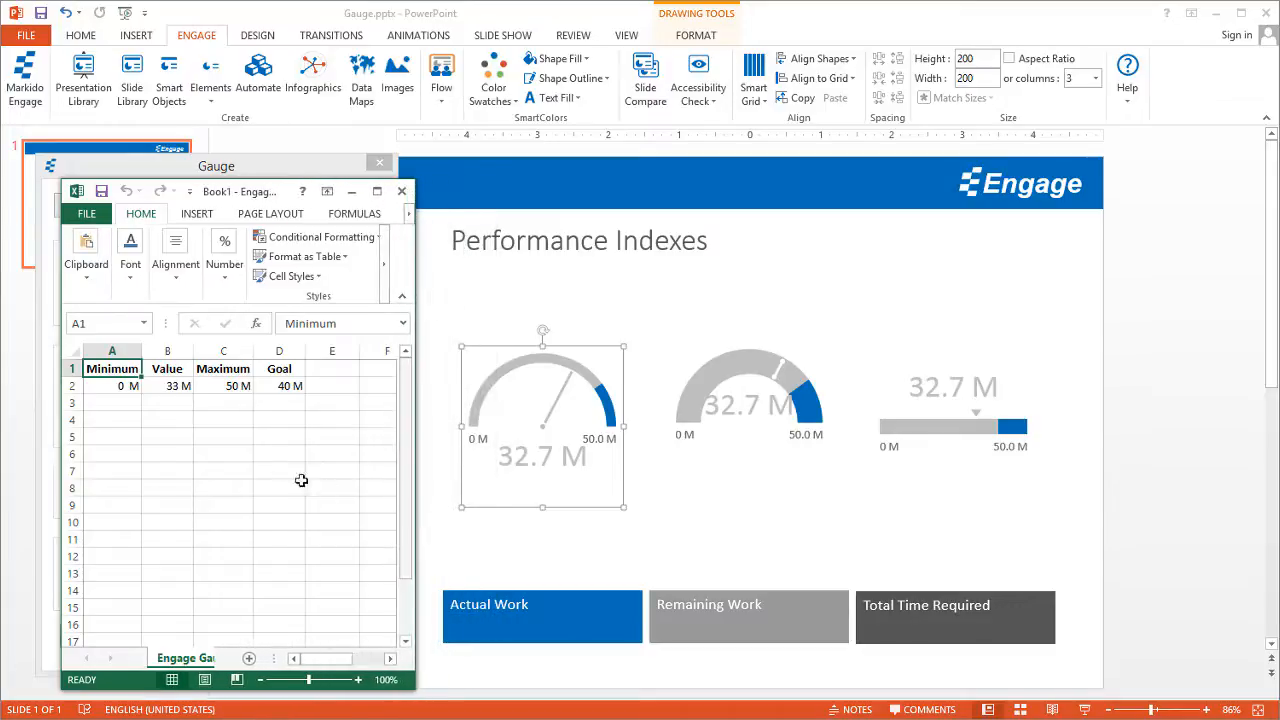
{"action": "mouse_move", "coordinate": [132, 404]}
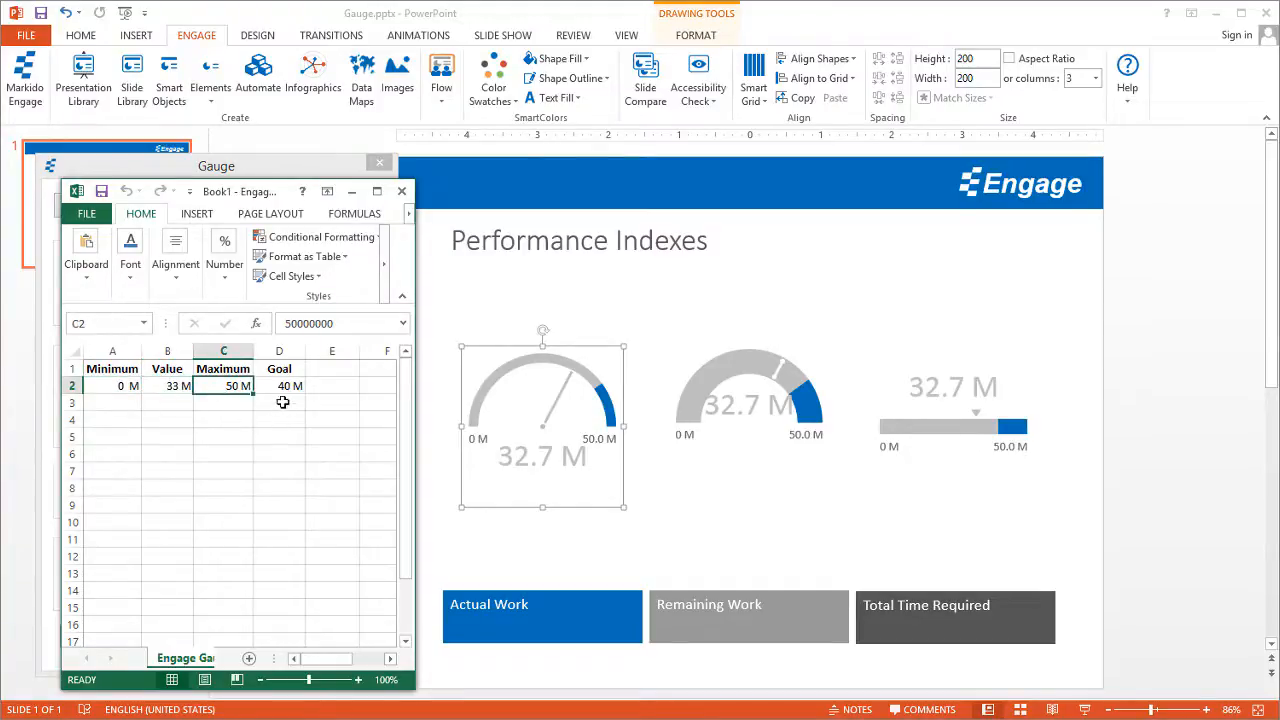
{"action": "left_click", "coordinate": [280, 384]}
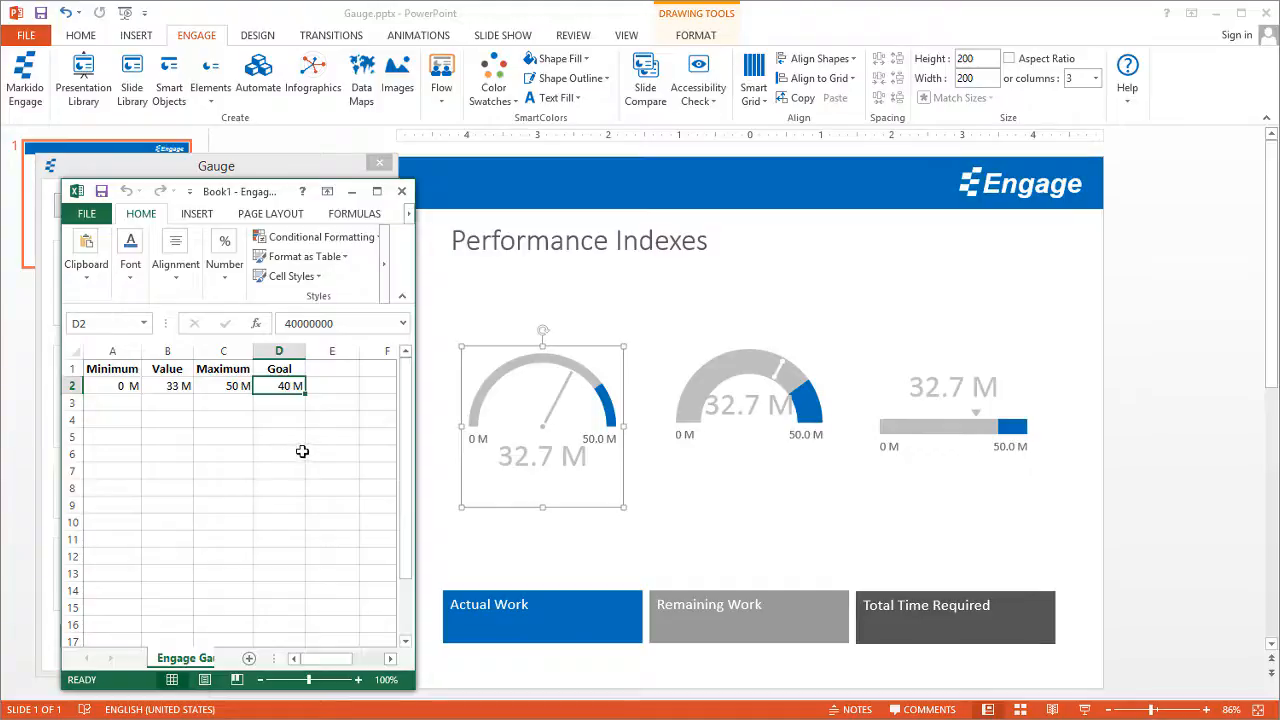
{"action": "left_click", "coordinate": [224, 384]}
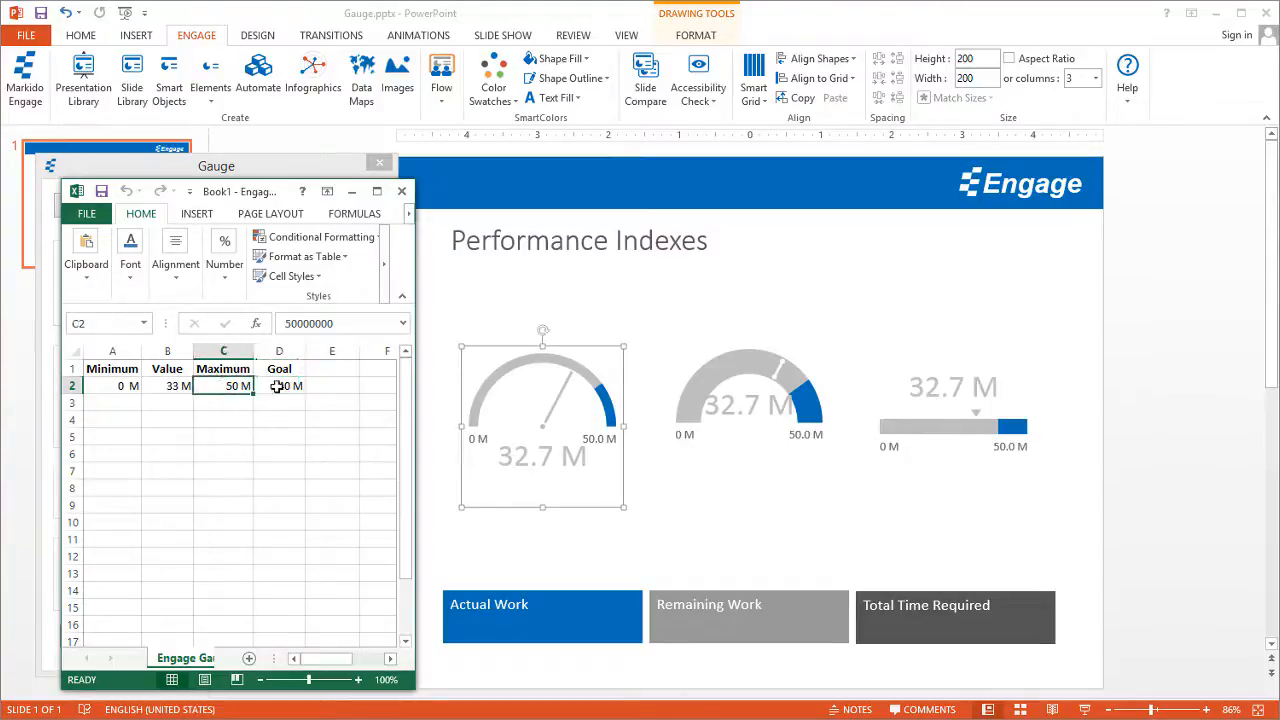
{"action": "double_click", "coordinate": [224, 384]}
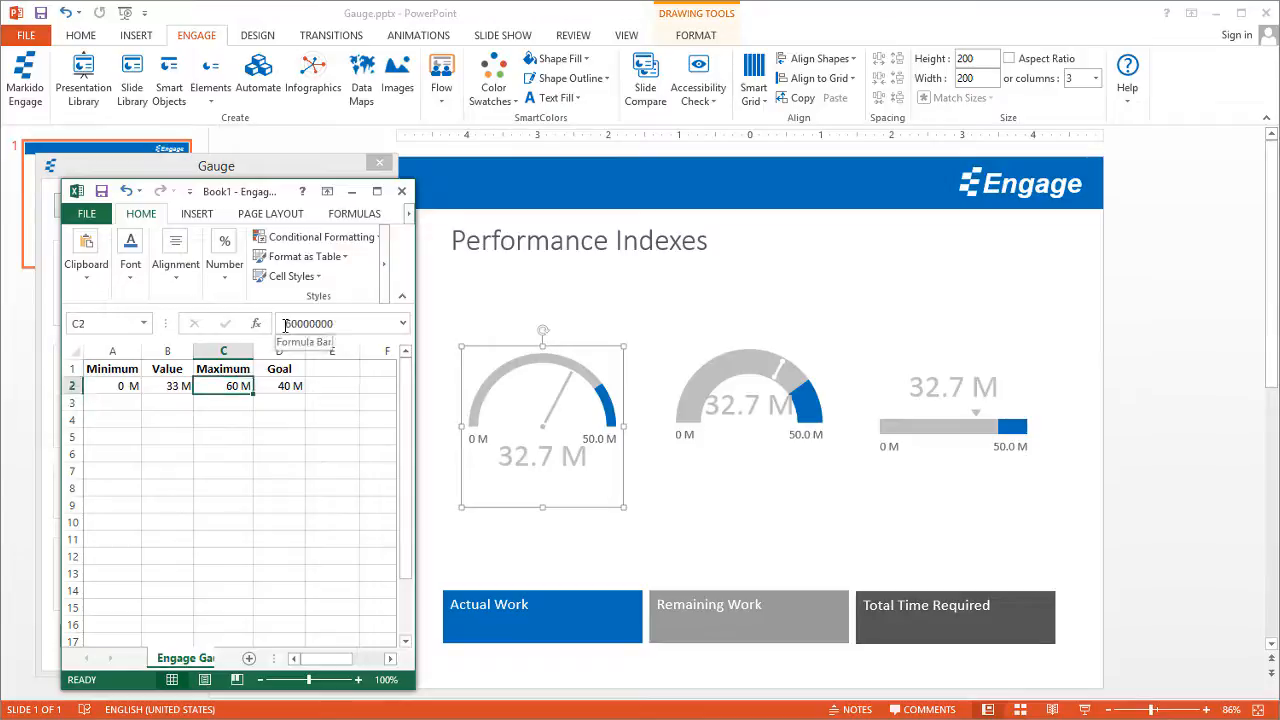
{"action": "left_click", "coordinate": [168, 384]}
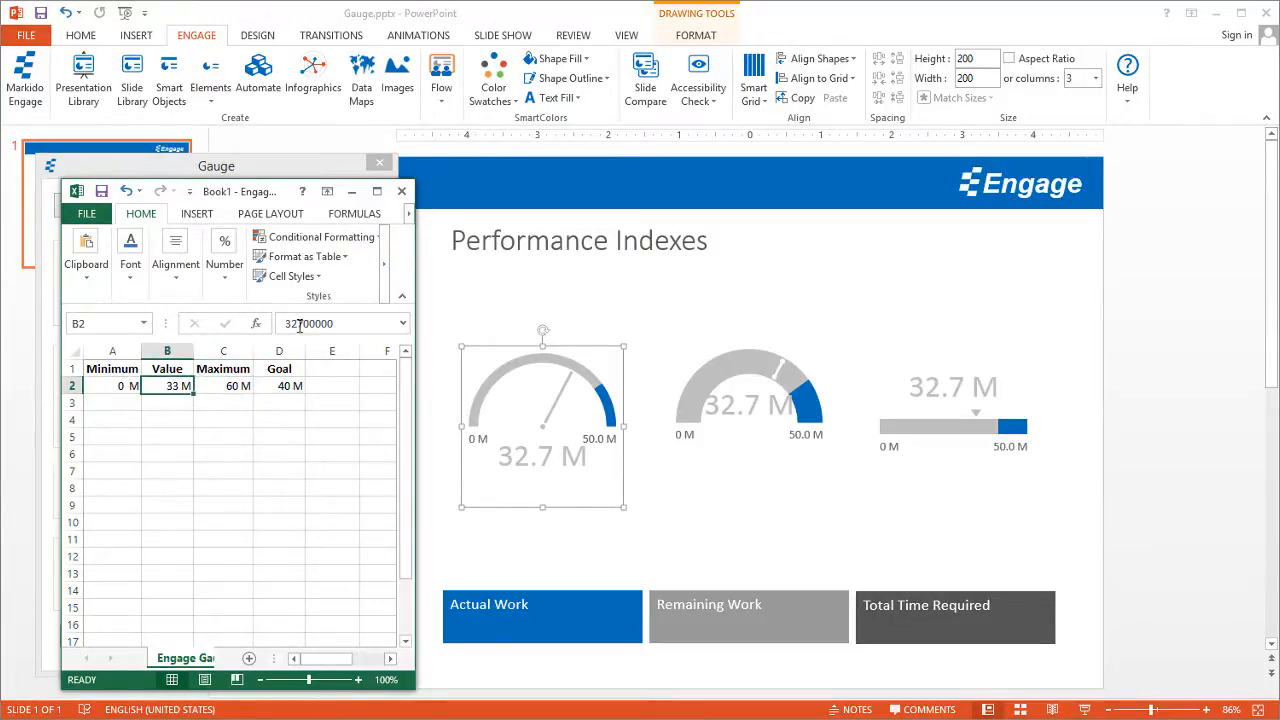
{"action": "type", "text": "42700000"}
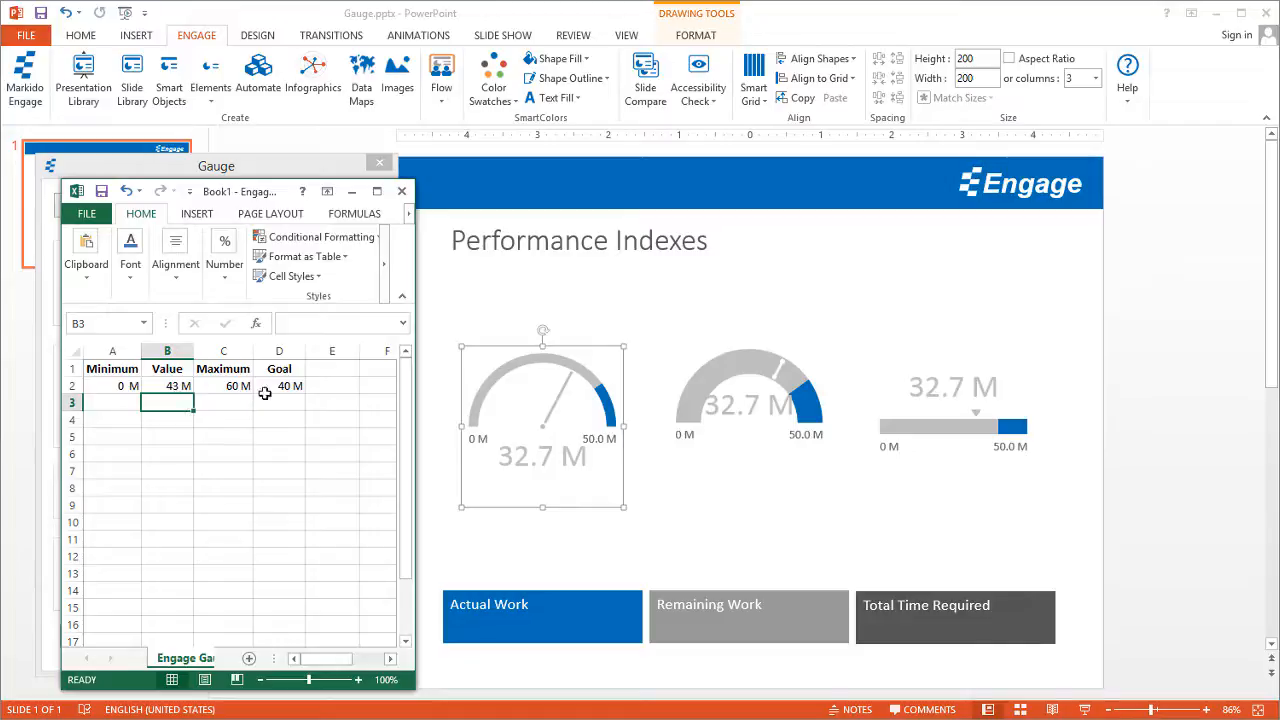
{"action": "left_click", "coordinate": [280, 386]}
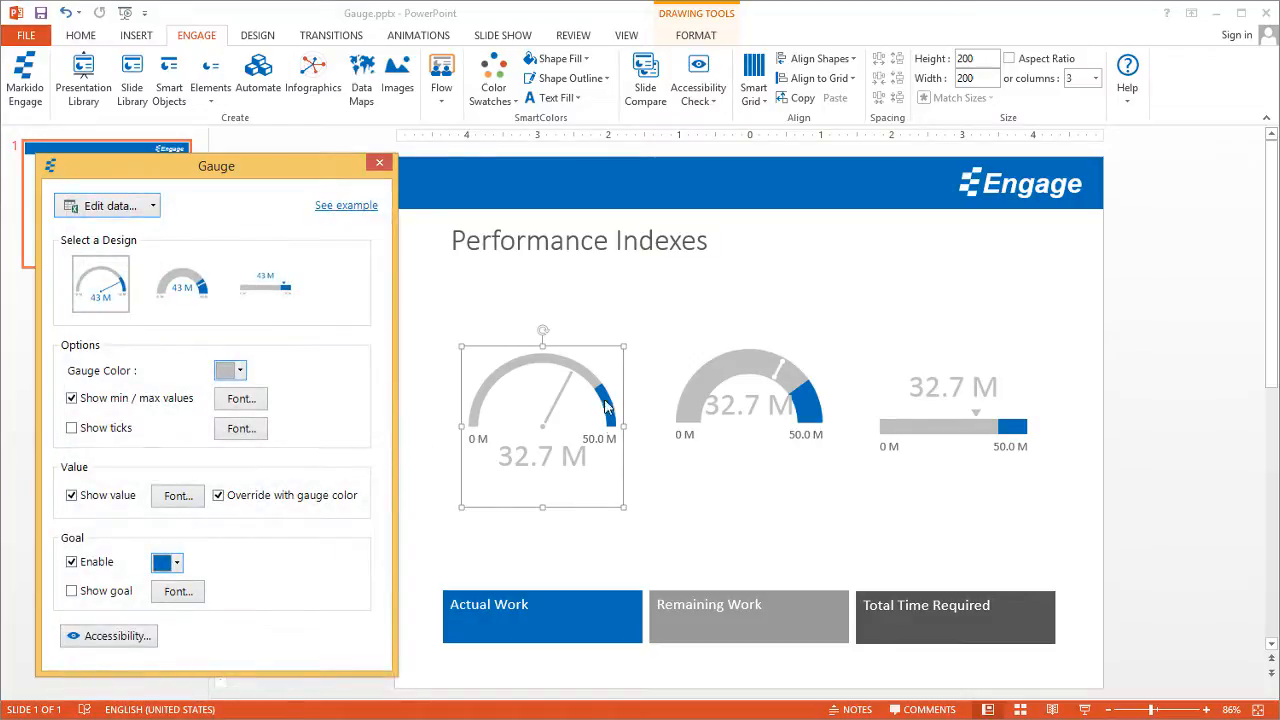
{"action": "mouse_move", "coordinate": [672, 530]}
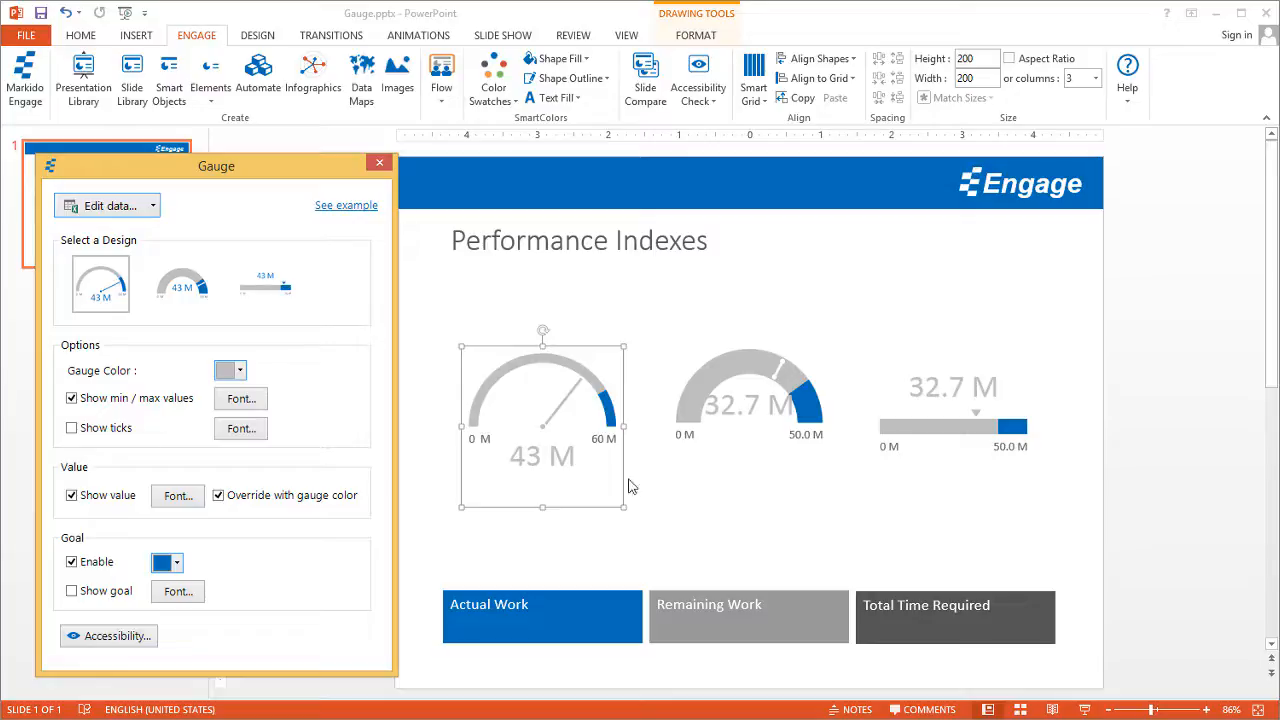
{"action": "mouse_move", "coordinate": [590, 444]}
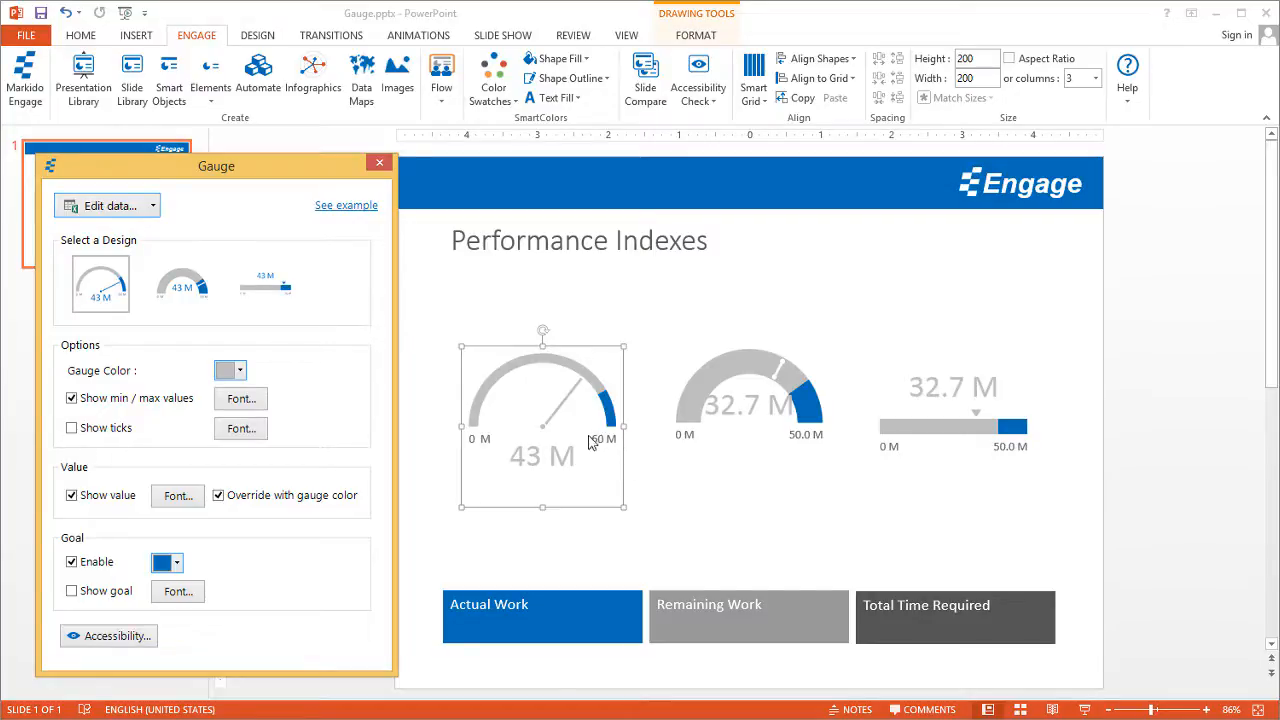
{"action": "mouse_move", "coordinate": [598, 442]}
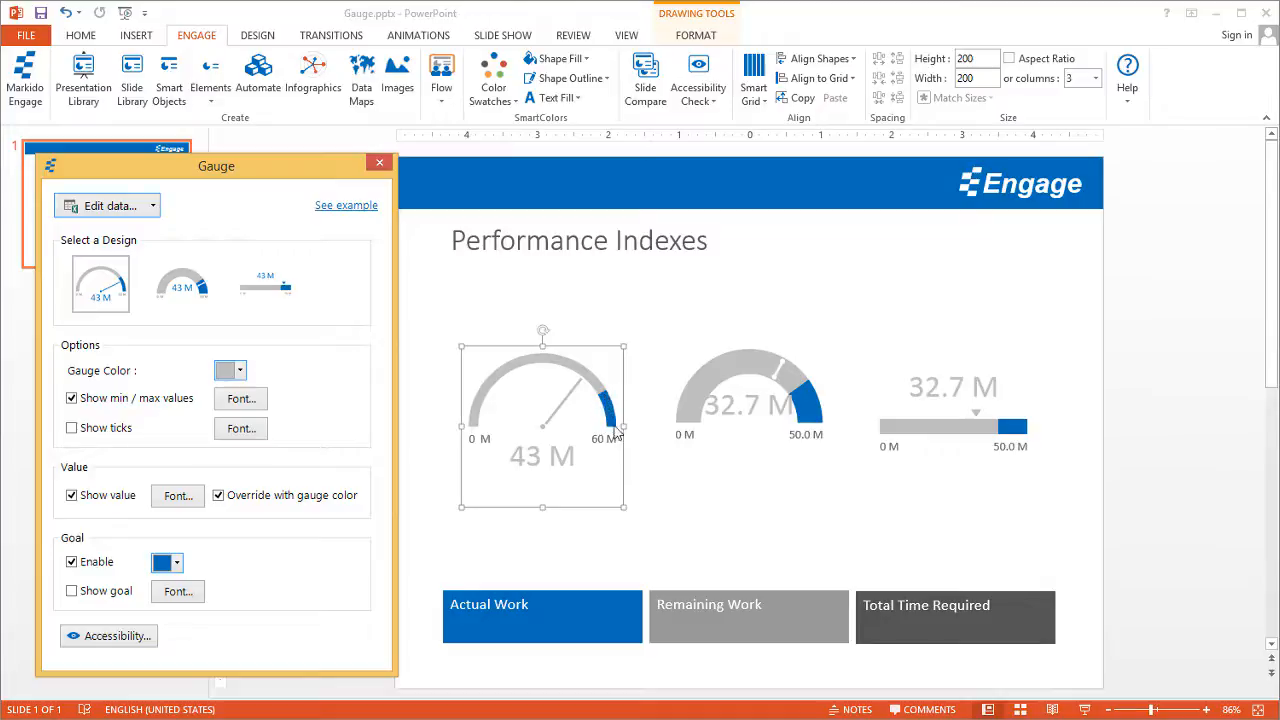
{"action": "mouse_move", "coordinate": [610, 408]}
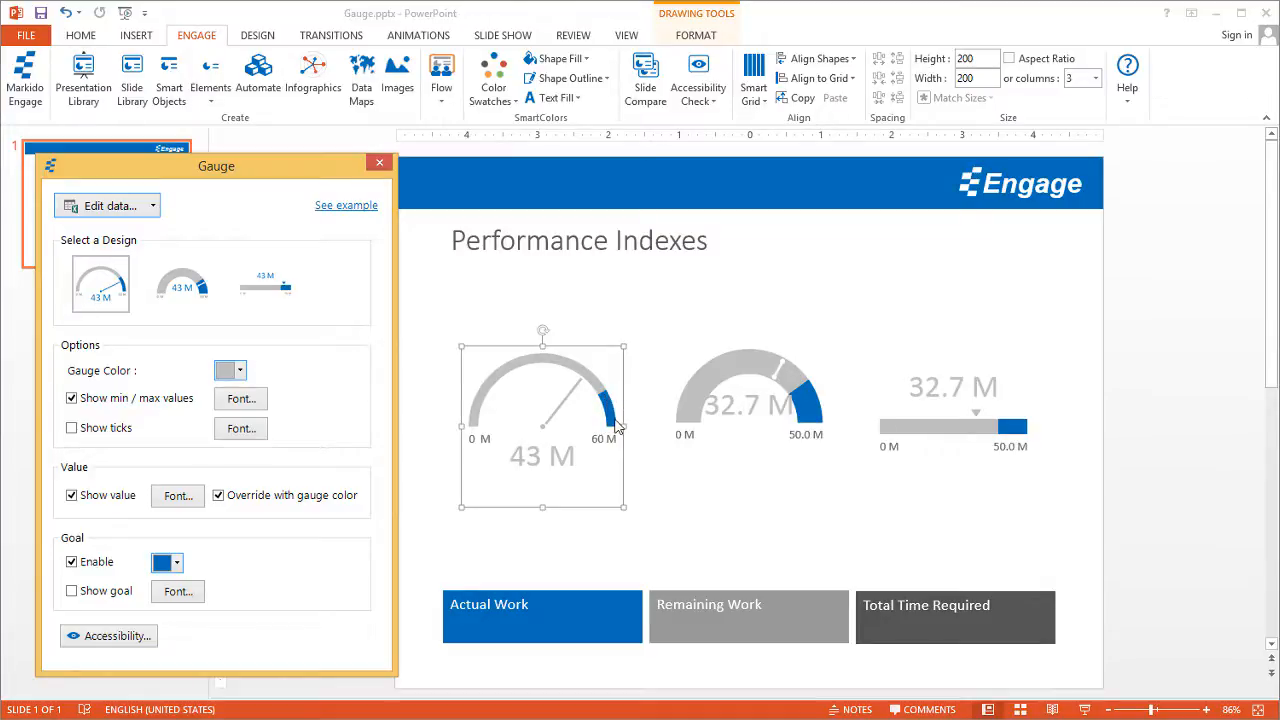
{"action": "mouse_move", "coordinate": [500, 468]}
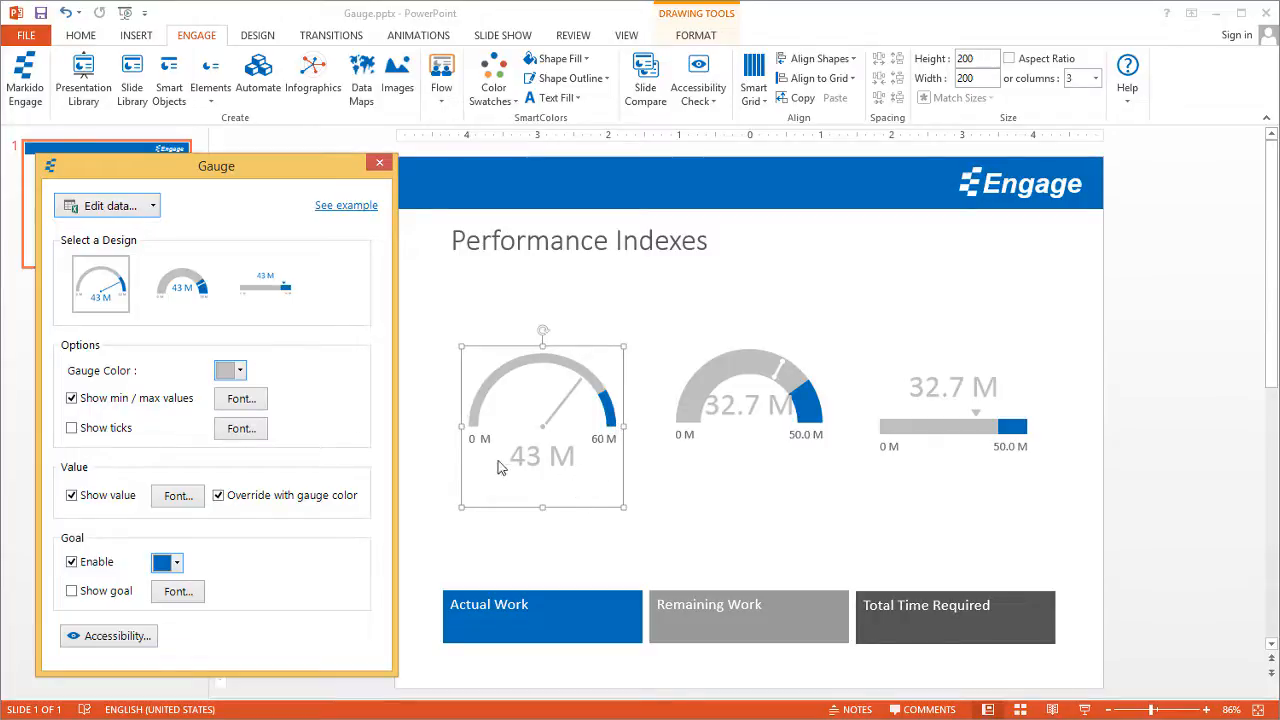
{"action": "mouse_move", "coordinate": [530, 478]}
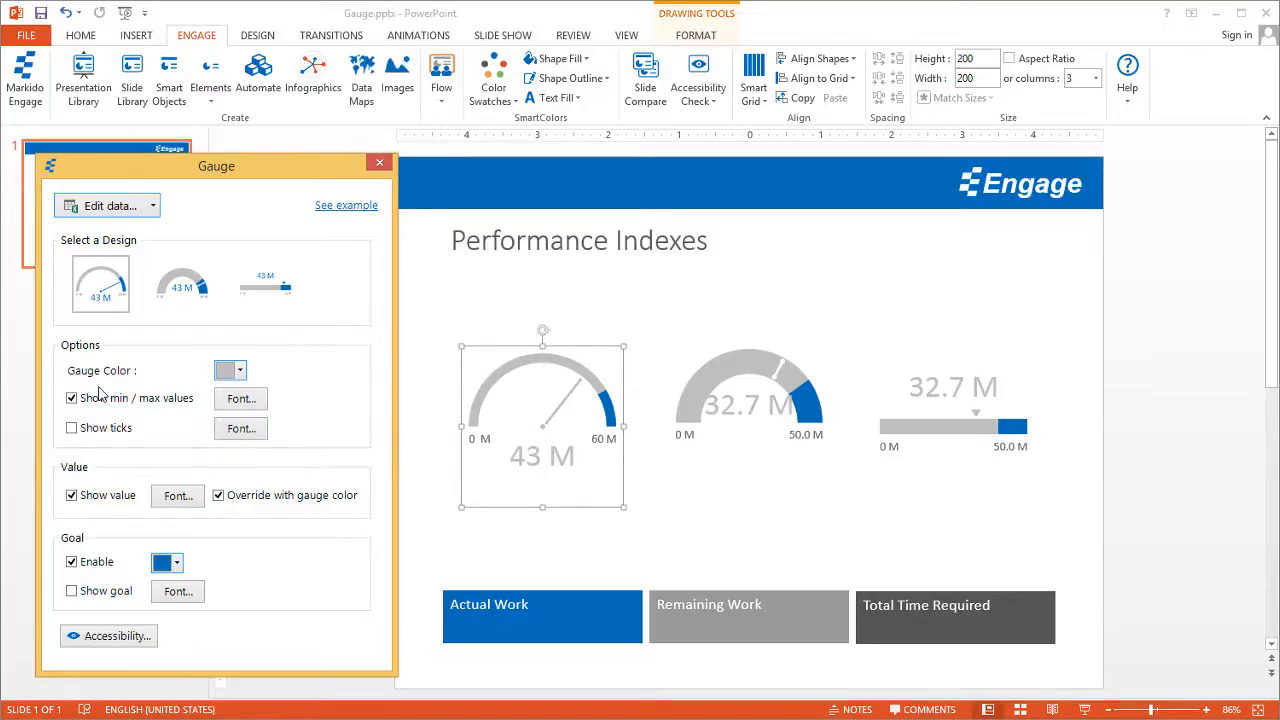
Set the first gauge's Gauge Color to green so its arc and 43 M value turn green
{"action": "left_click", "coordinate": [232, 370]}
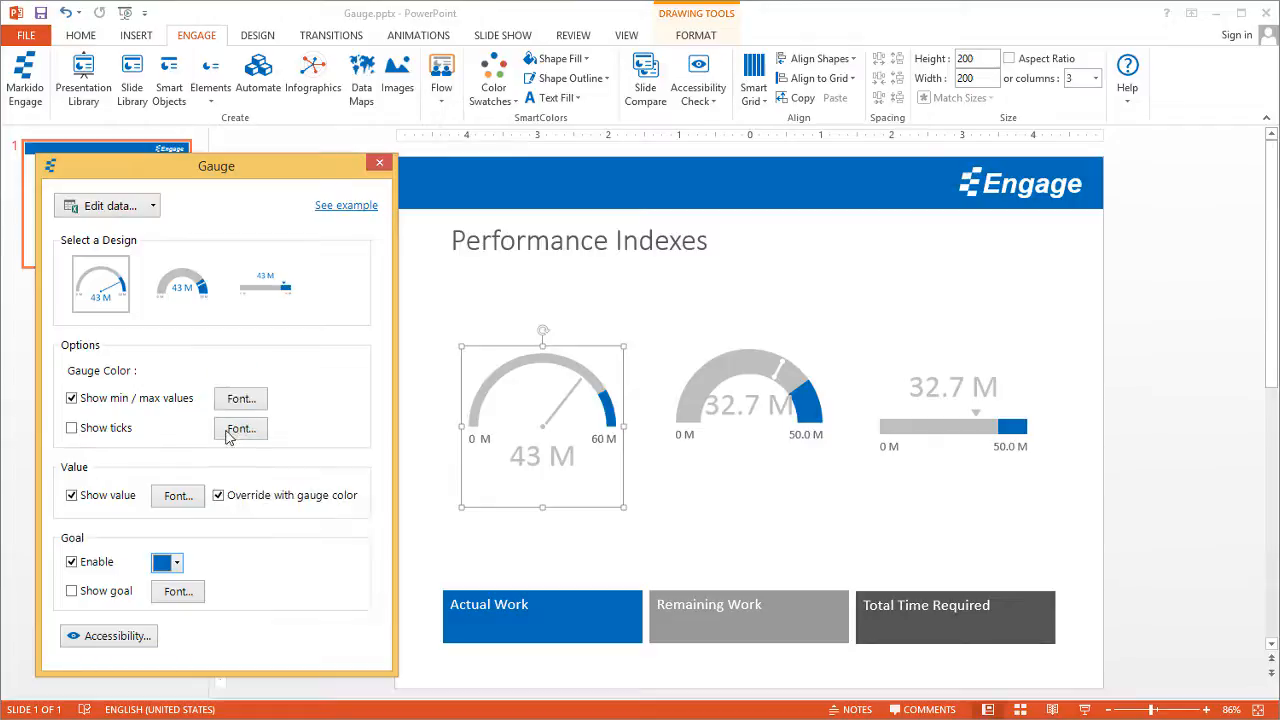
{"action": "left_click", "coordinate": [228, 370]}
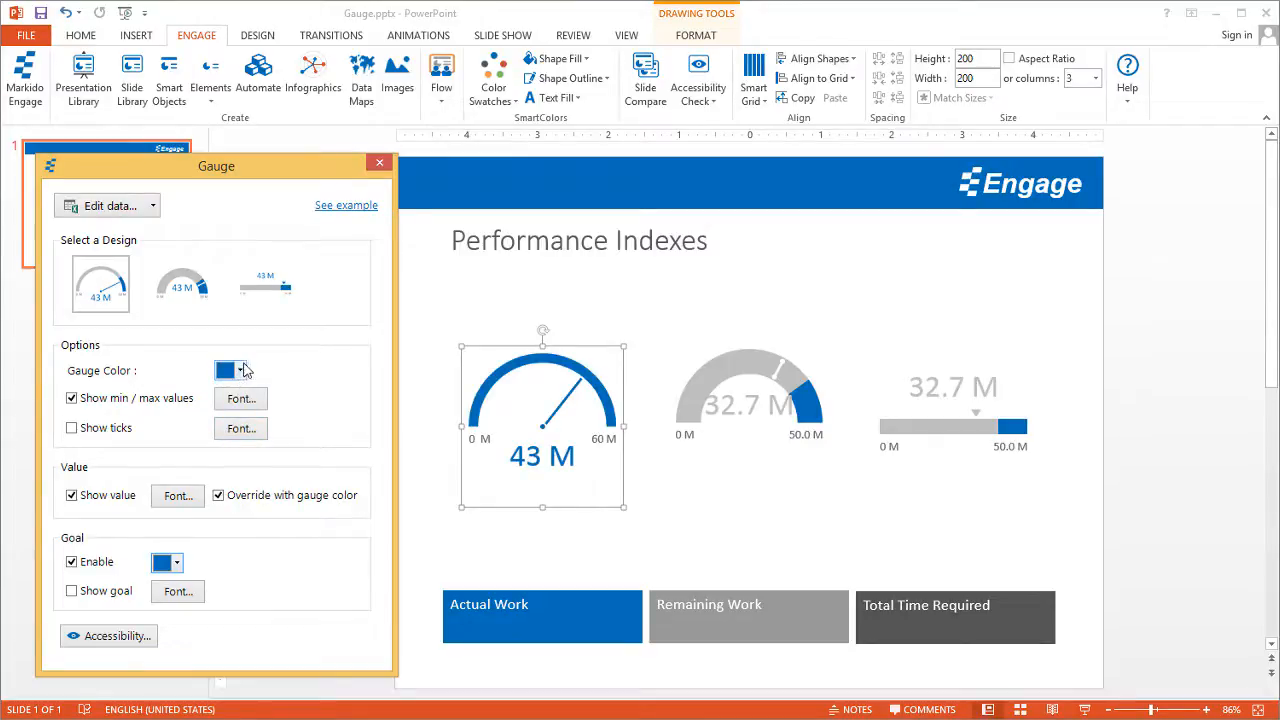
{"action": "left_click", "coordinate": [228, 370]}
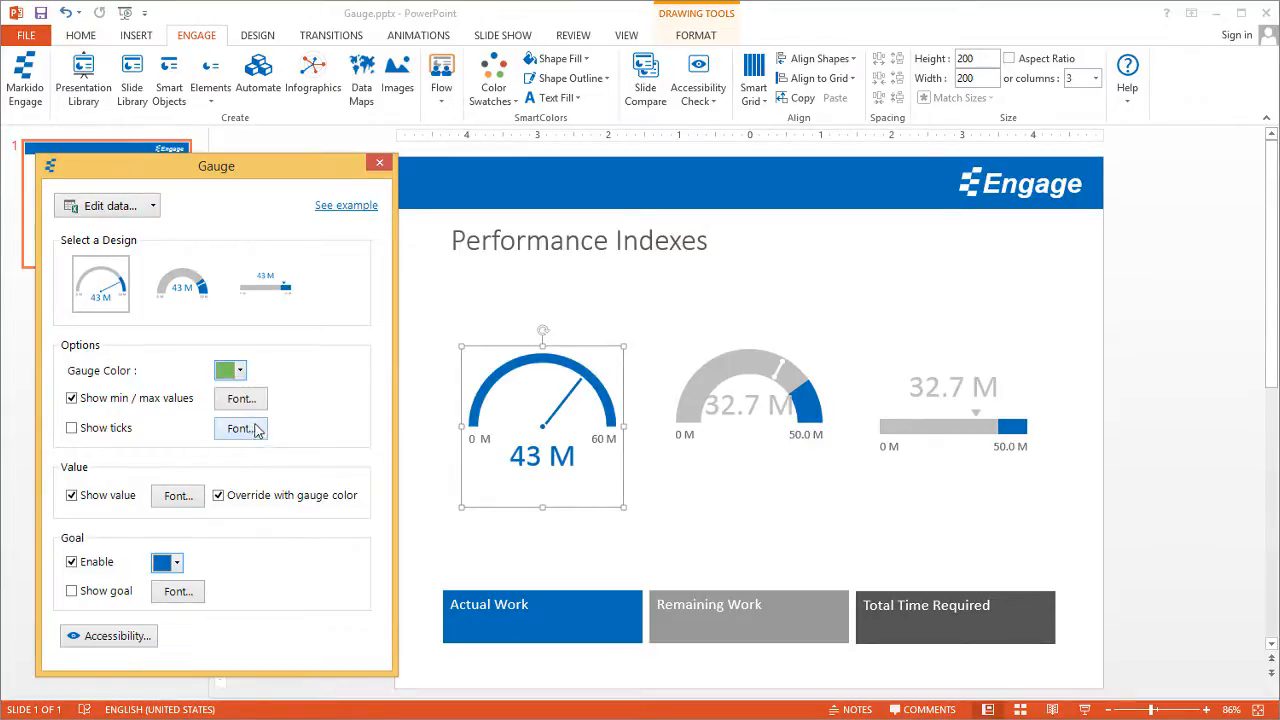
{"action": "left_click", "coordinate": [230, 370]}
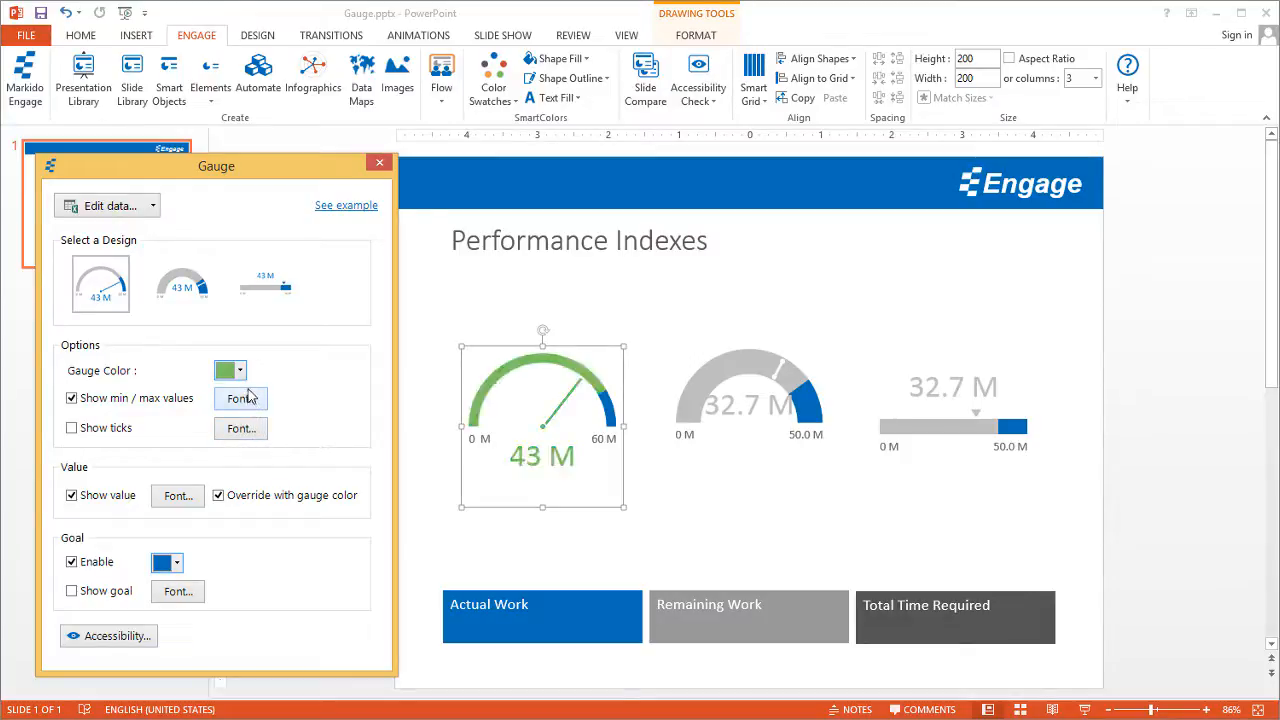
{"action": "left_click", "coordinate": [230, 370]}
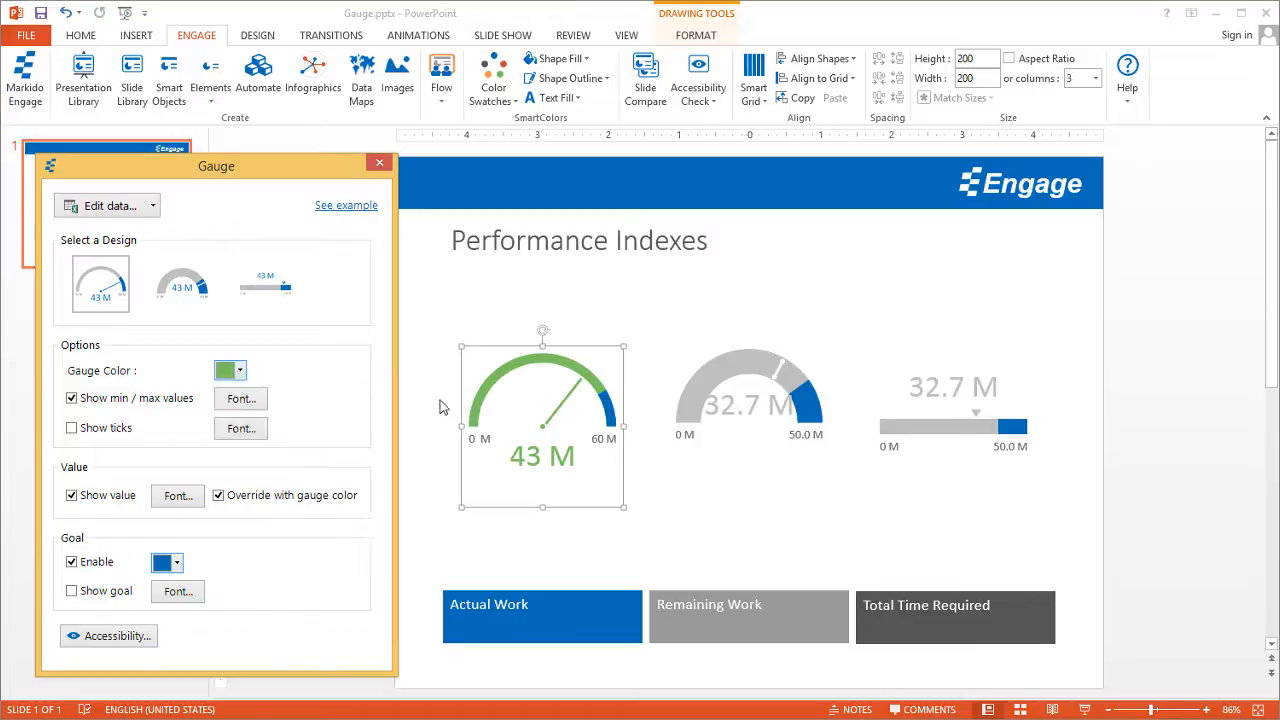
{"action": "mouse_move", "coordinate": [370, 480]}
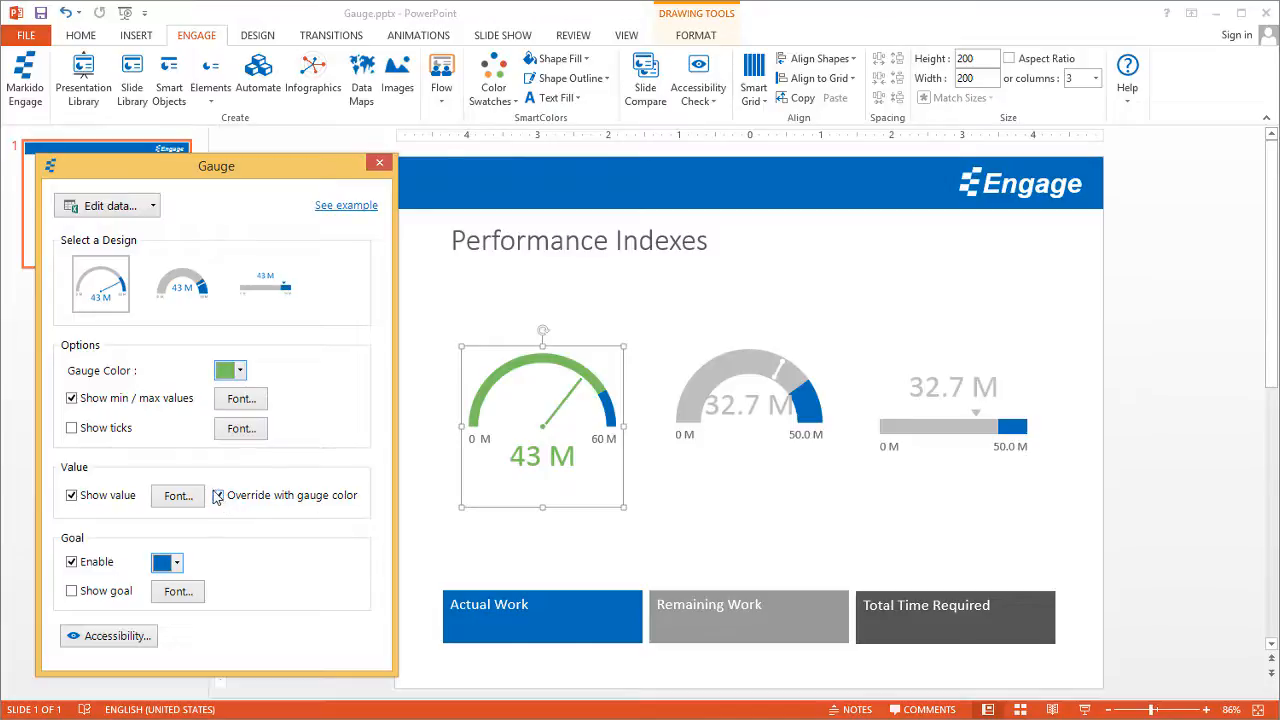
{"action": "left_click", "coordinate": [218, 496]}
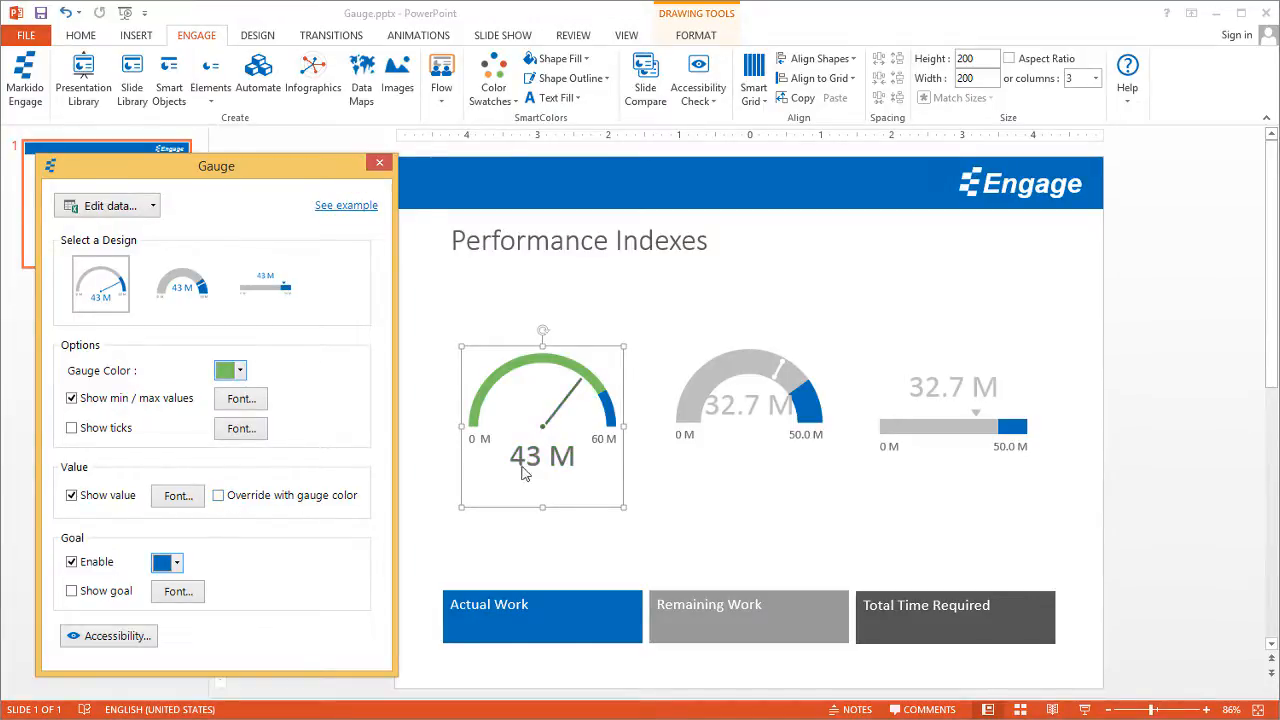
{"action": "left_click", "coordinate": [176, 496]}
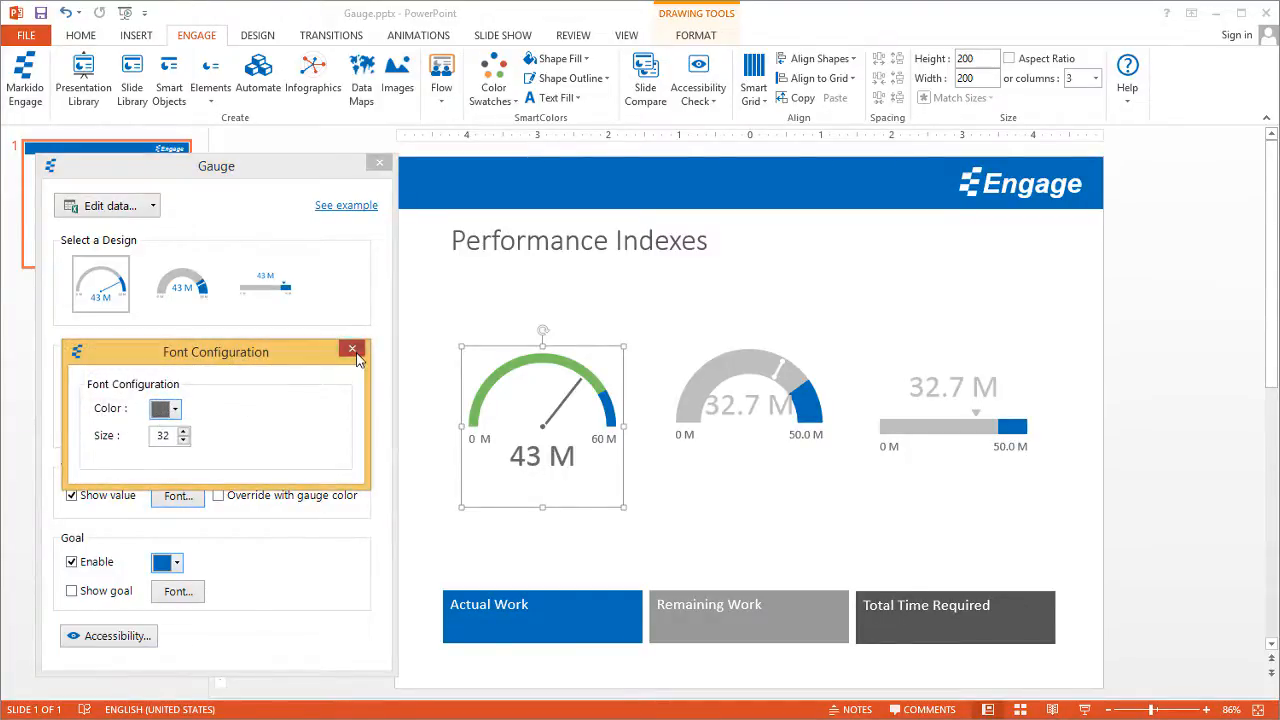
{"action": "left_click", "coordinate": [352, 348]}
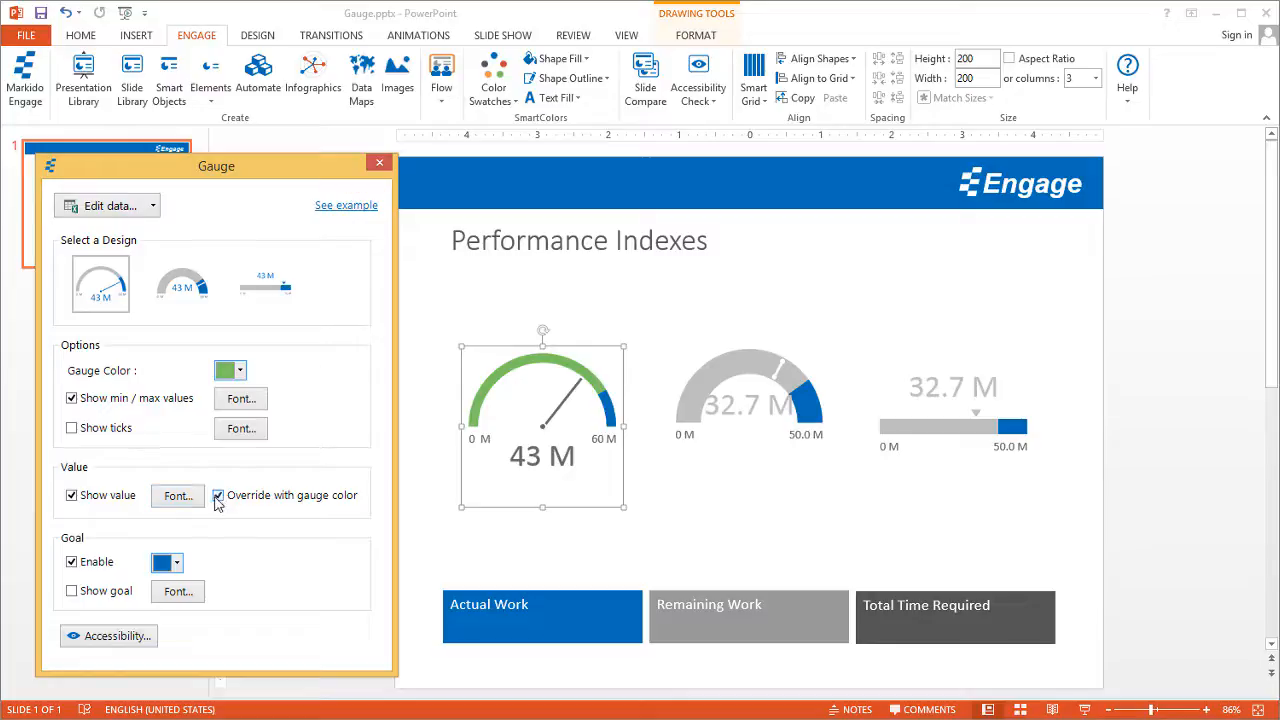
{"action": "left_click", "coordinate": [218, 496]}
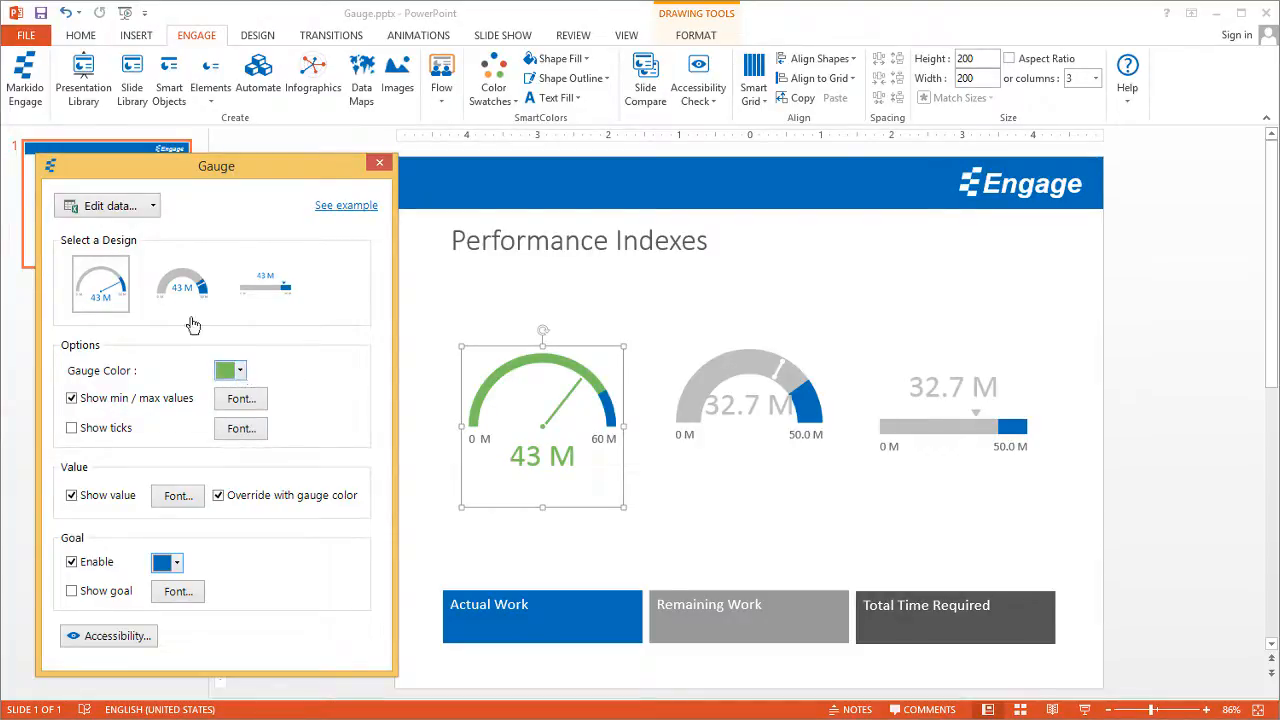
{"action": "mouse_move", "coordinate": [236, 272]}
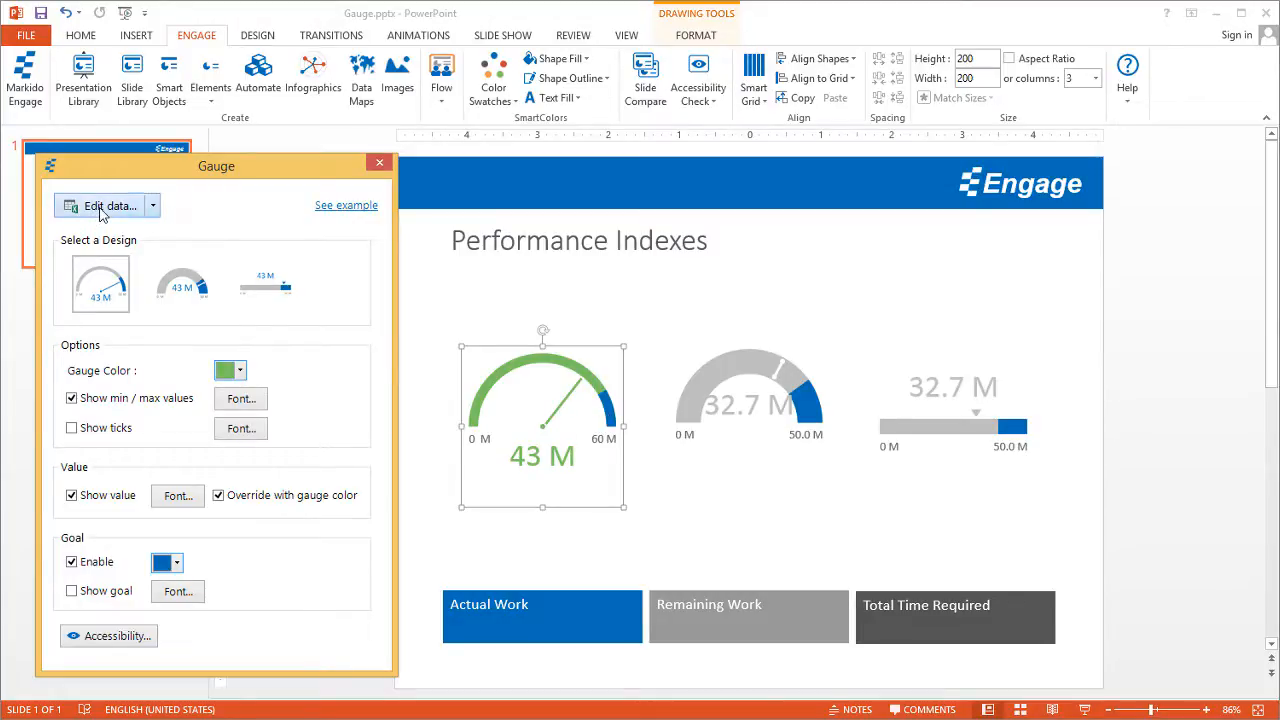
Edit the gauge data sheet again, entering a new Value in cell B2
{"action": "left_click", "coordinate": [108, 204]}
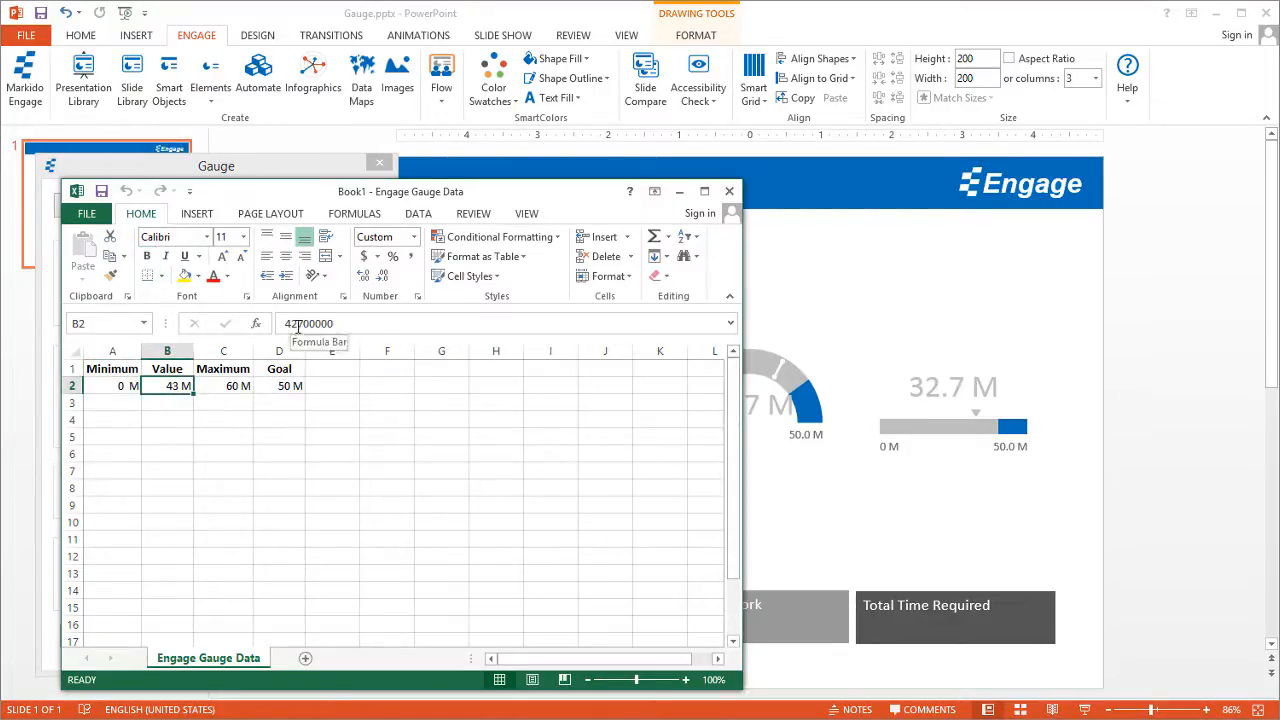
{"action": "type", "text": "500000"}
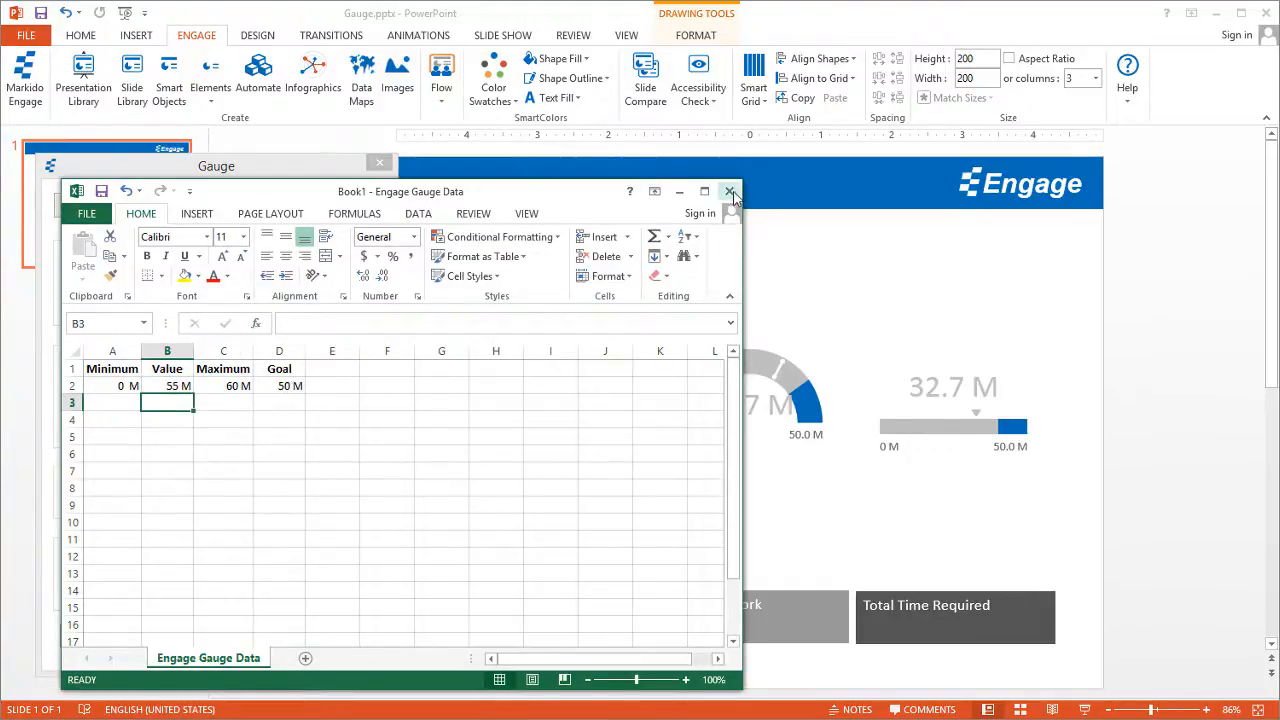
Close the data sheet, then toggle the min/max labels and tick marks off and back on
{"action": "left_click", "coordinate": [732, 192]}
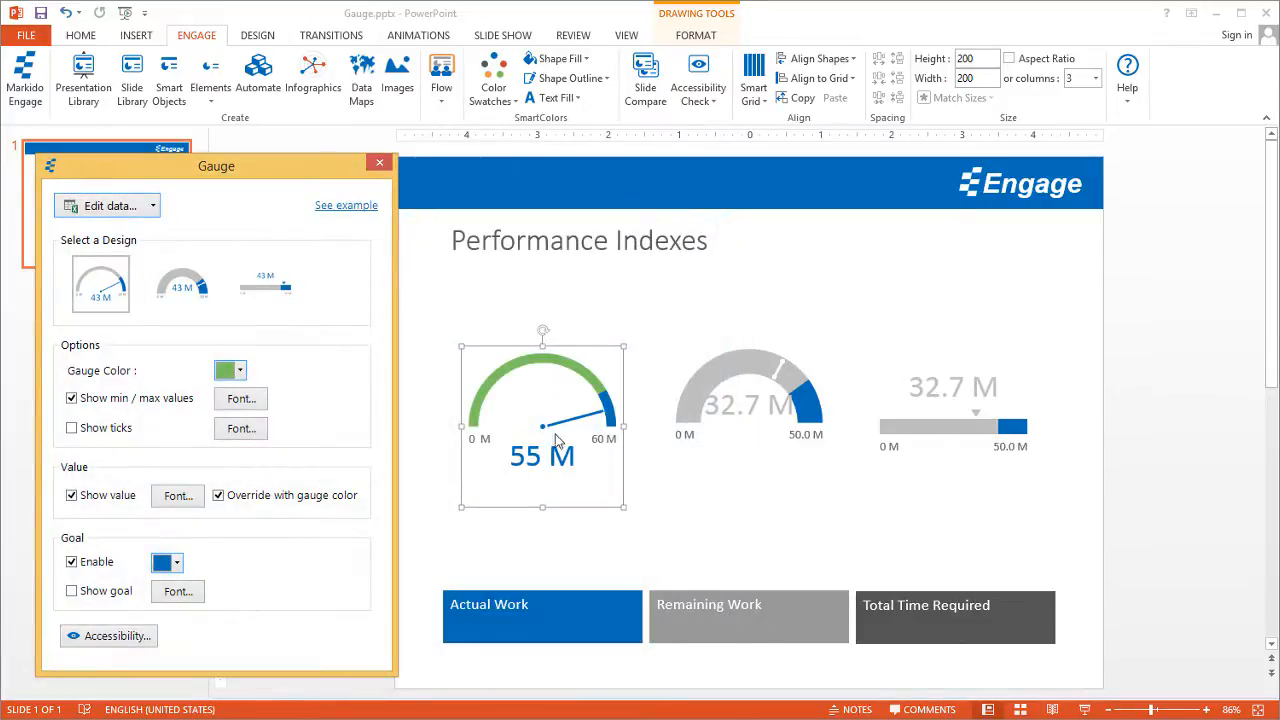
{"action": "mouse_move", "coordinate": [518, 464]}
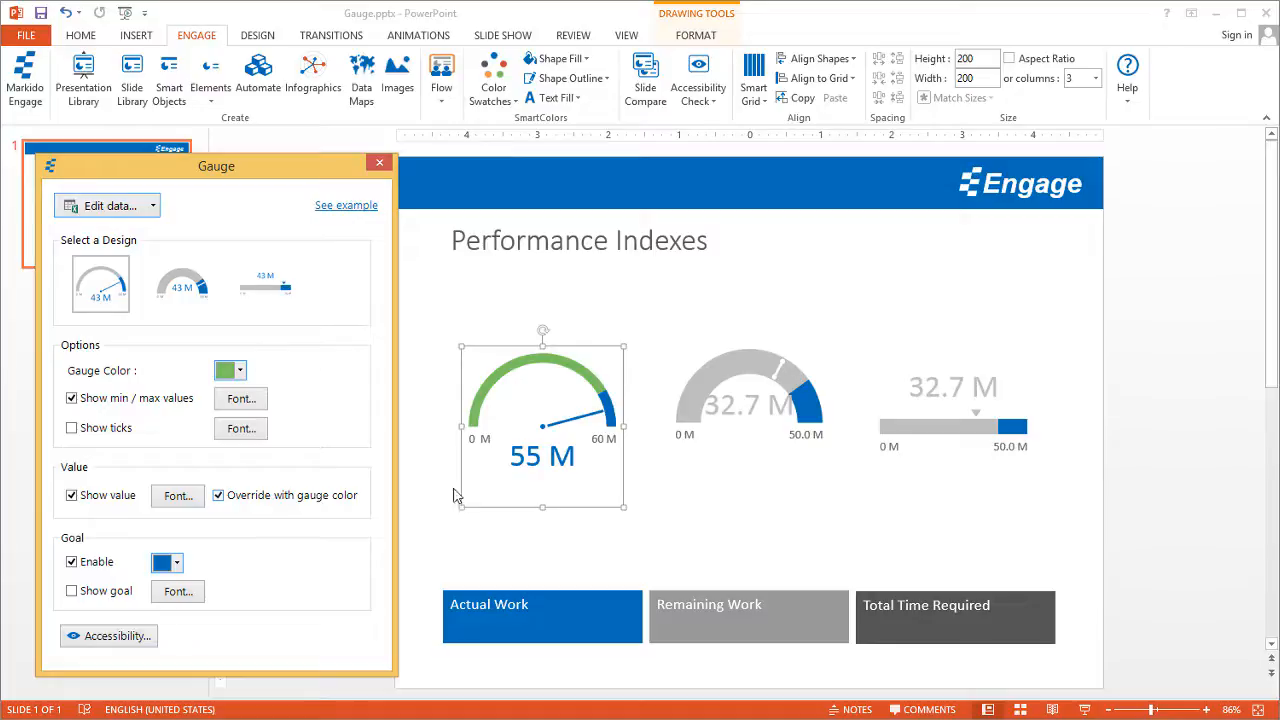
{"action": "mouse_move", "coordinate": [556, 430]}
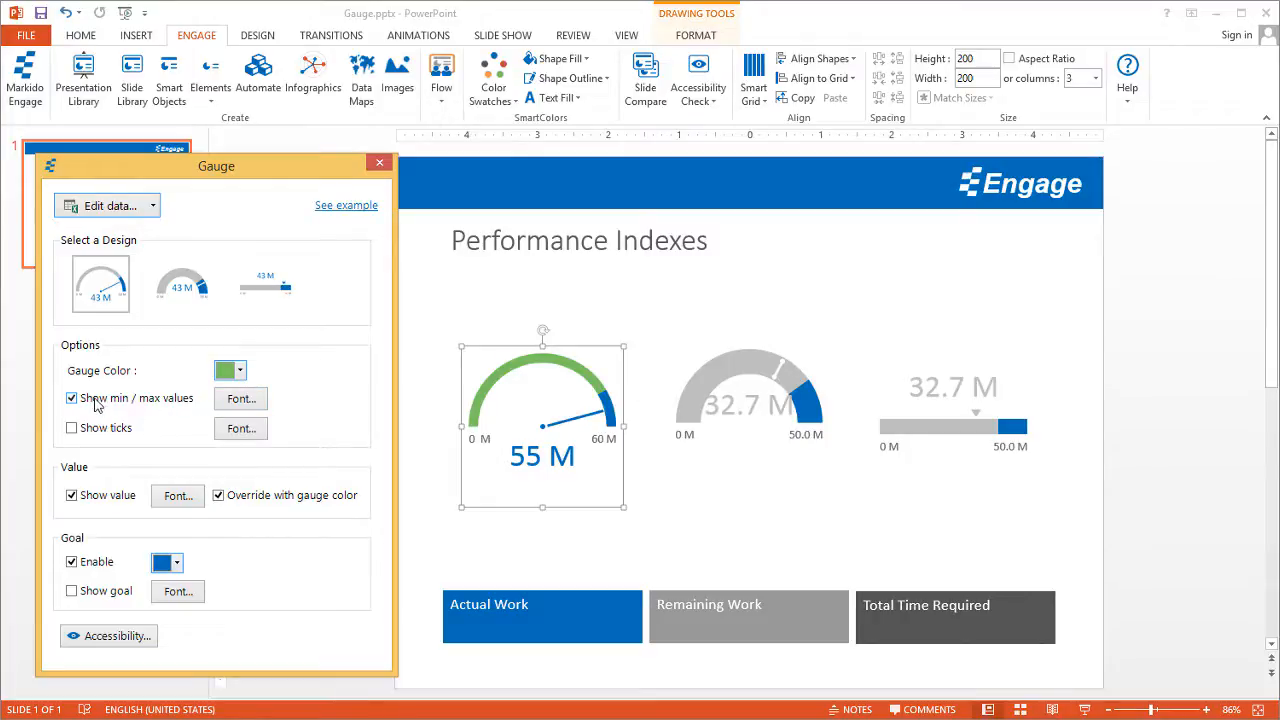
{"action": "left_click", "coordinate": [72, 398]}
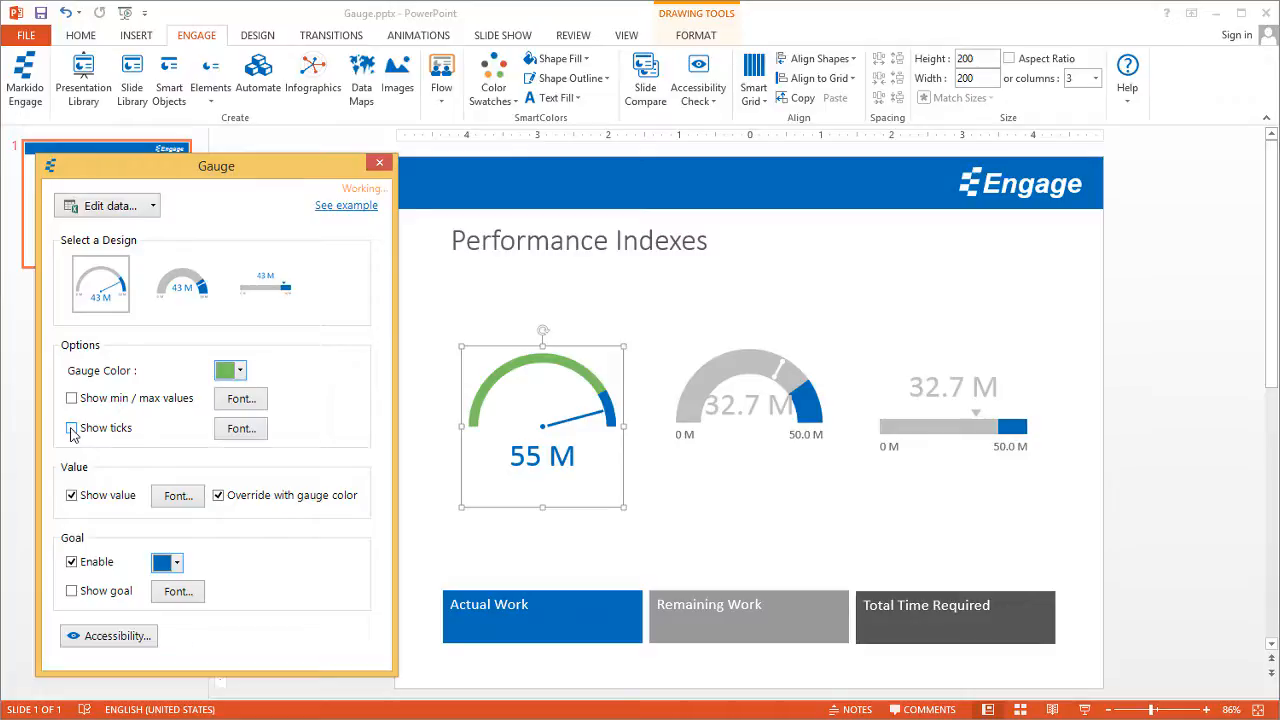
{"action": "left_click", "coordinate": [72, 428]}
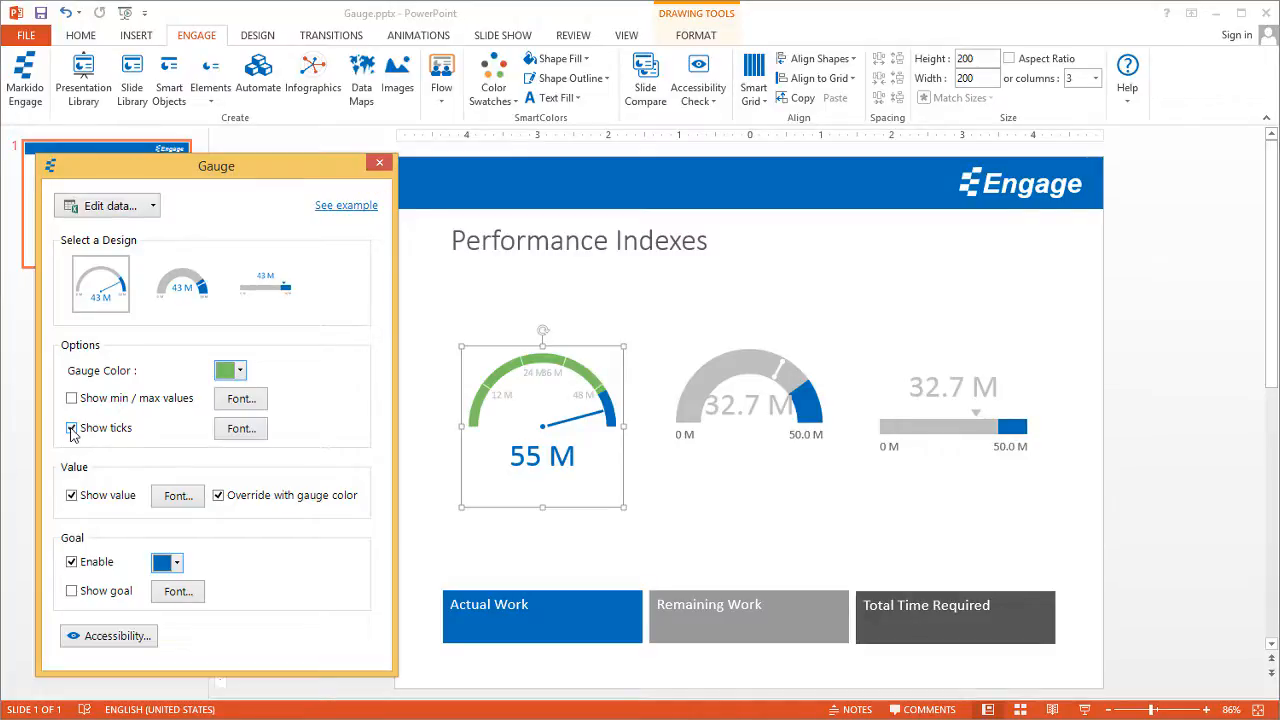
{"action": "left_click", "coordinate": [72, 428]}
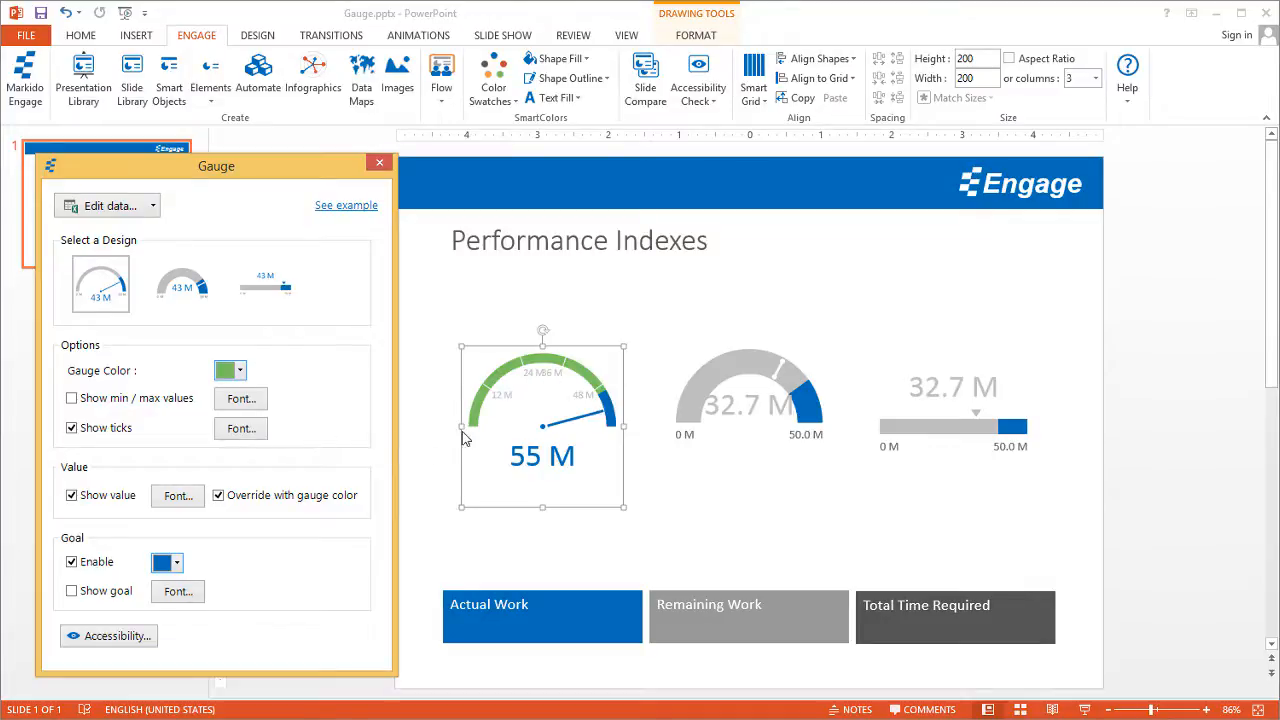
{"action": "mouse_move", "coordinate": [608, 418]}
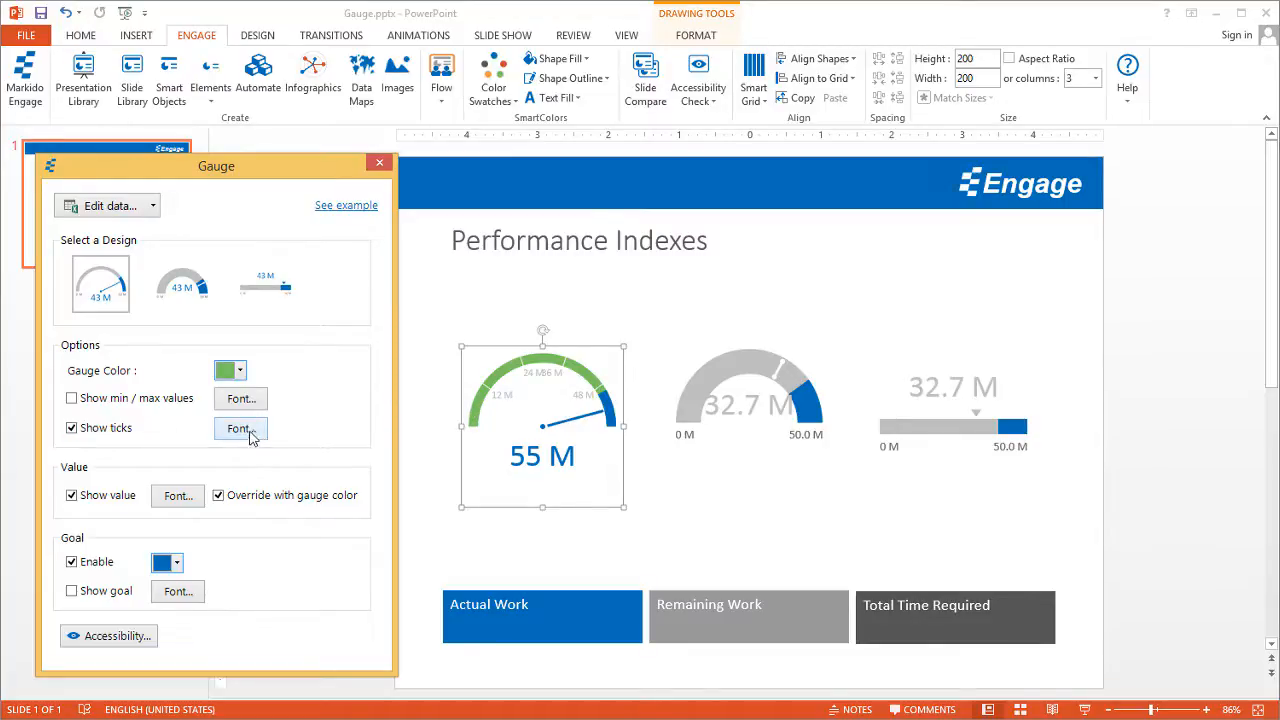
{"action": "left_click", "coordinate": [72, 428]}
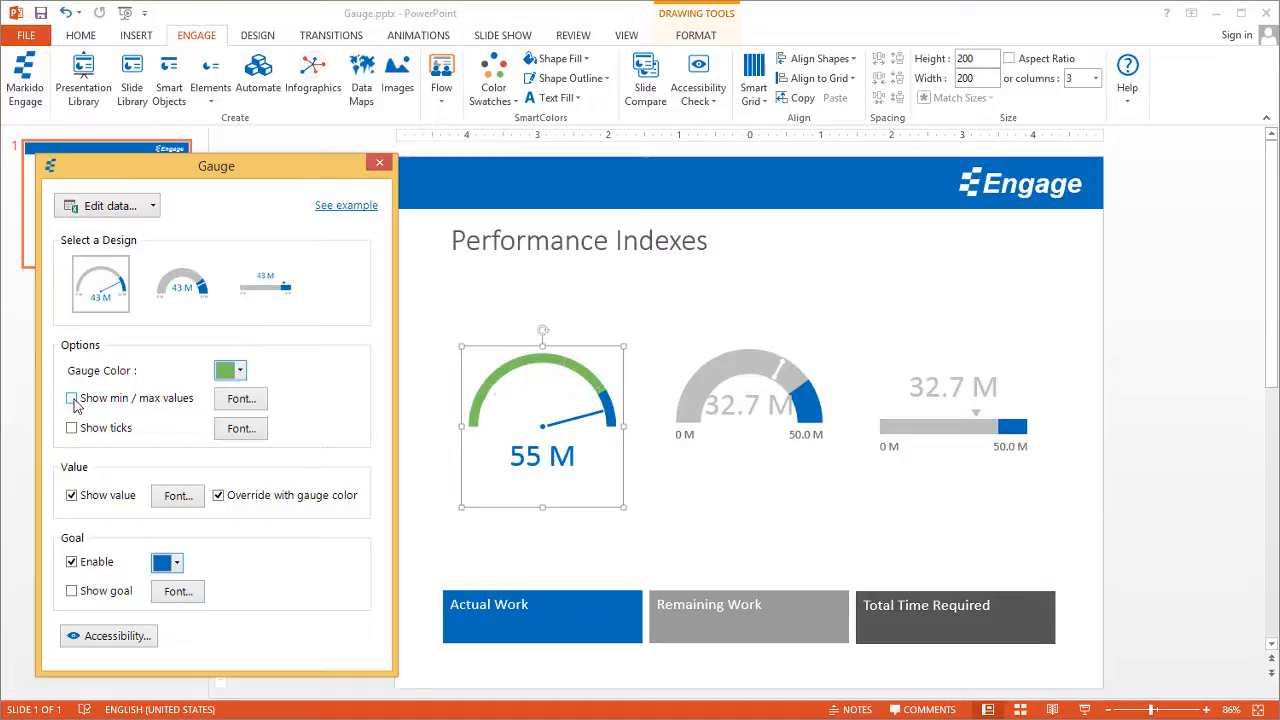
{"action": "left_click", "coordinate": [72, 398]}
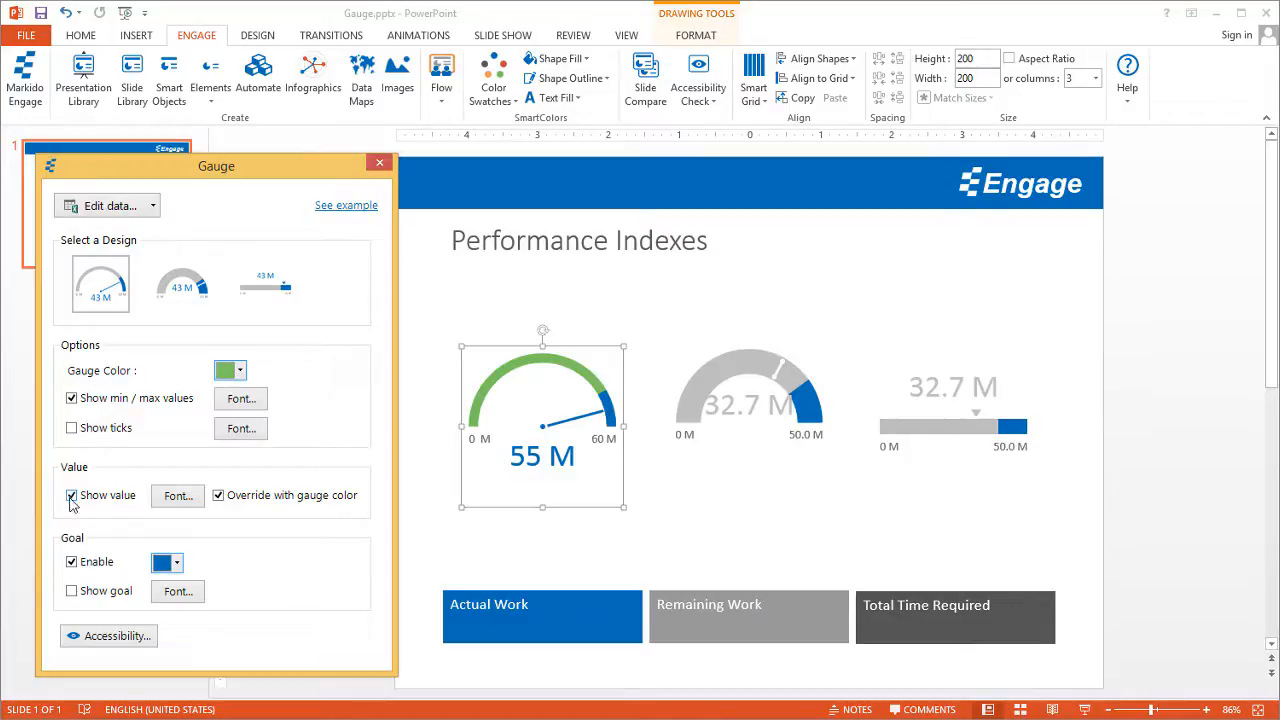
Hide the value text beneath the gauge's needle
{"action": "left_click", "coordinate": [72, 496]}
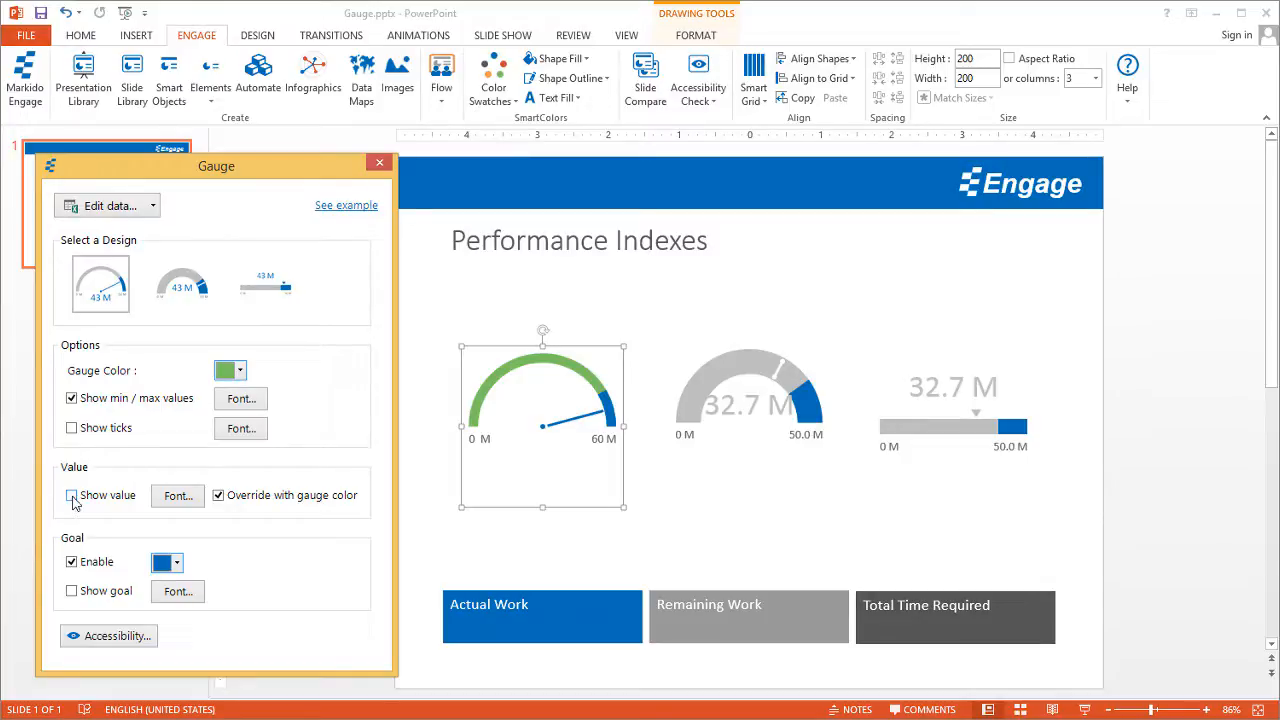
Show the 55 M value text again and review its colour choices in Font Configuration
{"action": "left_click", "coordinate": [72, 496]}
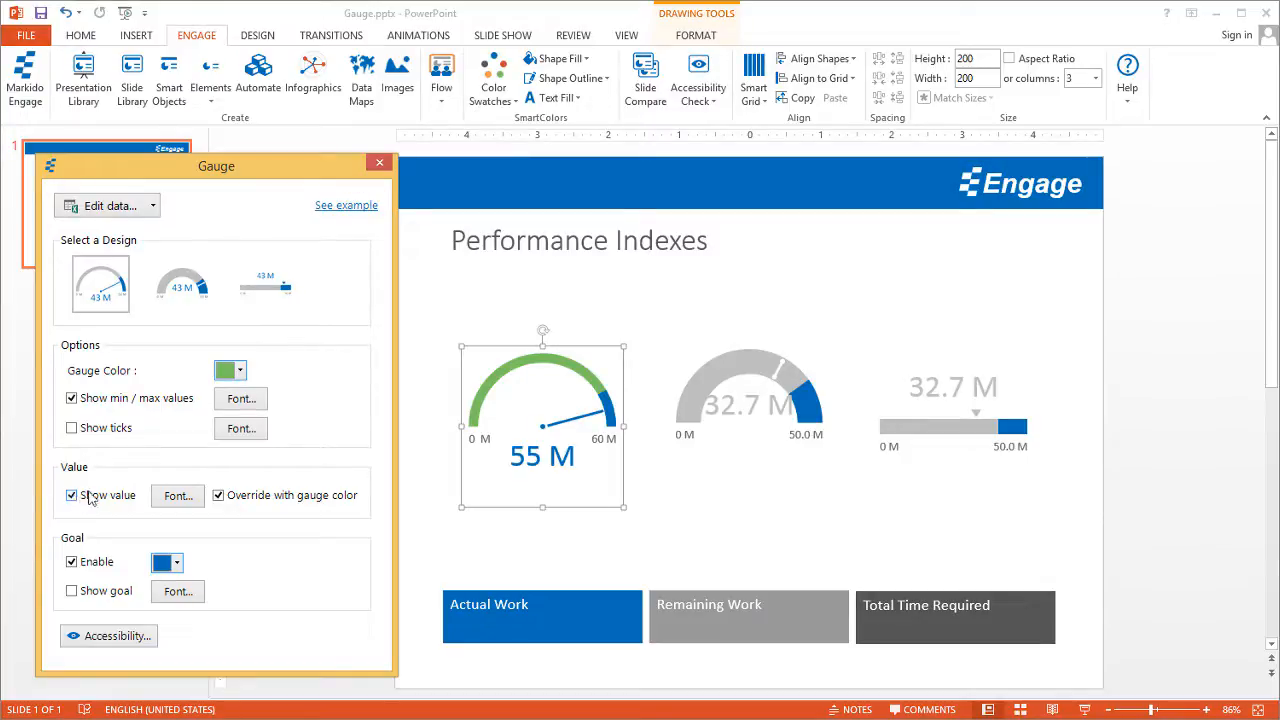
{"action": "mouse_move", "coordinate": [176, 496]}
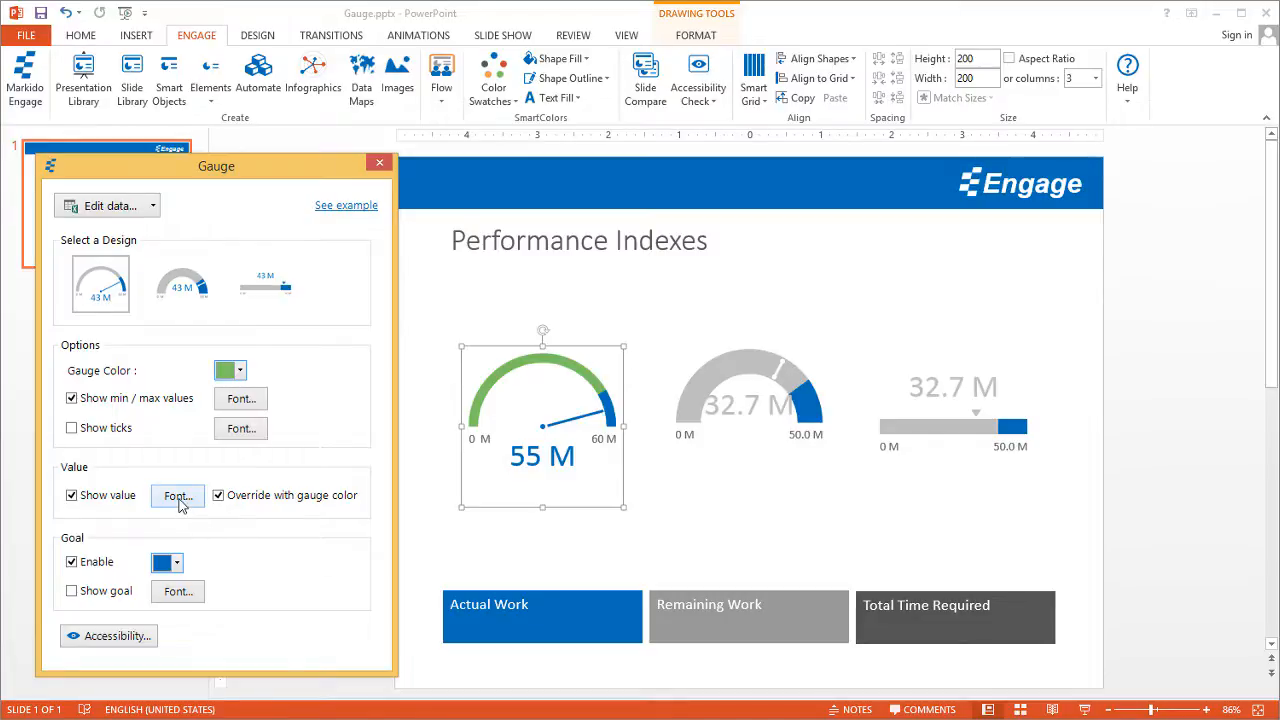
{"action": "left_click", "coordinate": [176, 496]}
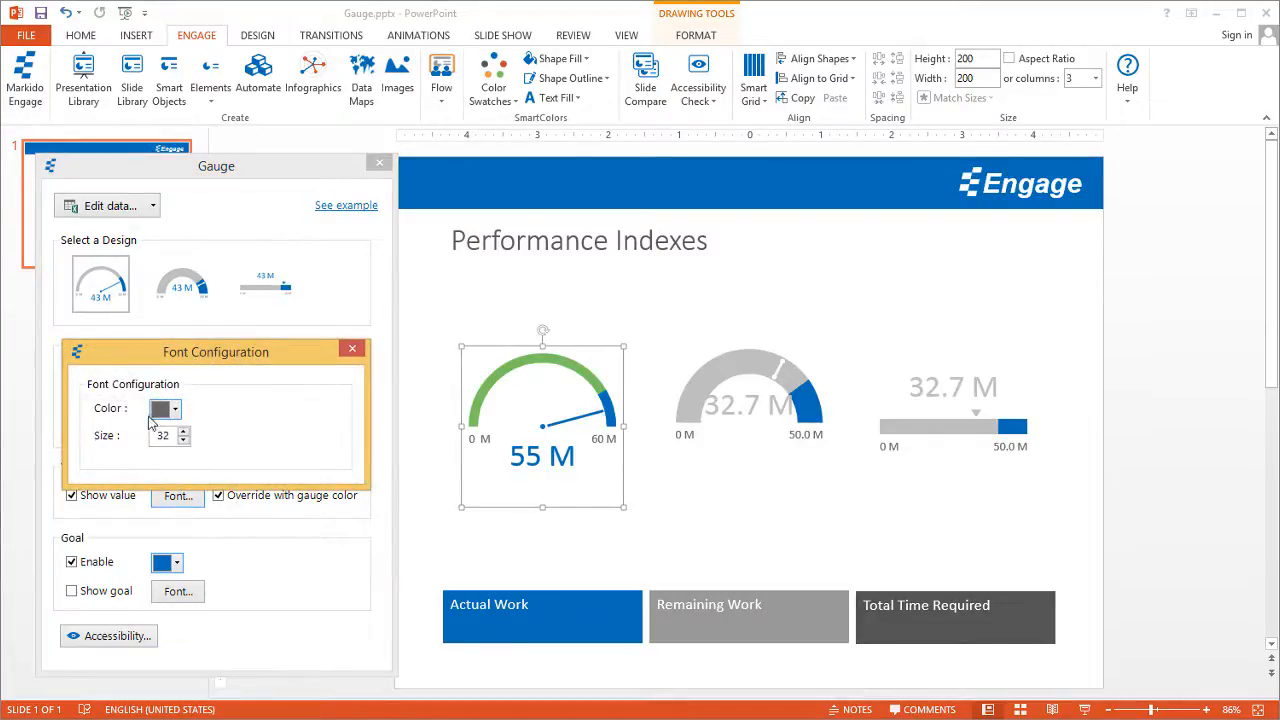
{"action": "left_click", "coordinate": [352, 348]}
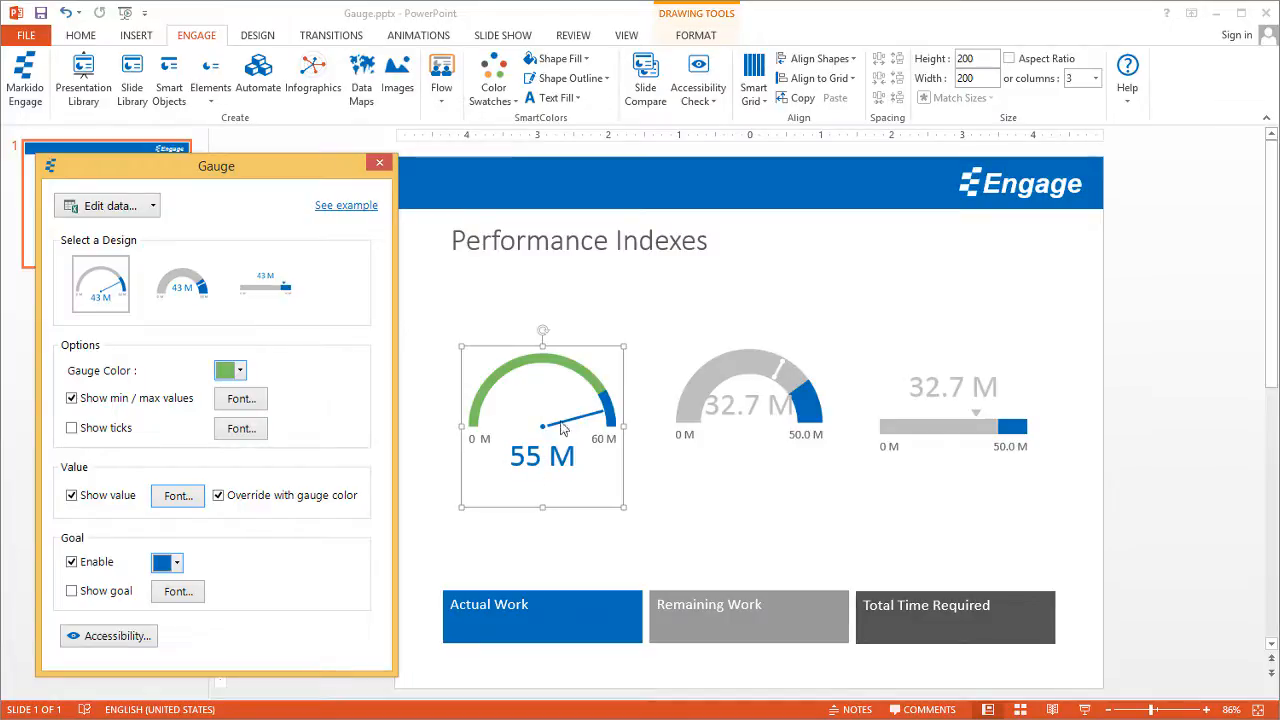
{"action": "left_click_drag", "start_coordinate": [564, 428], "coordinate": [616, 424]}
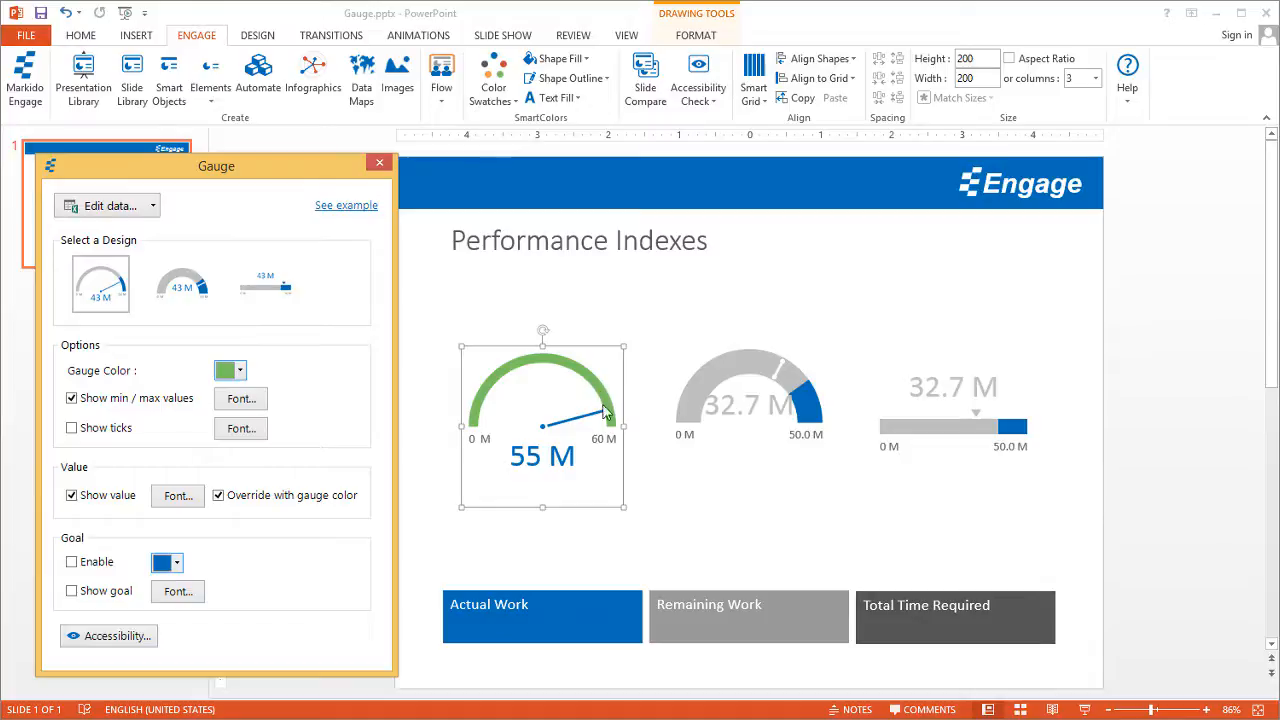
Make the gauge's goal orange and display the 50 M goal label beneath it
{"action": "left_click", "coordinate": [72, 560]}
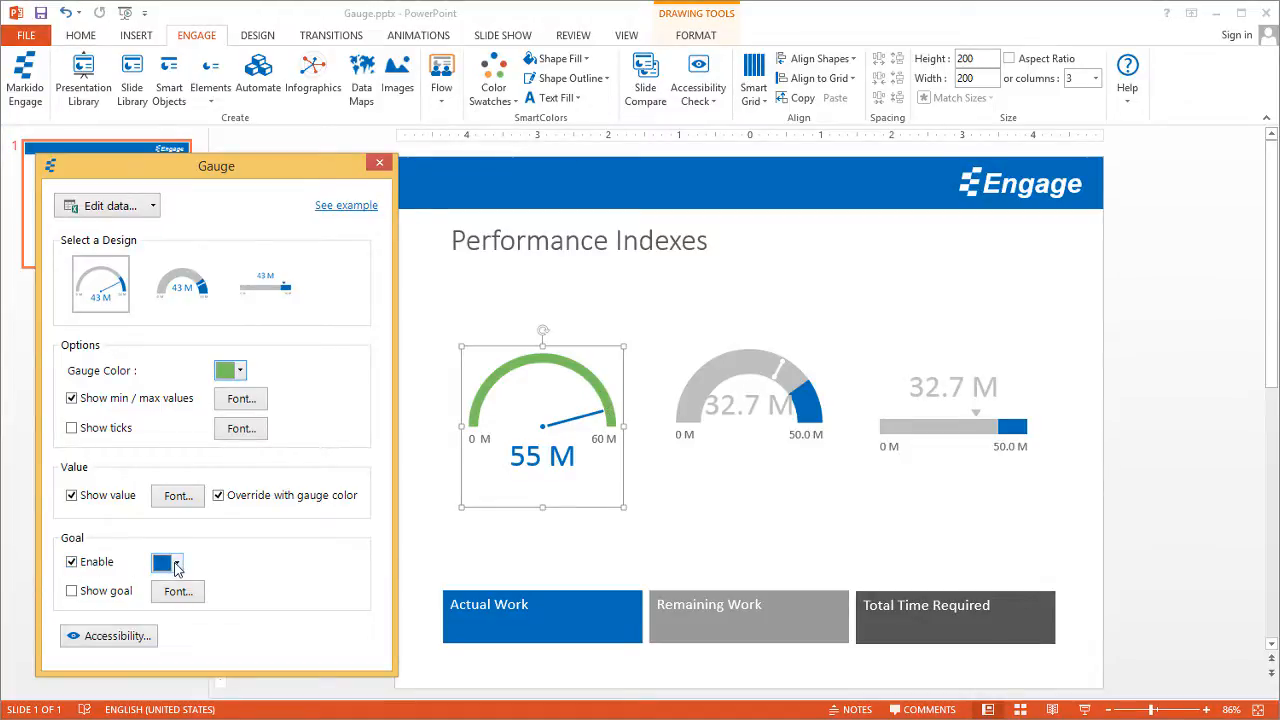
{"action": "left_click", "coordinate": [168, 560]}
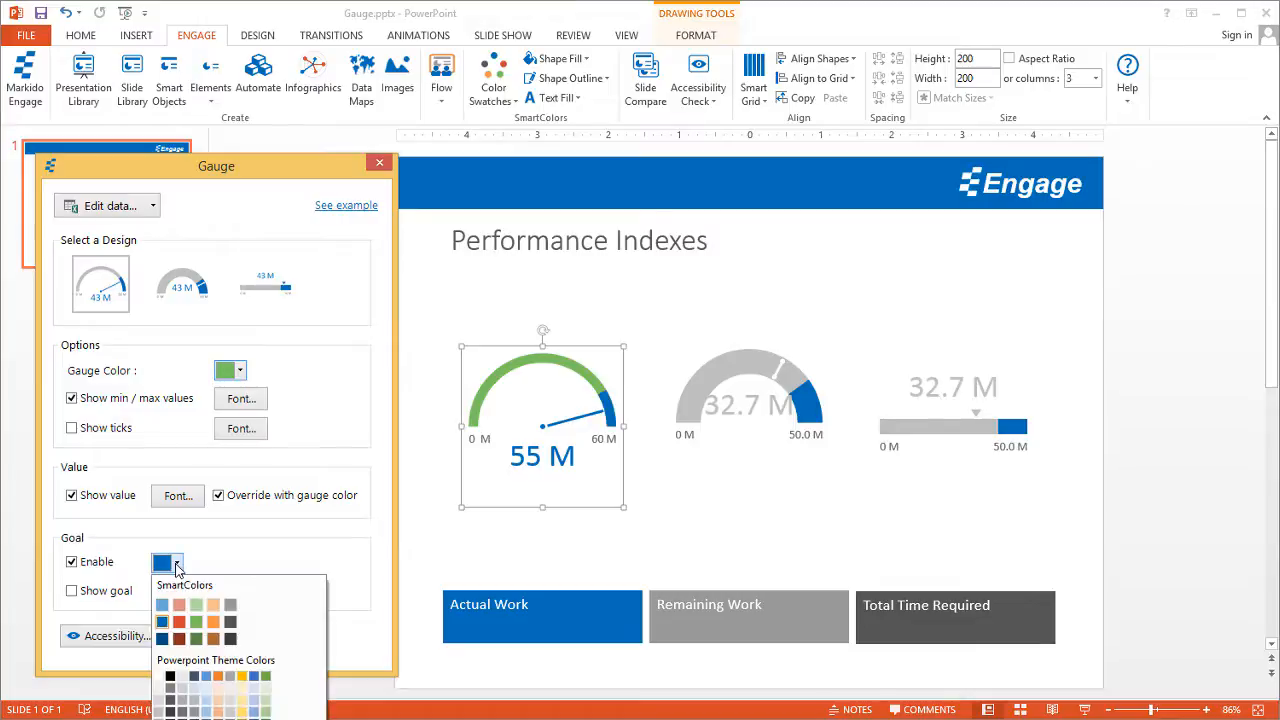
{"action": "left_click", "coordinate": [212, 620]}
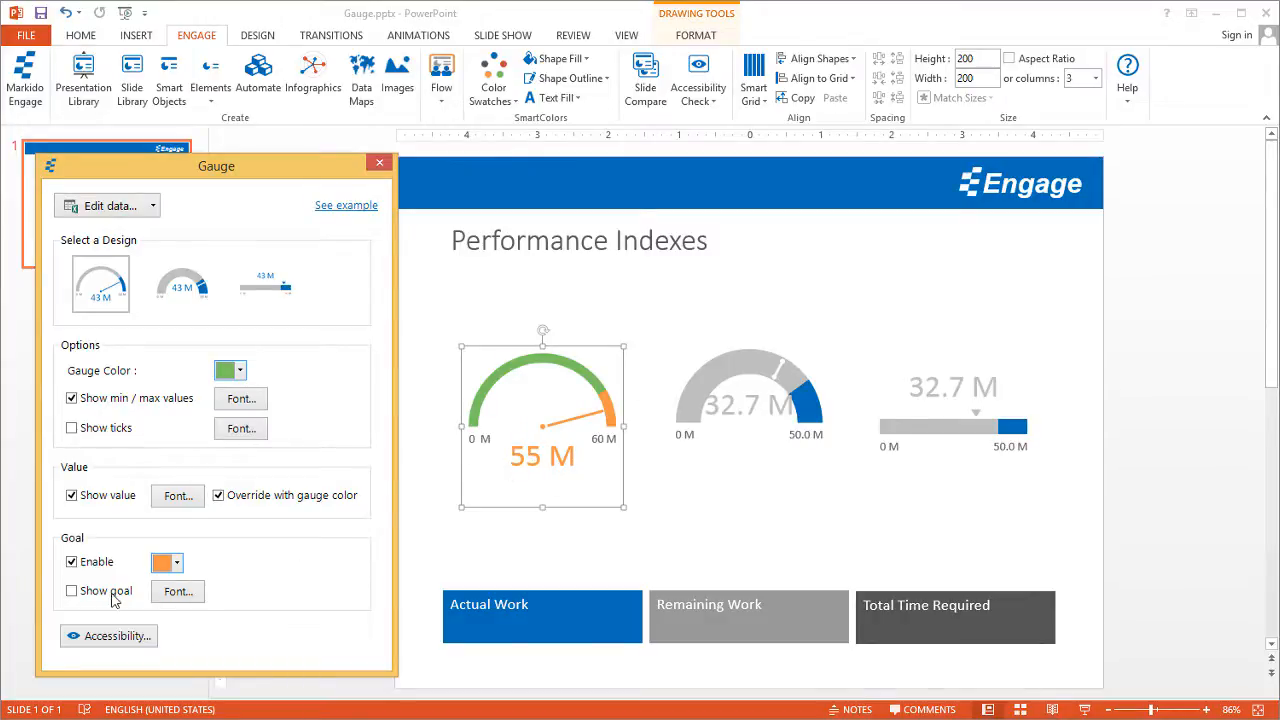
{"action": "left_click", "coordinate": [72, 592]}
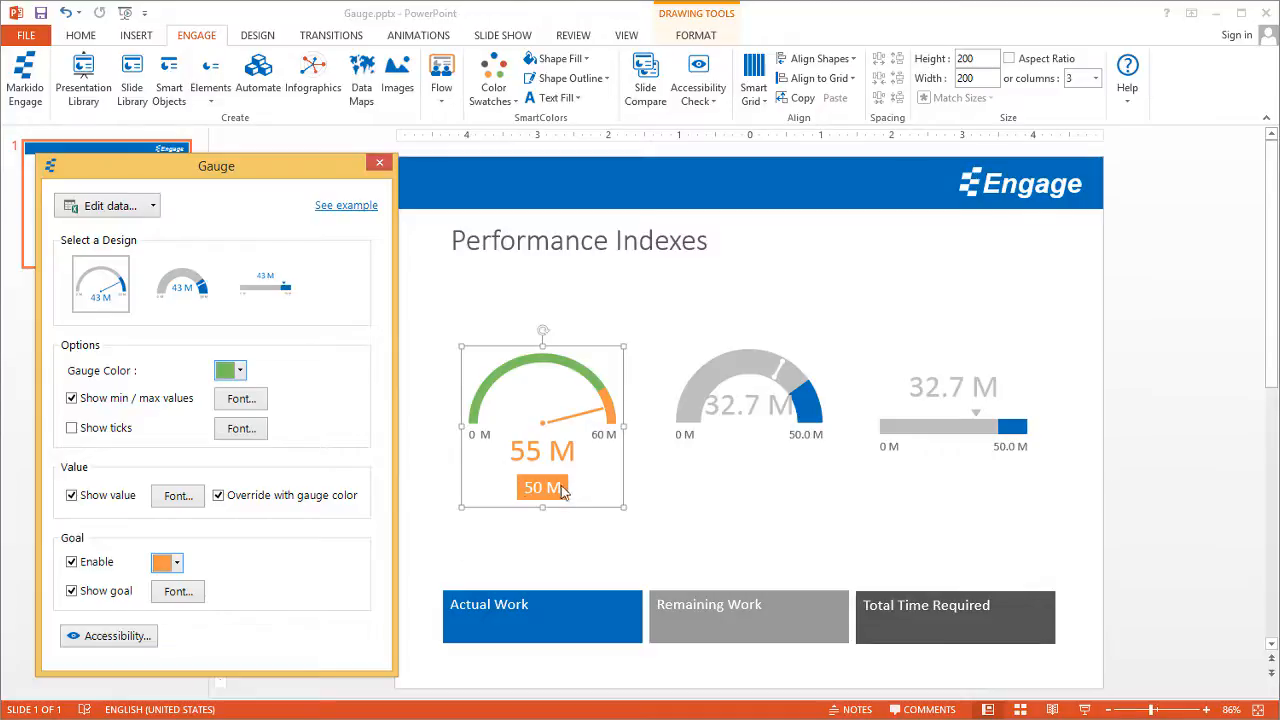
Reduce the font size of the orange 50 M goal label via Font Configuration
{"action": "left_click", "coordinate": [176, 592]}
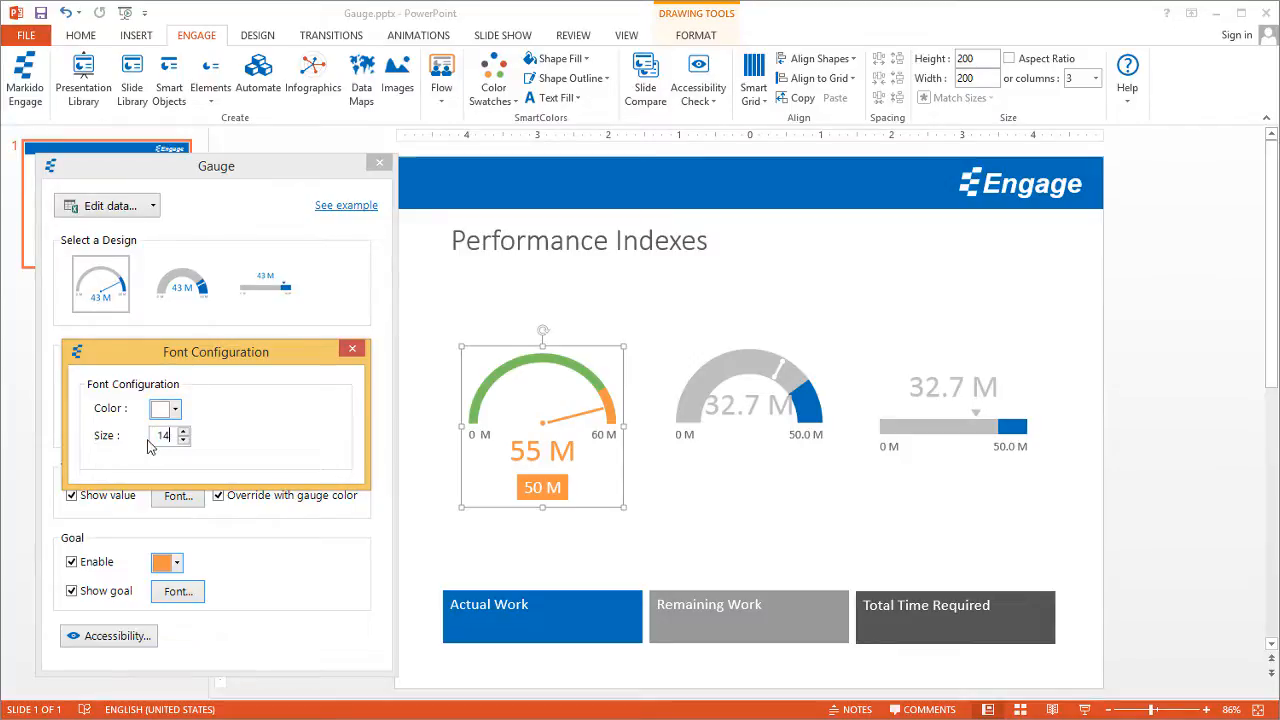
{"action": "left_click", "coordinate": [176, 408]}
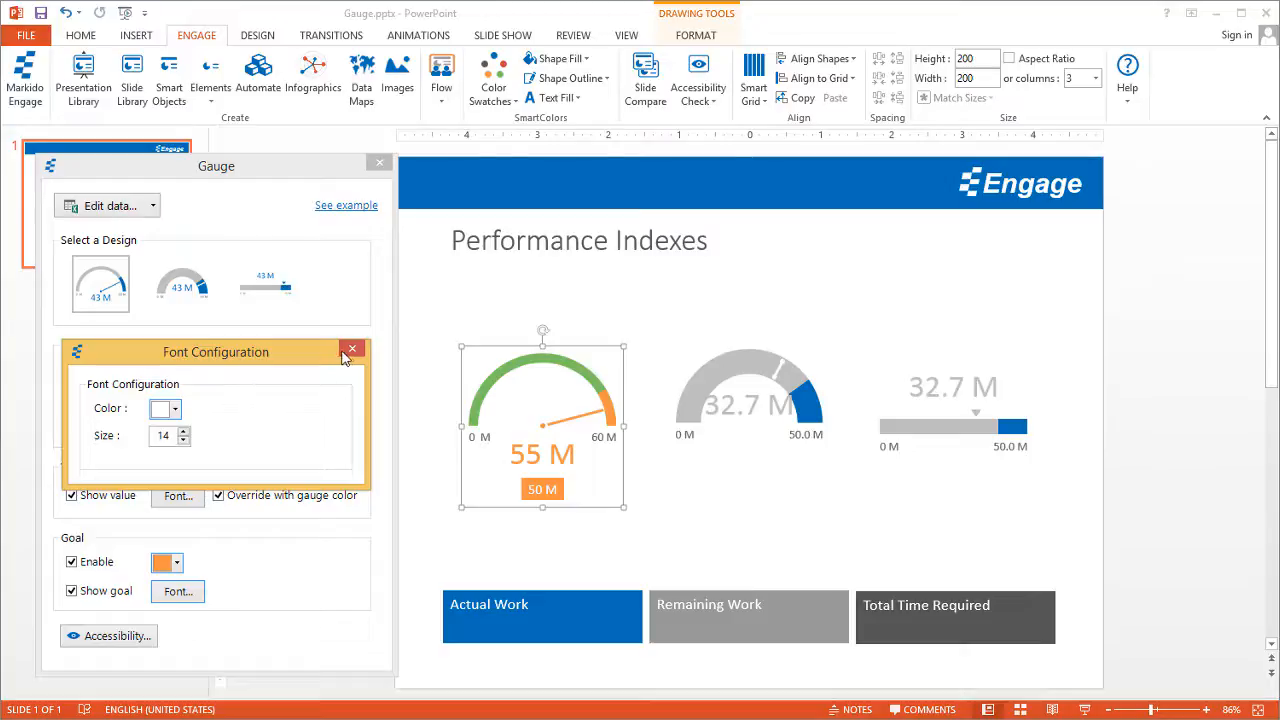
{"action": "left_click", "coordinate": [352, 352]}
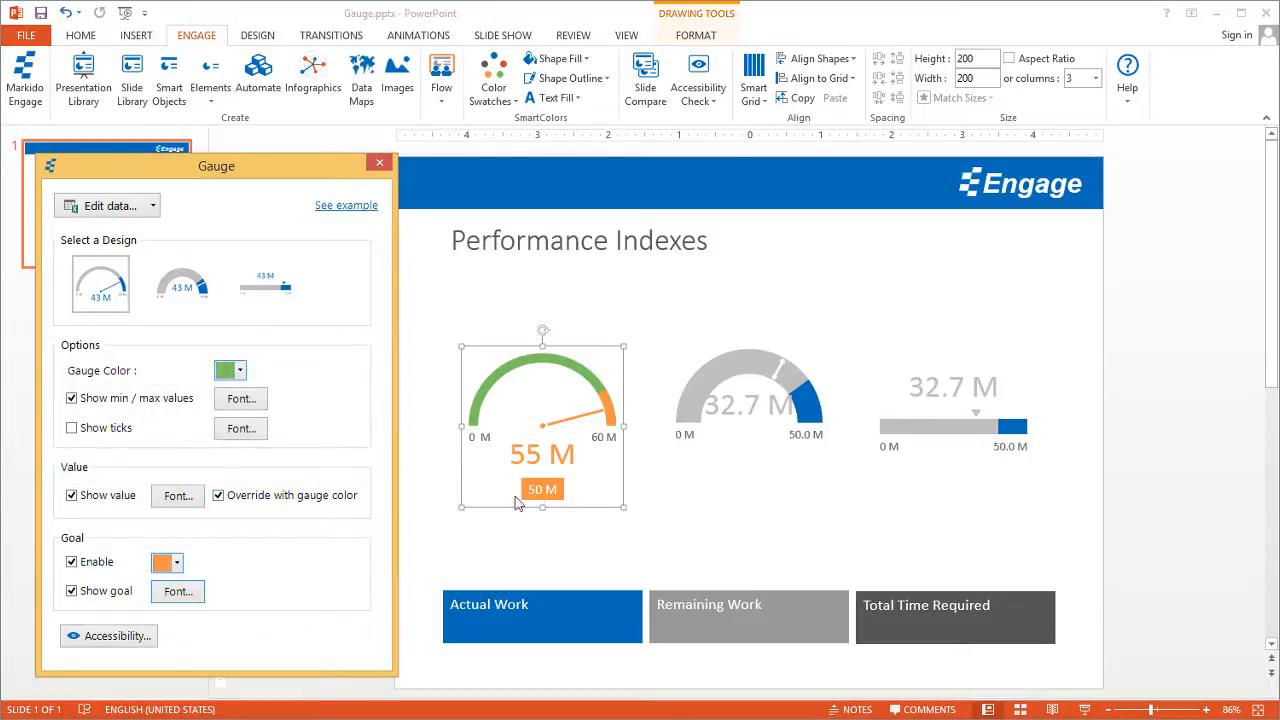
{"action": "mouse_move", "coordinate": [476, 452]}
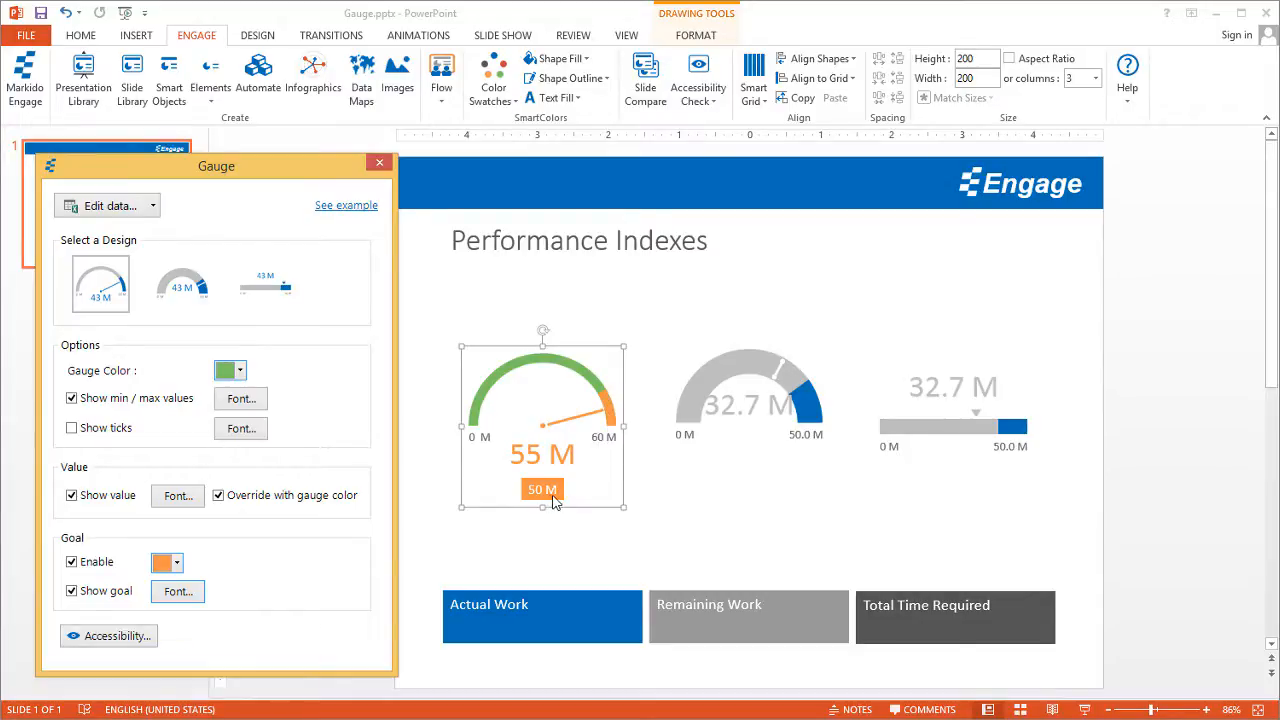
{"action": "mouse_move", "coordinate": [492, 448]}
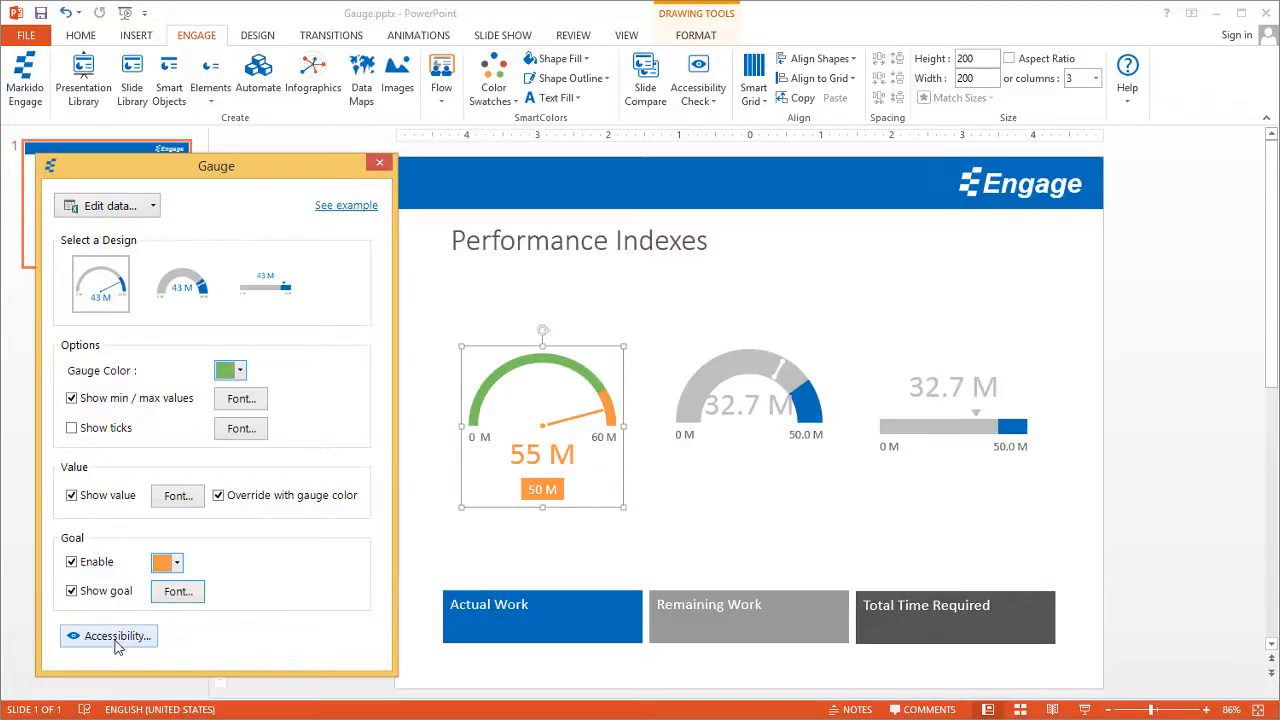
Review the gauge's accessibility alt text before closing the Gauge pane
{"action": "left_click", "coordinate": [112, 636]}
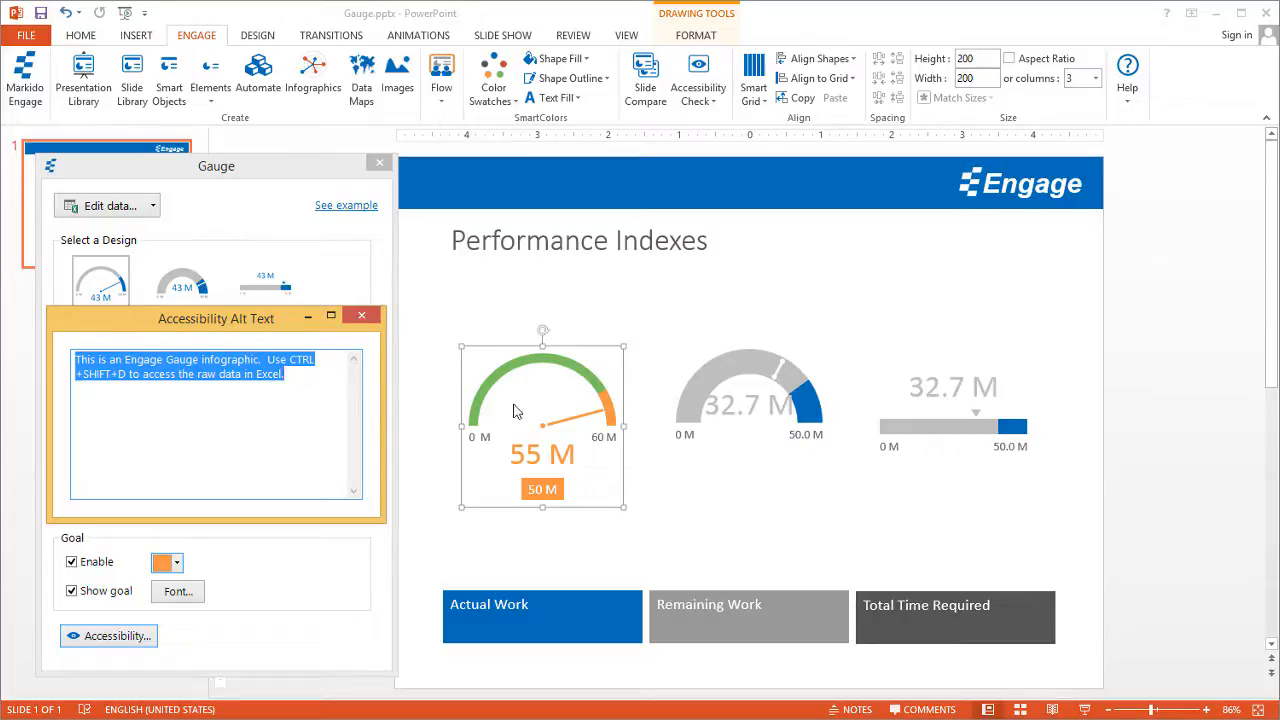
{"action": "mouse_move", "coordinate": [490, 418]}
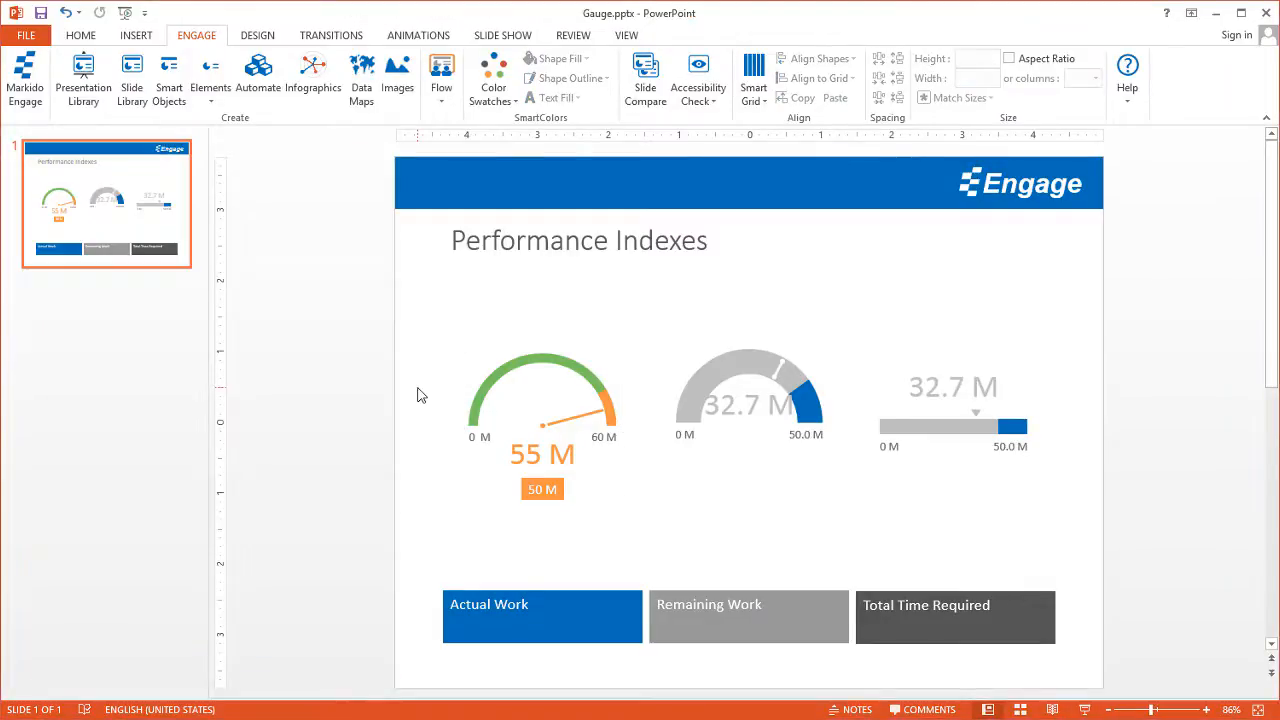
Bring up the Gauge settings pane for the grey 32.7 M dial gauge
{"action": "left_click", "coordinate": [748, 404]}
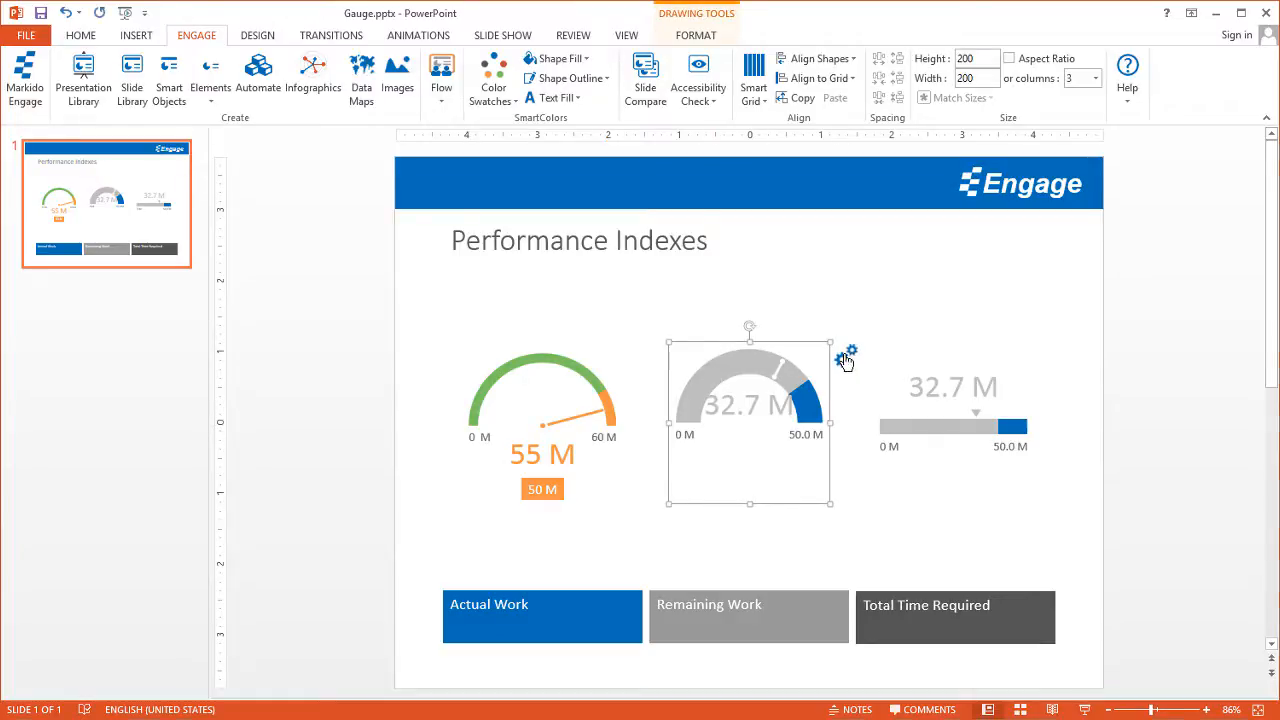
{"action": "left_click", "coordinate": [848, 352]}
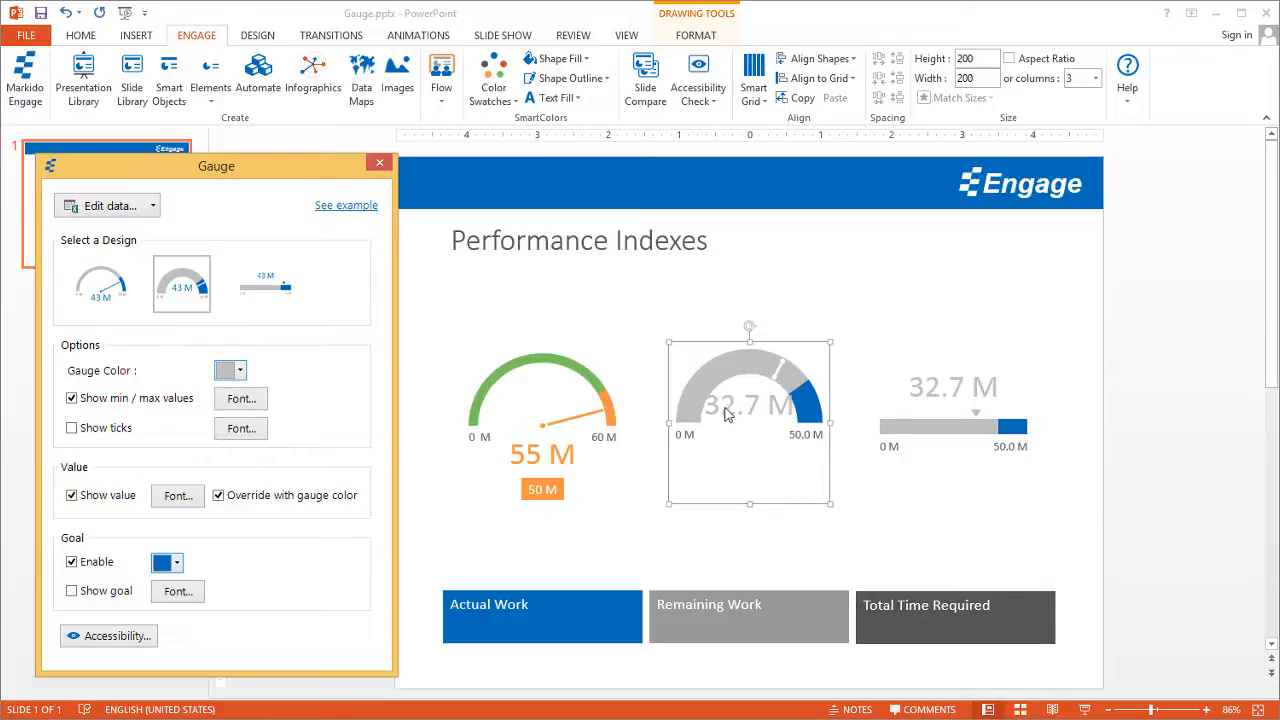
{"action": "mouse_move", "coordinate": [448, 448]}
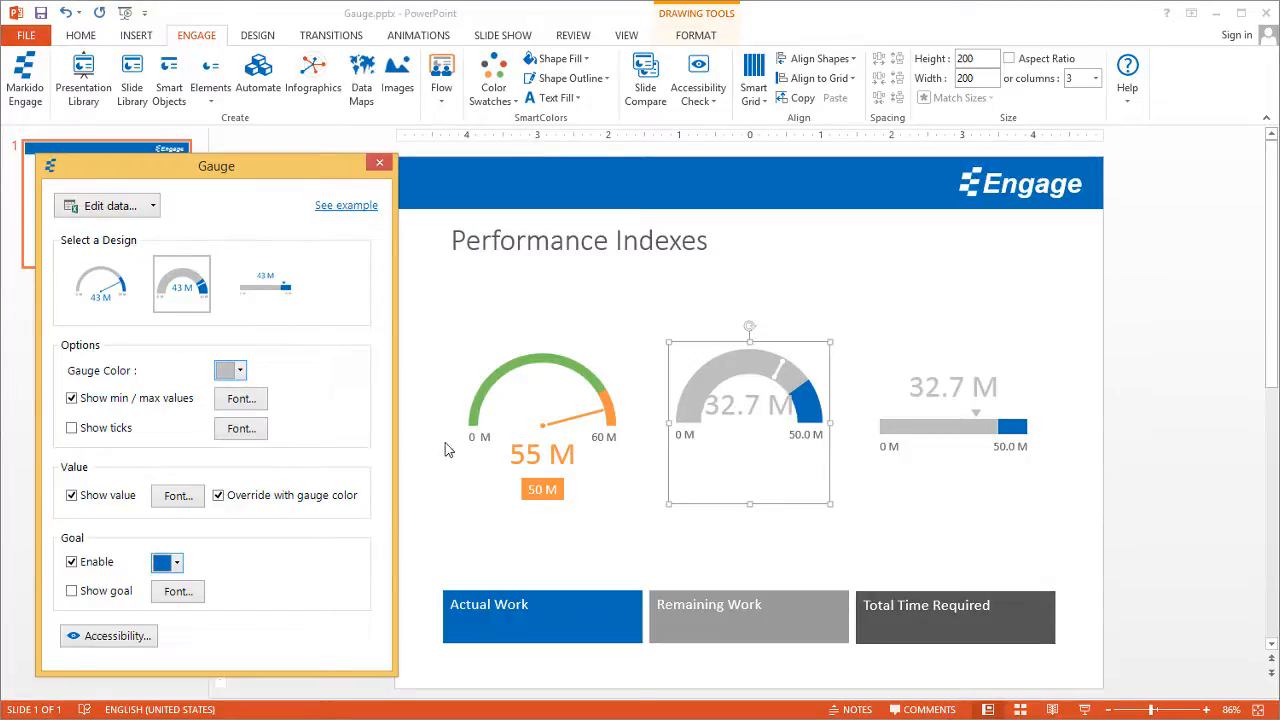
{"action": "mouse_move", "coordinate": [264, 458]}
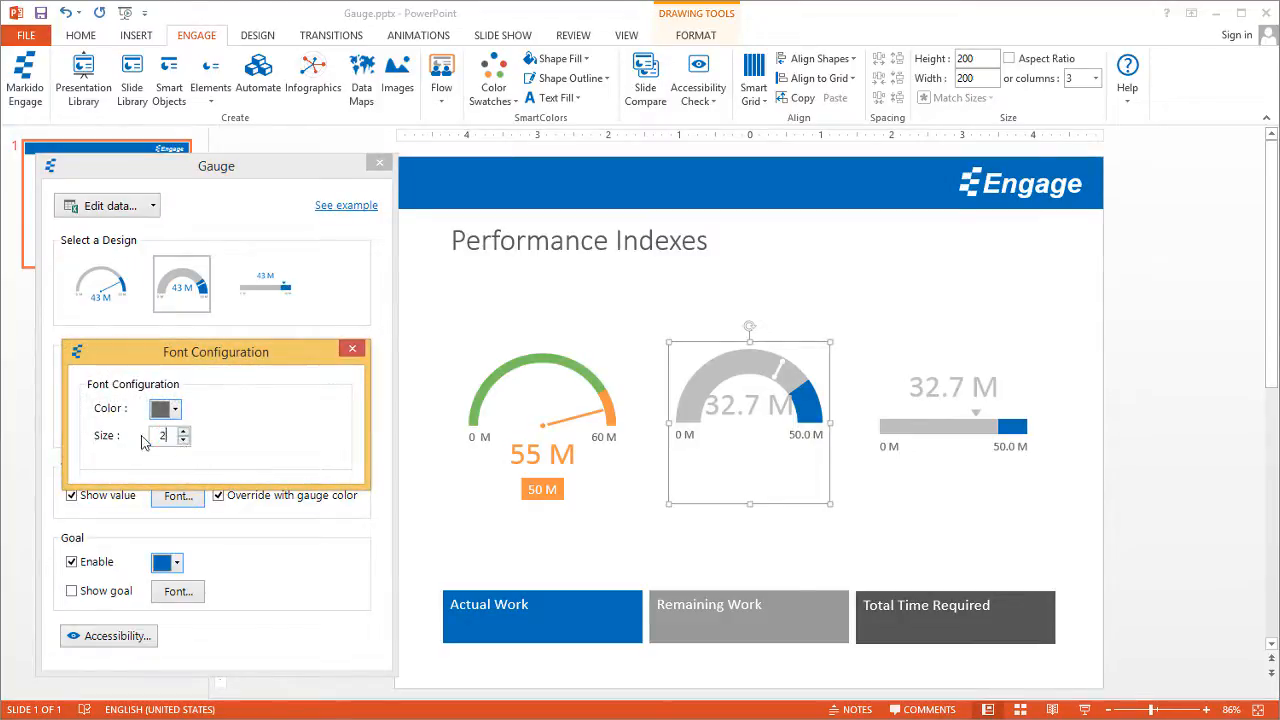
{"action": "left_click", "coordinate": [352, 348]}
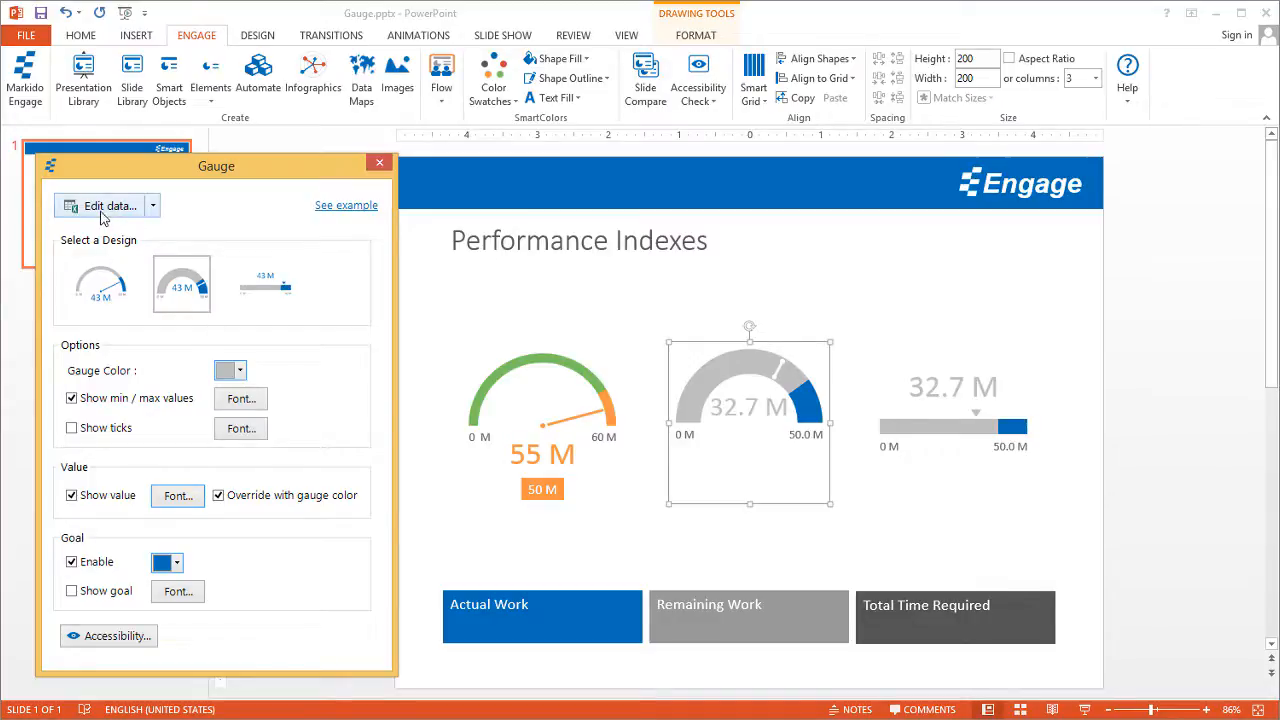
Edit the dial gauge's data value in the Engage Gauge Data sheet so it reads 25 M of 50 M
{"action": "left_click", "coordinate": [110, 204]}
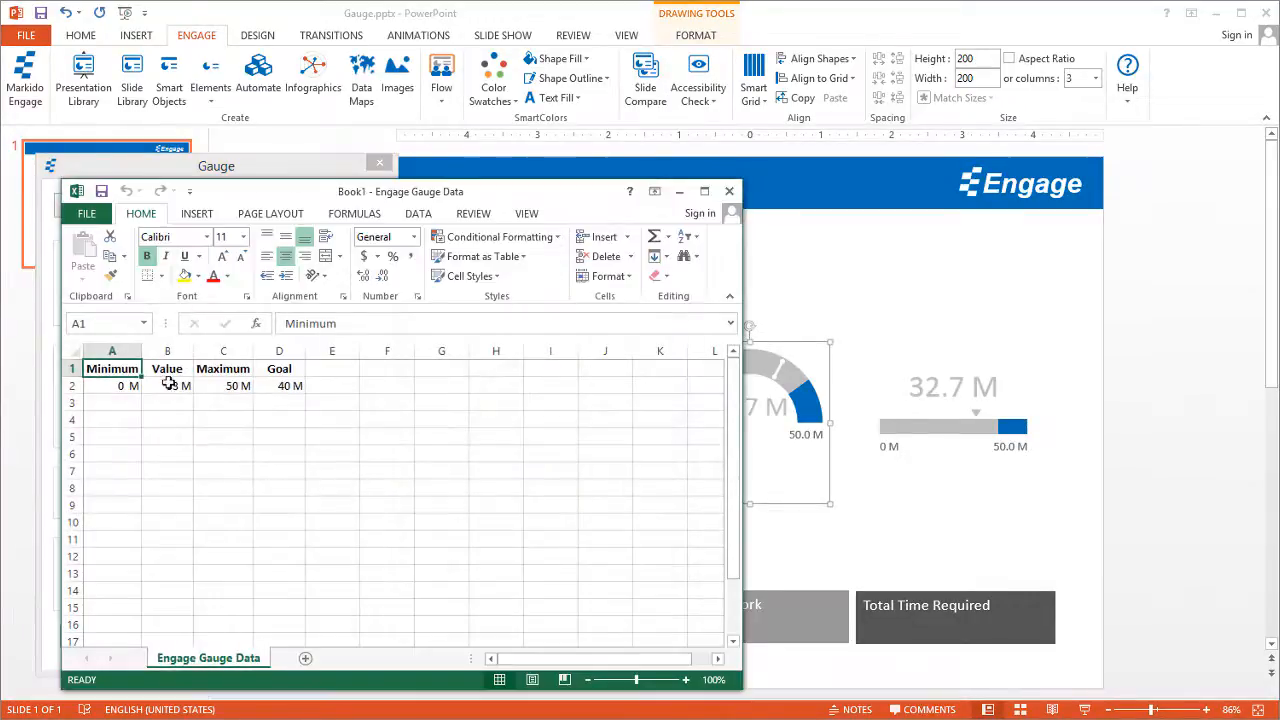
{"action": "type", "text": "32700000"}
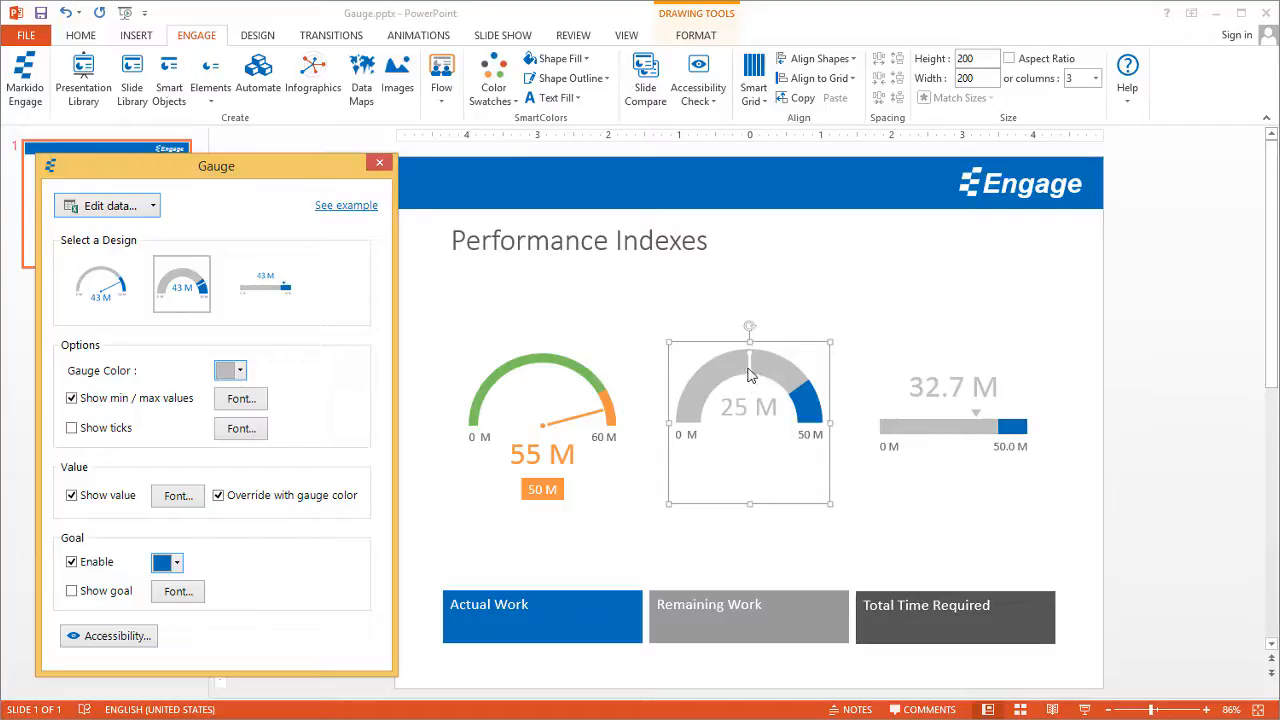
{"action": "mouse_move", "coordinate": [436, 500]}
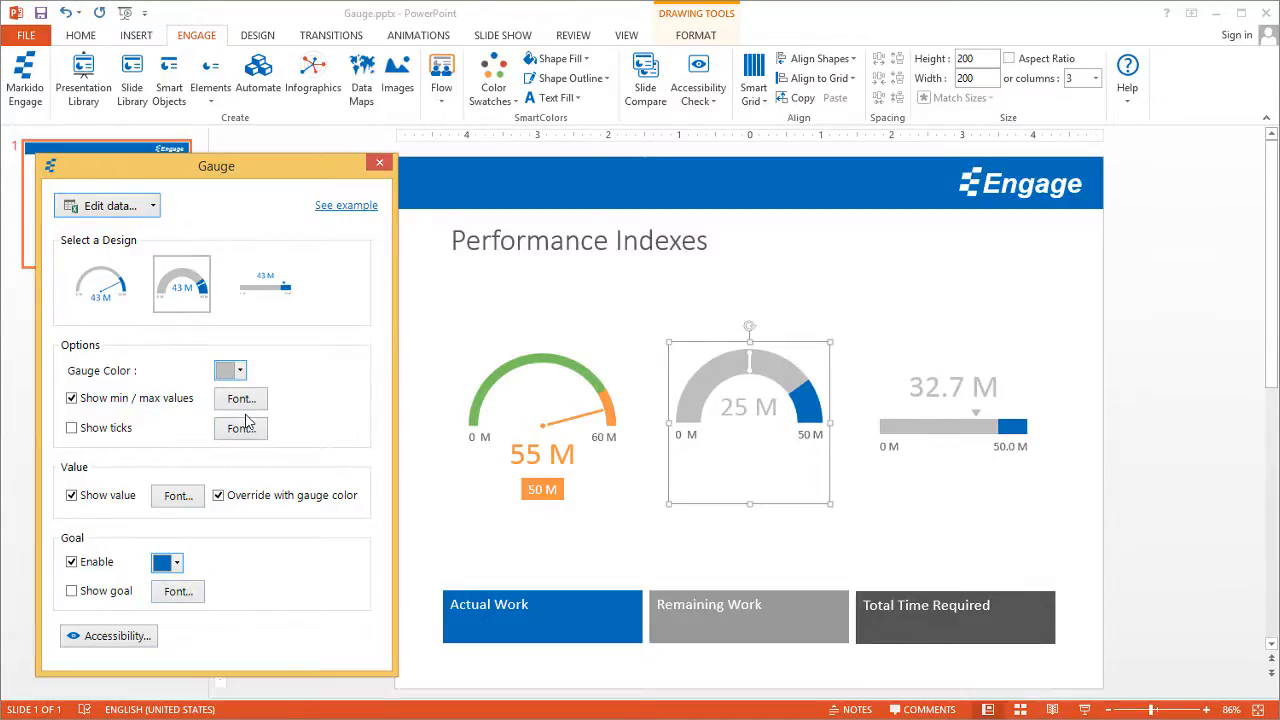
Set the dial gauge's Gauge Color to red, then switch to the bar gauge's settings
{"action": "left_click", "coordinate": [230, 370]}
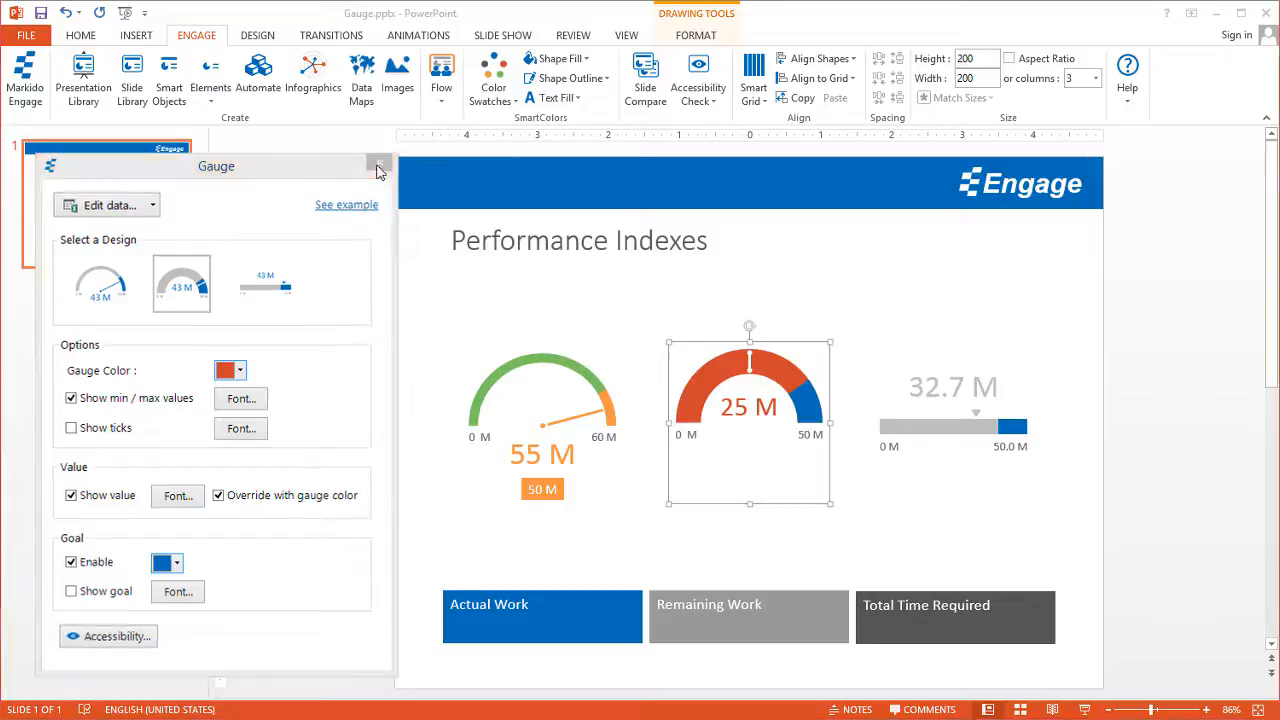
{"action": "left_click", "coordinate": [380, 166]}
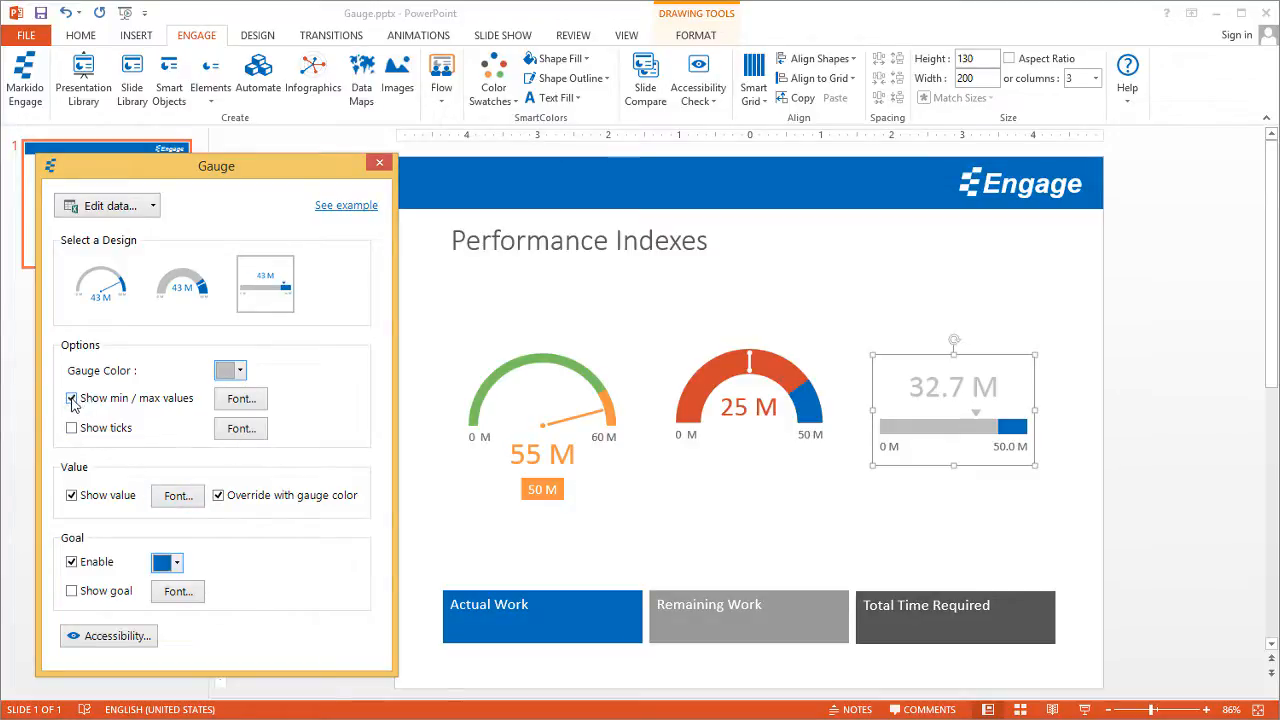
Hide the bar gauge's min/max values and show ticks with size-11 dark-coloured labels
{"action": "left_click", "coordinate": [72, 398]}
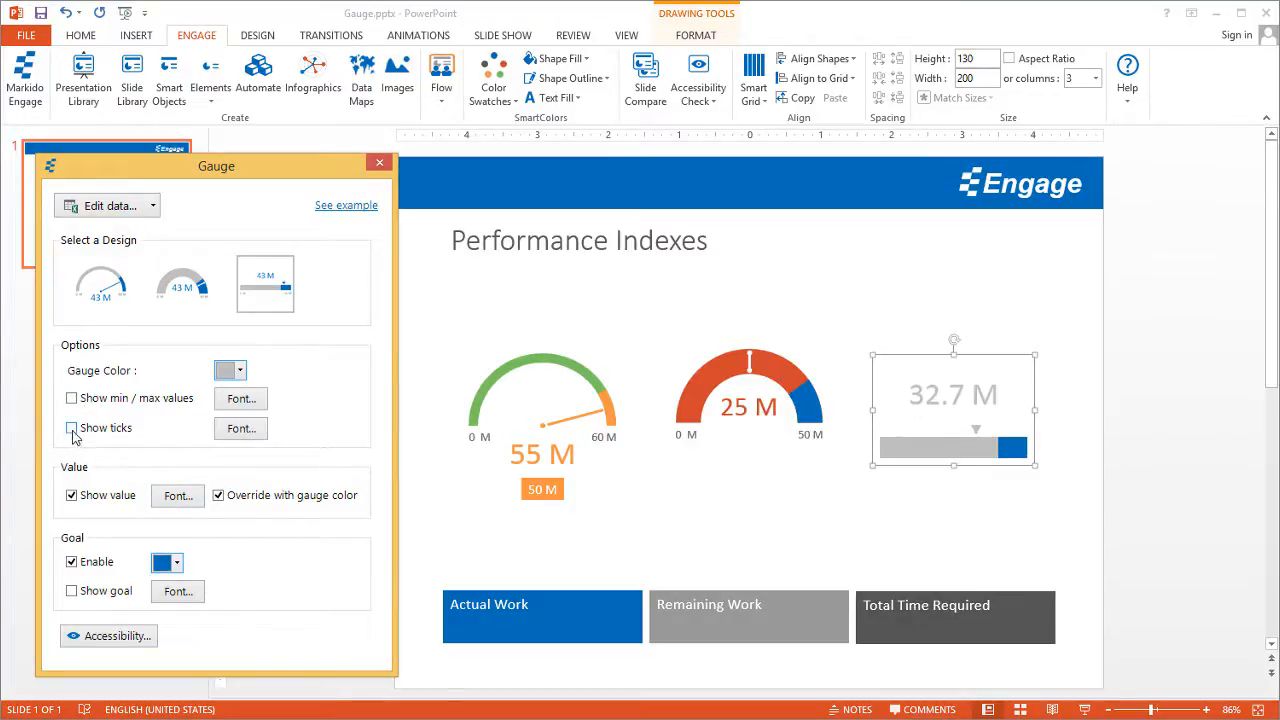
{"action": "left_click", "coordinate": [72, 428]}
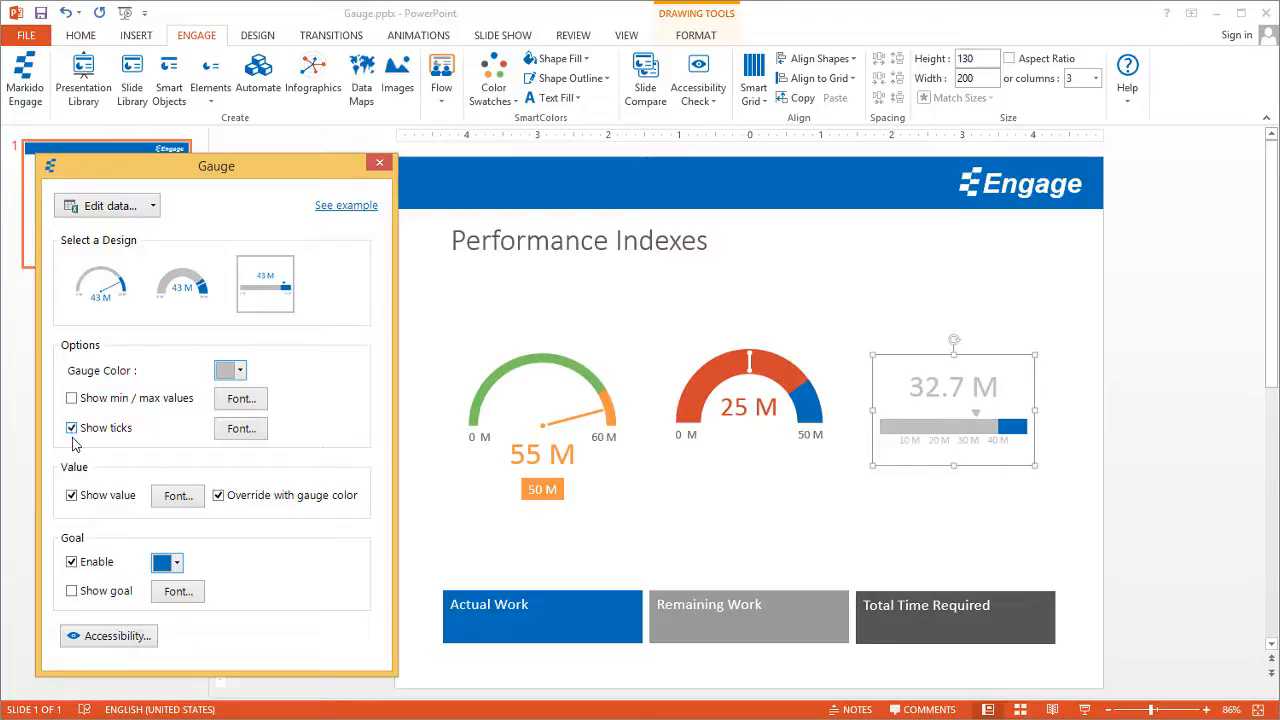
{"action": "left_click", "coordinate": [72, 428]}
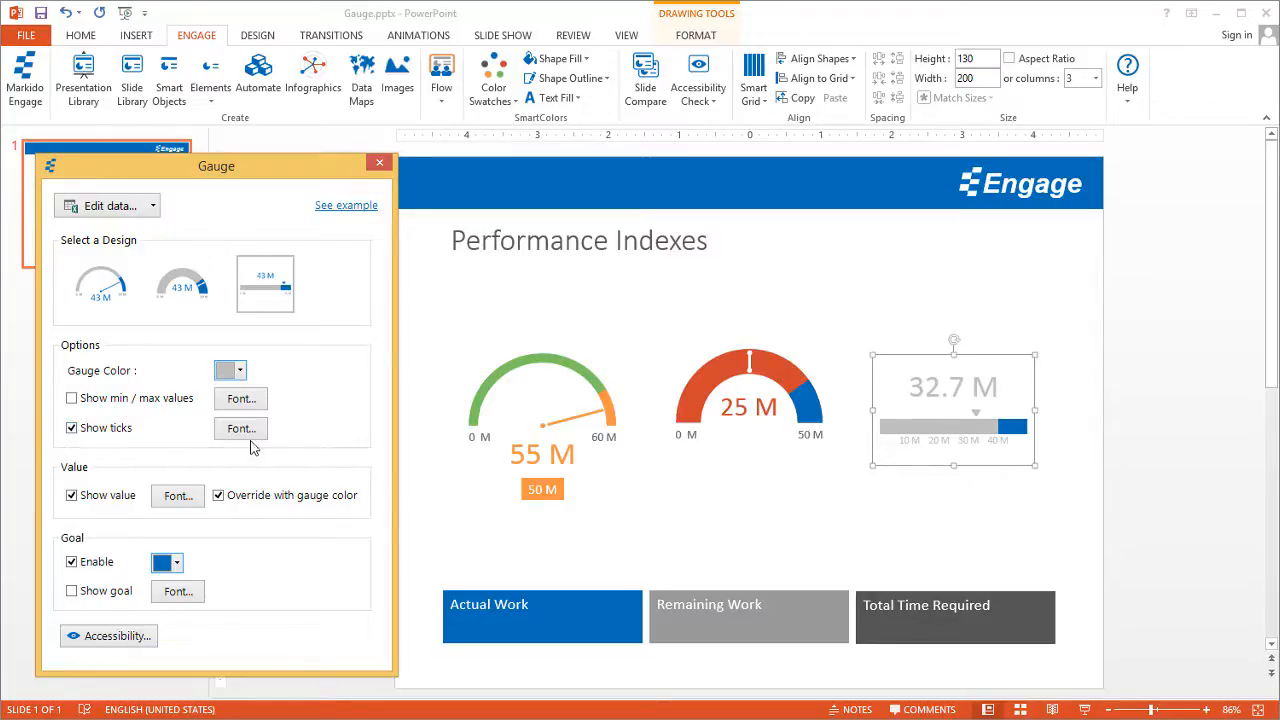
{"action": "left_click", "coordinate": [240, 428]}
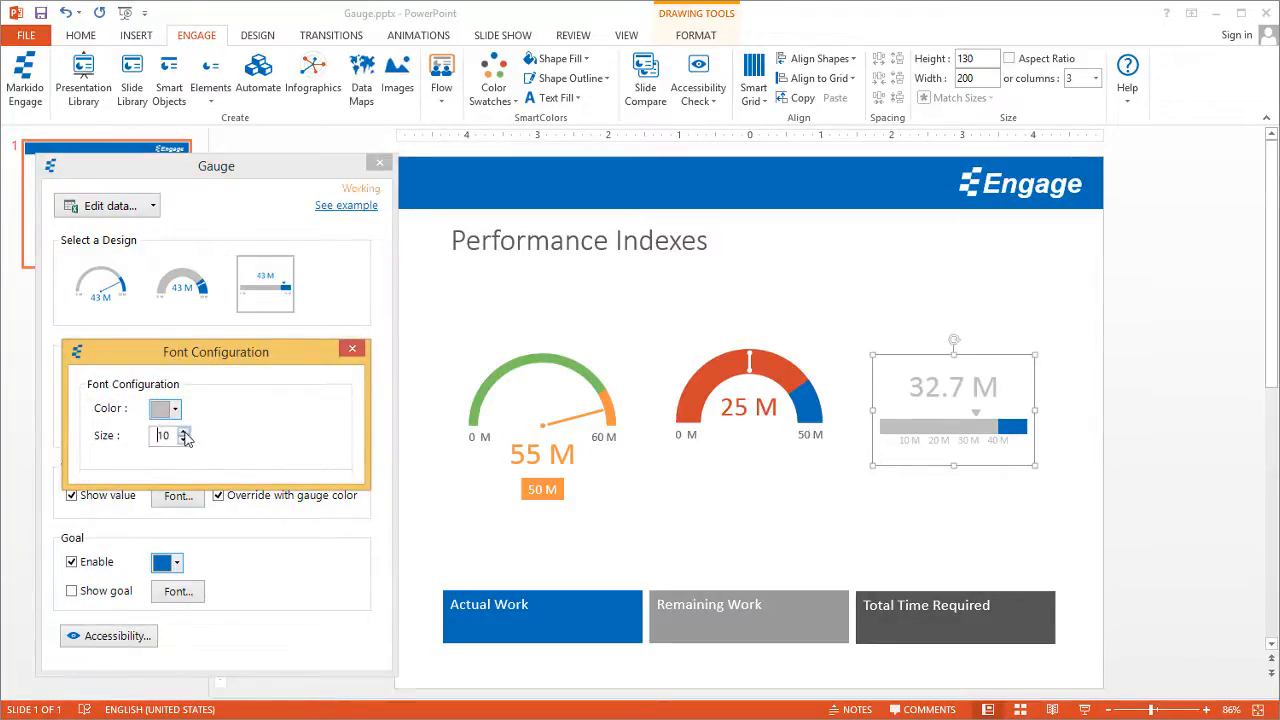
{"action": "left_click", "coordinate": [176, 408]}
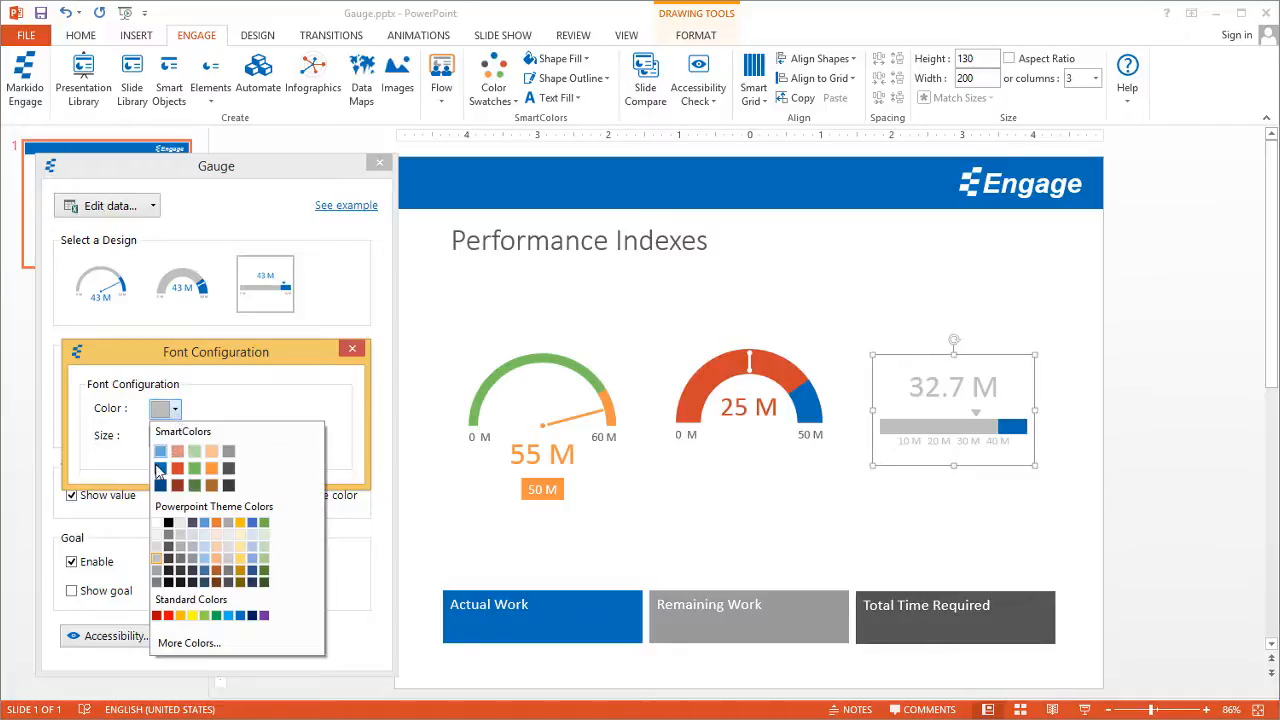
{"action": "left_click", "coordinate": [168, 468]}
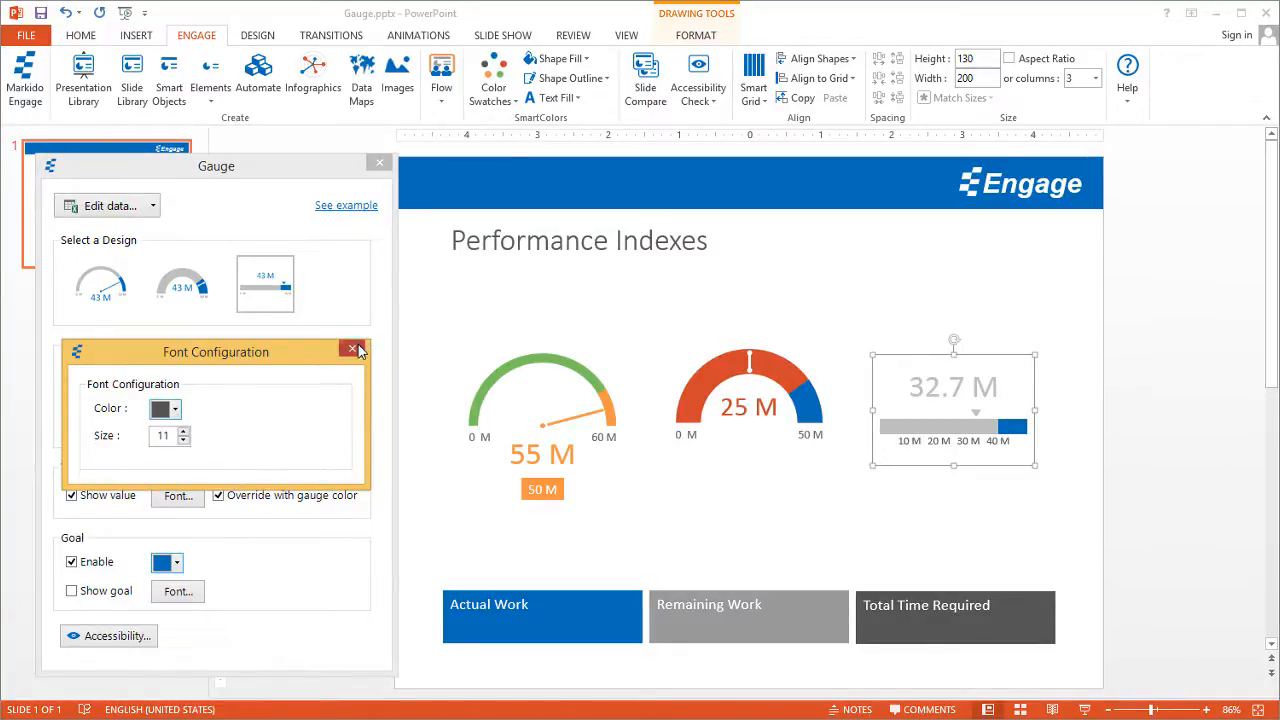
{"action": "left_click", "coordinate": [352, 352]}
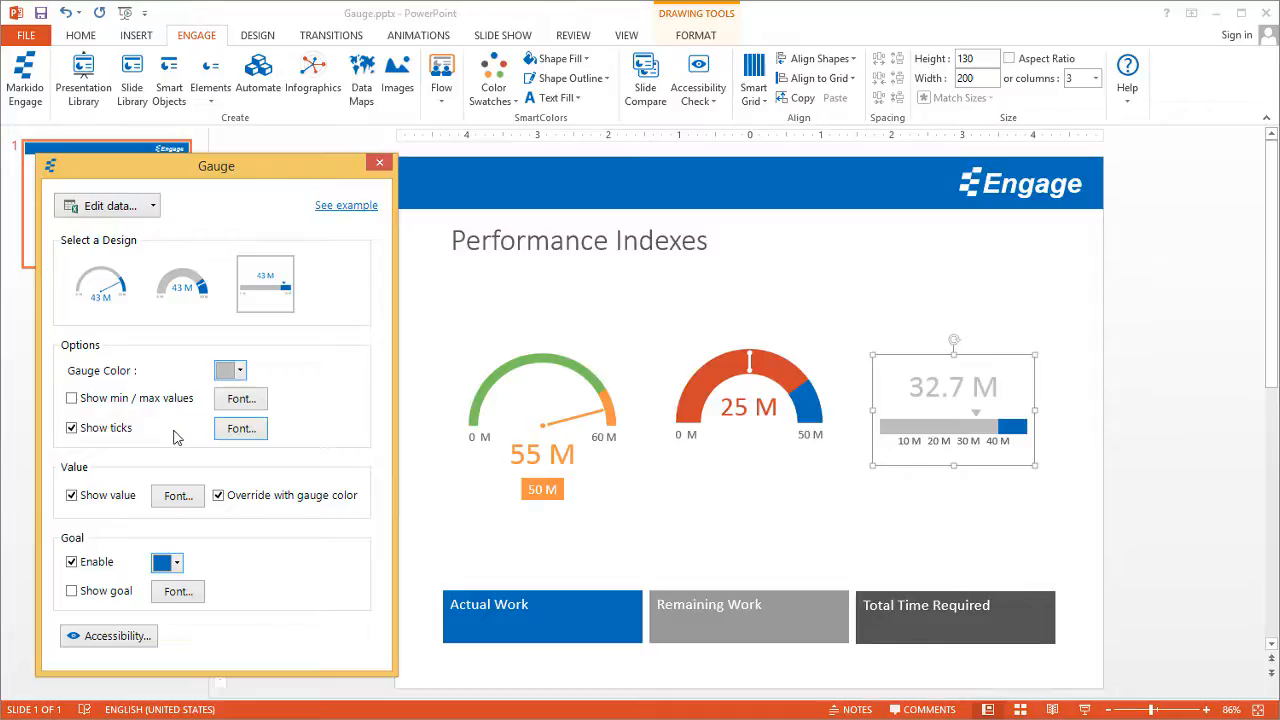
{"action": "mouse_move", "coordinate": [360, 296]}
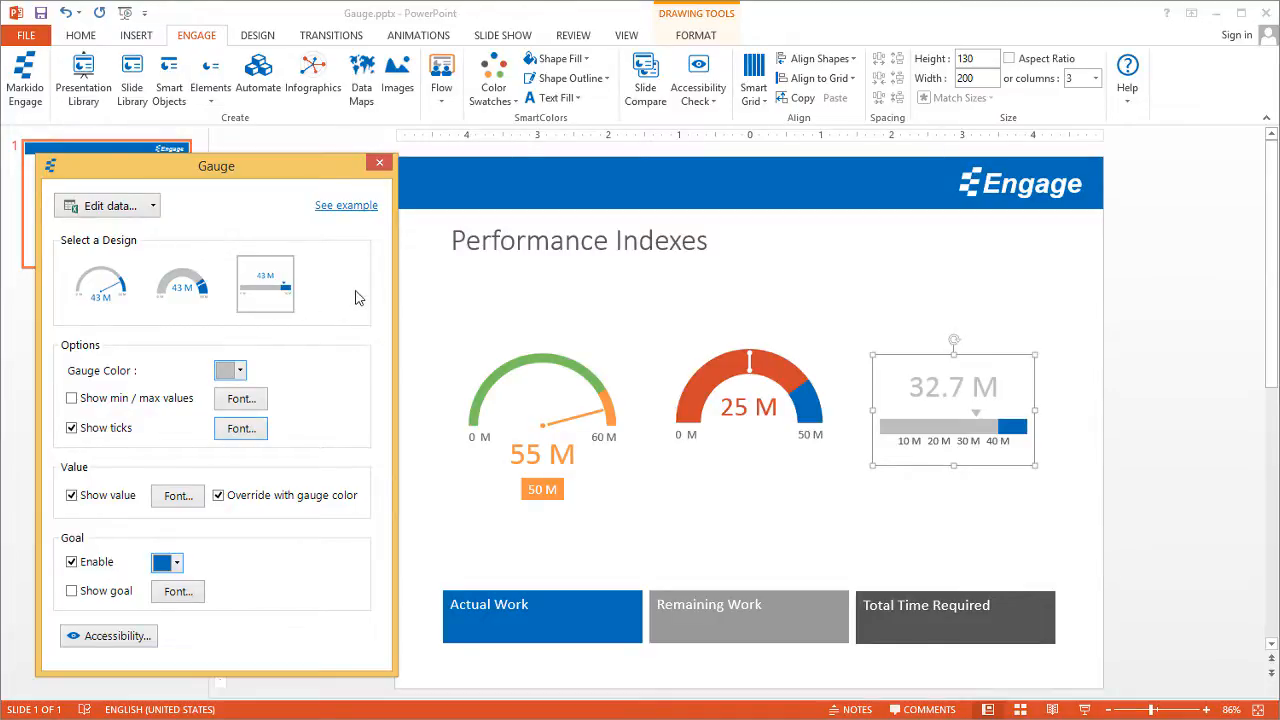